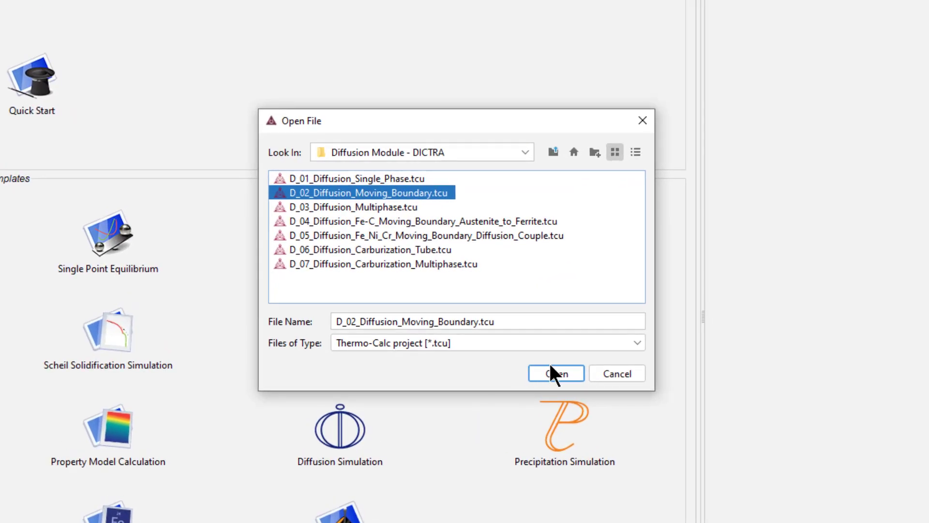
Step: Open the D_02_Diffusion_Moving_Boundary.tcu example from the Diffusion Module - DICTRA folder
click(555, 373)
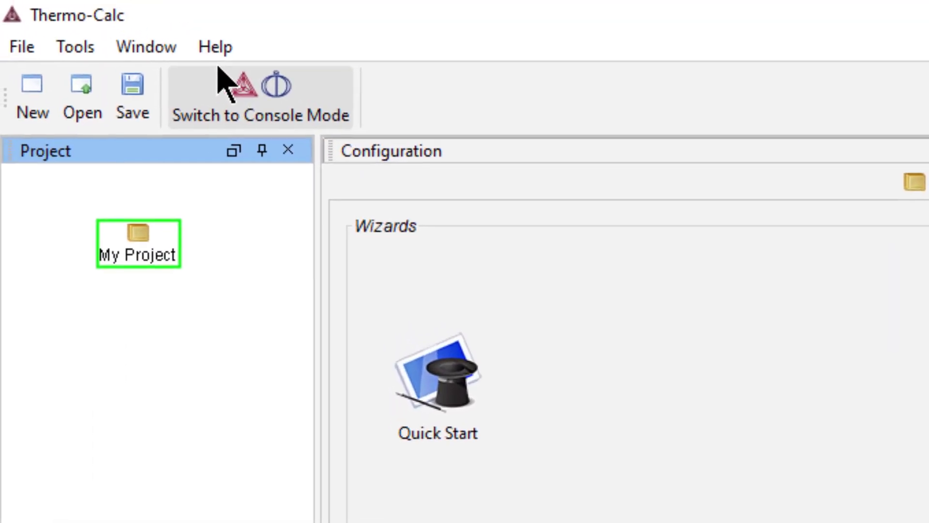
click(215, 47)
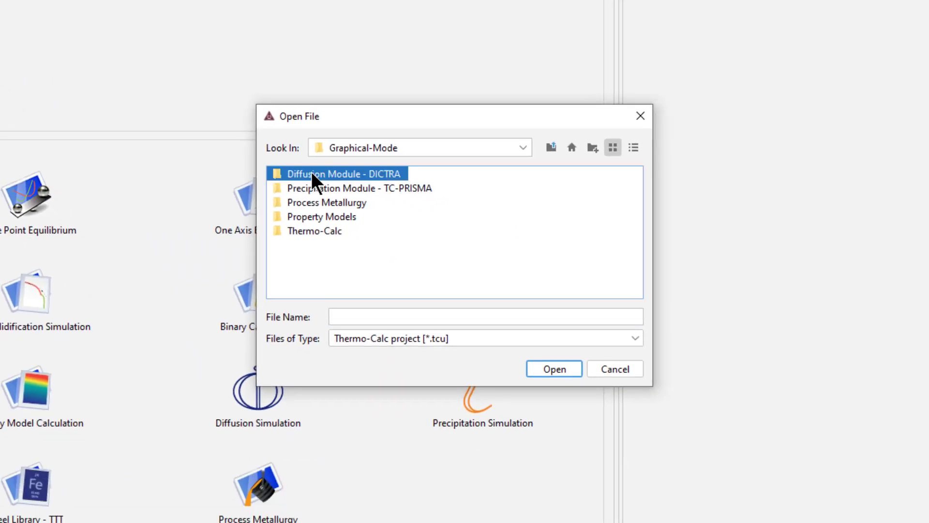
double_click(346, 174)
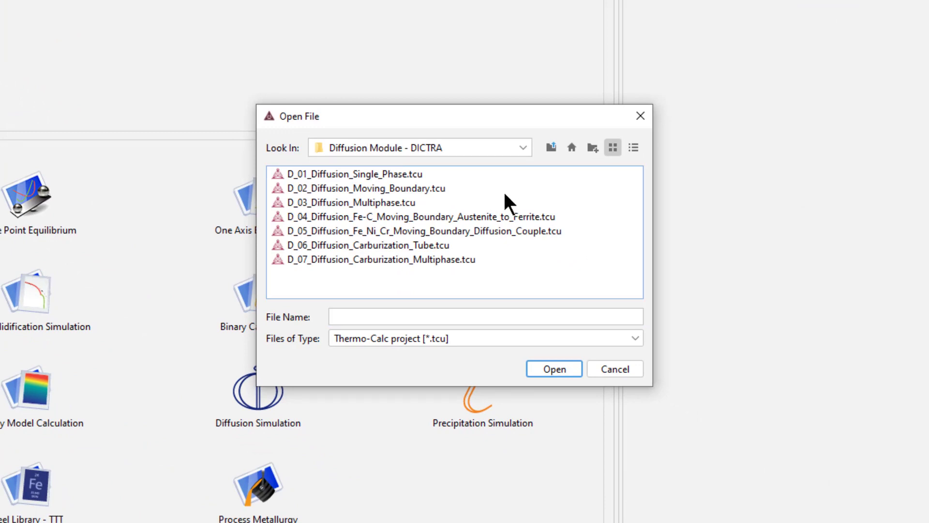
click(364, 187)
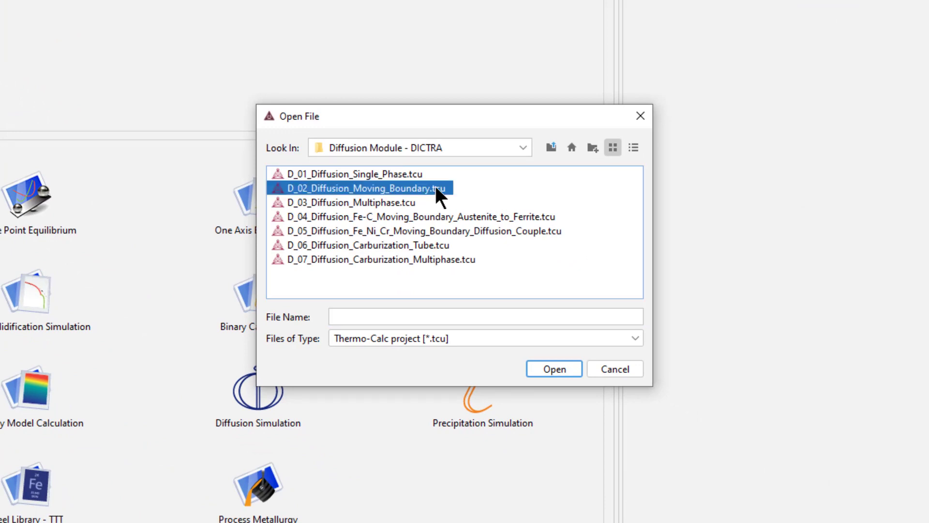
click(552, 369)
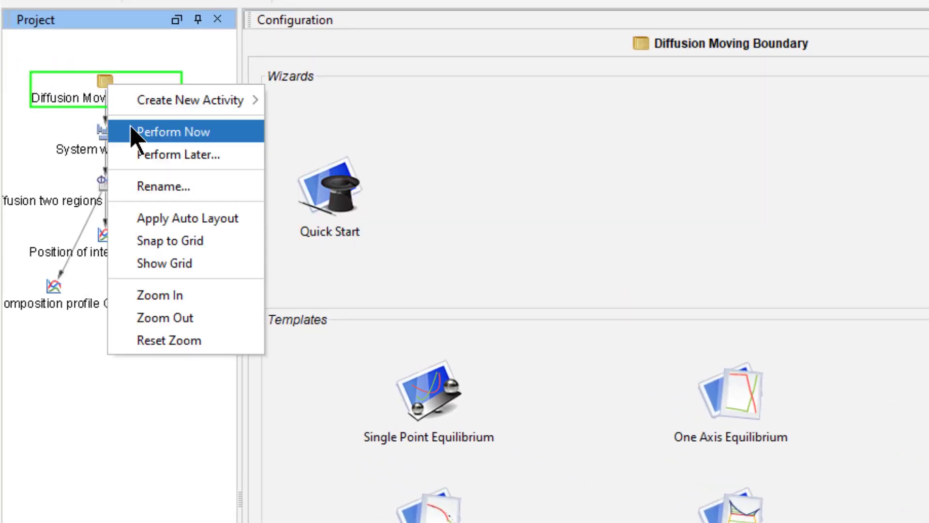
Step: Run the example project and set the length unit to Micrometer with planar geometry
click(173, 132)
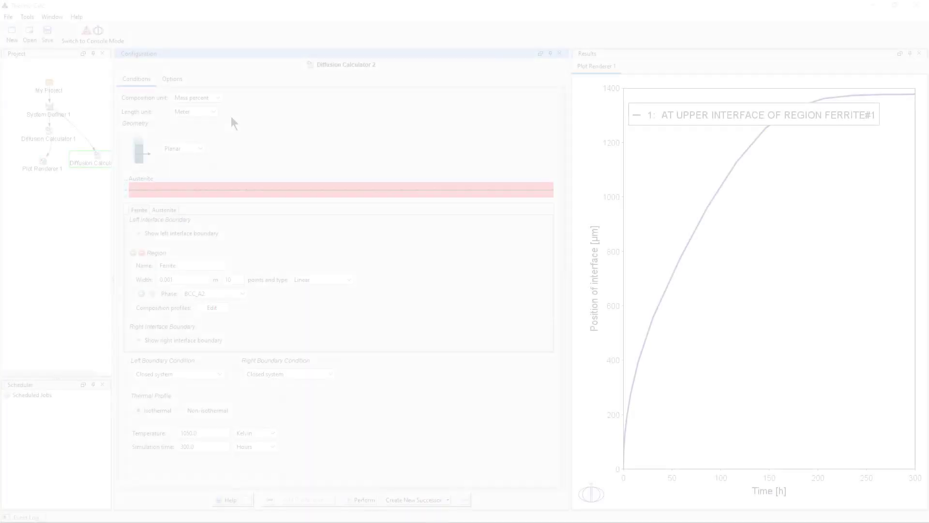
click(213, 111)
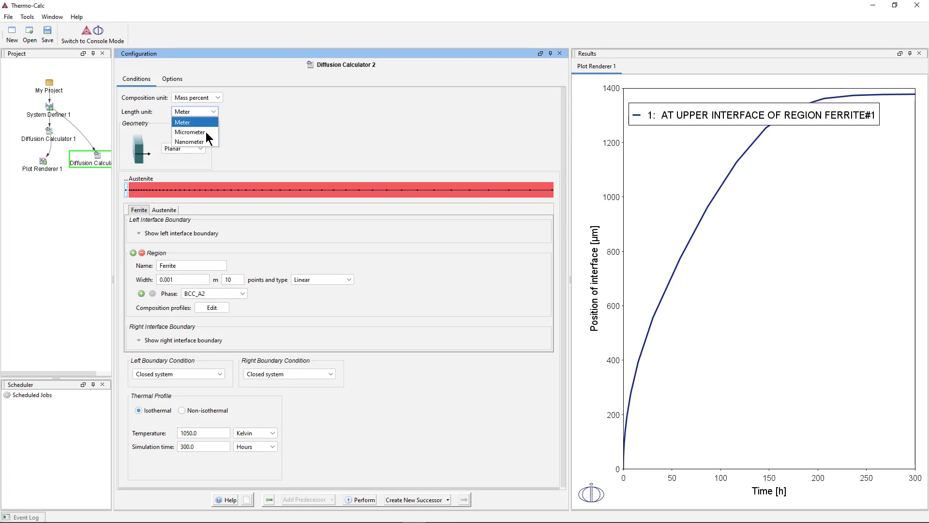
click(190, 132)
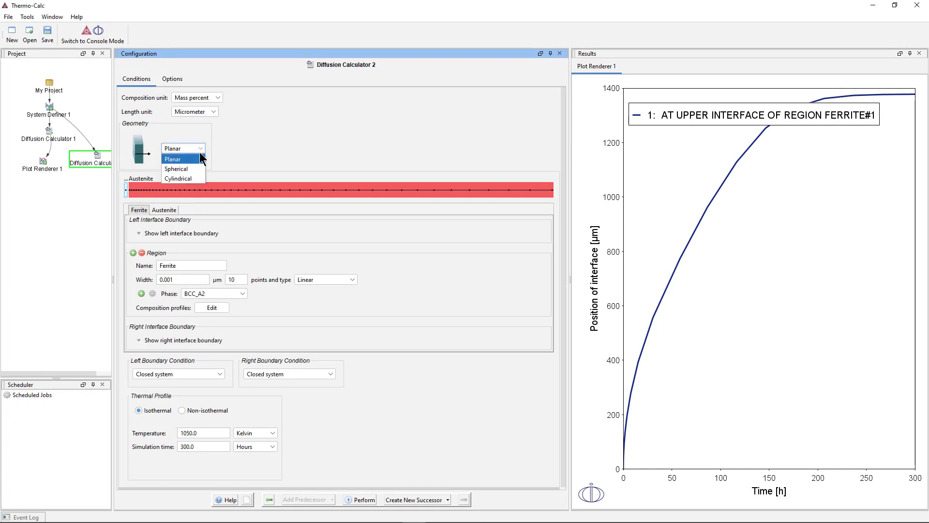
click(172, 158)
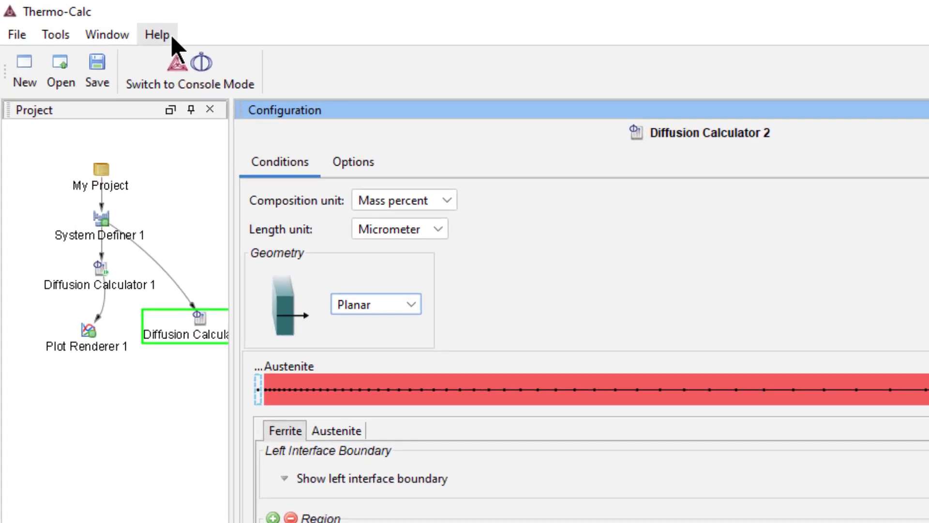
Step: Open Online Help from the Help menu
click(155, 35)
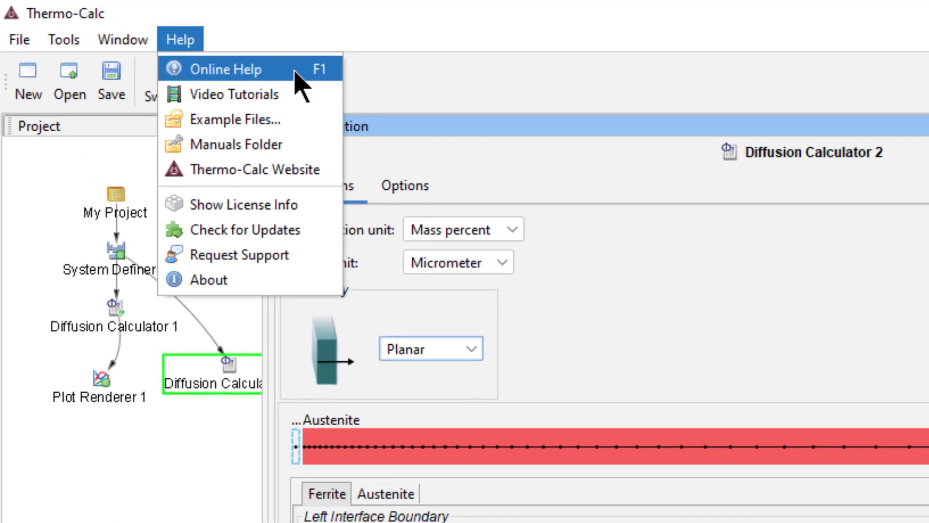
click(222, 69)
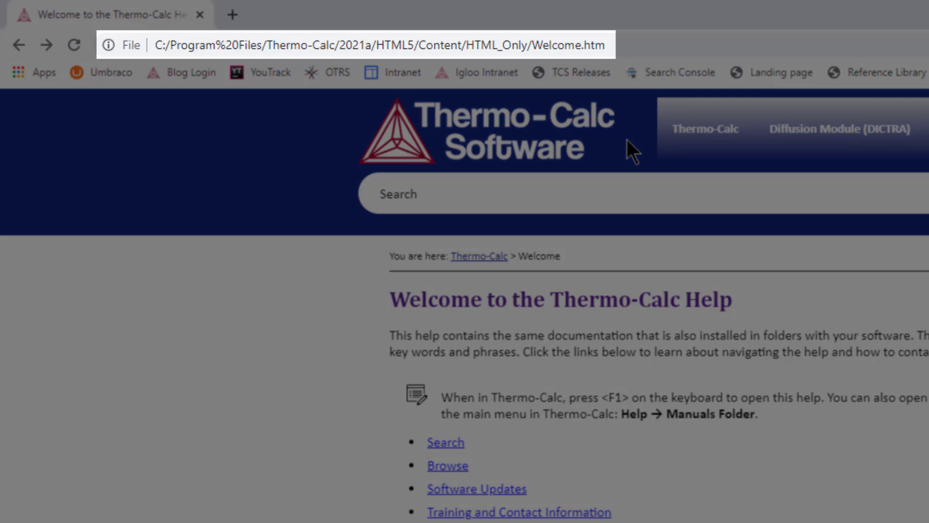
Step: Browse the Diffusion Module (DICTRA) help to the Moving Phase Boundary Simulations guide
click(468, 34)
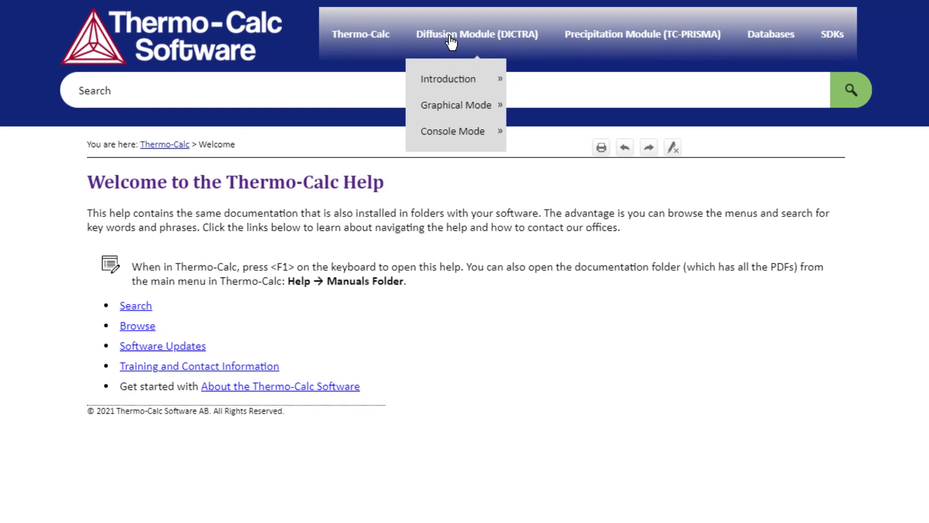
mouse_move(455, 105)
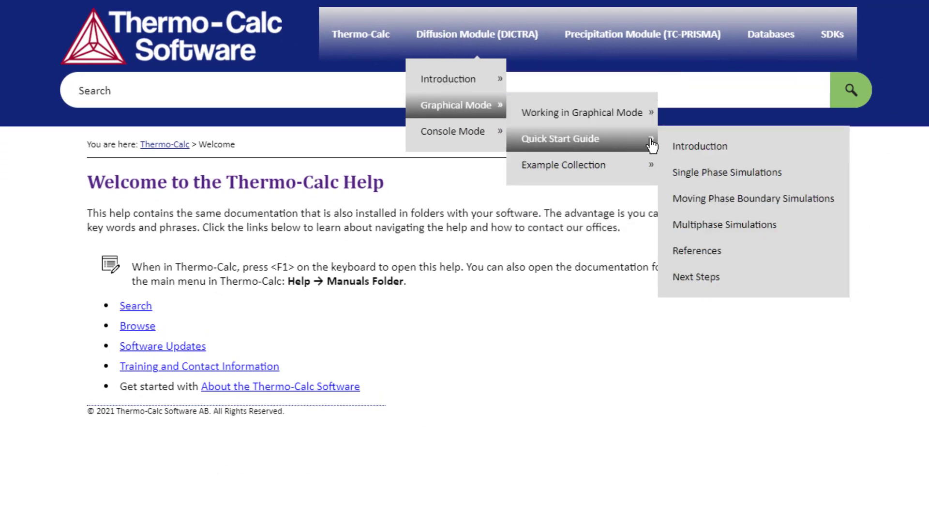
mouse_move(753, 198)
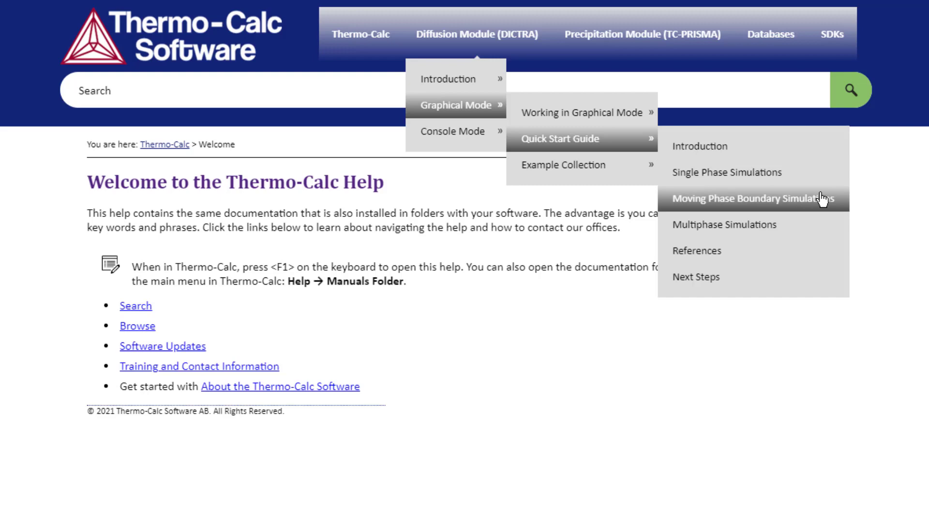
click(751, 198)
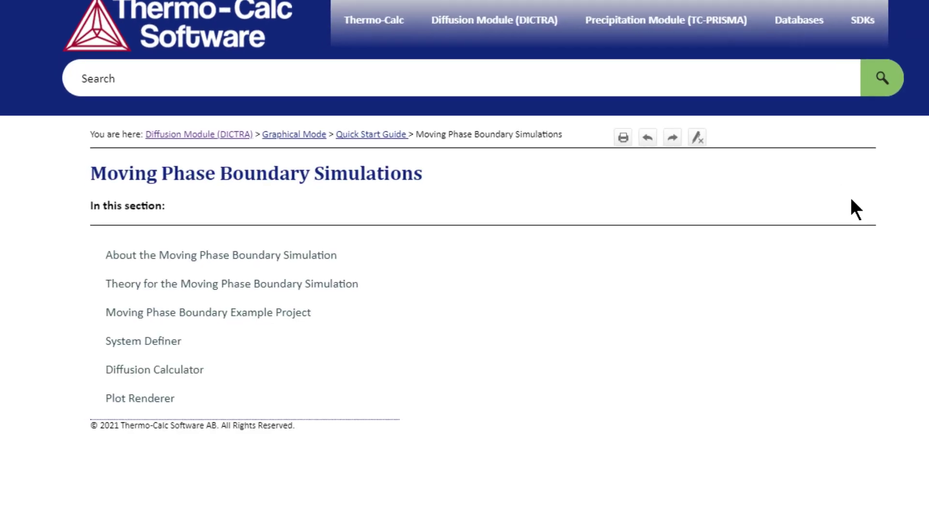
scroll(down, 3)
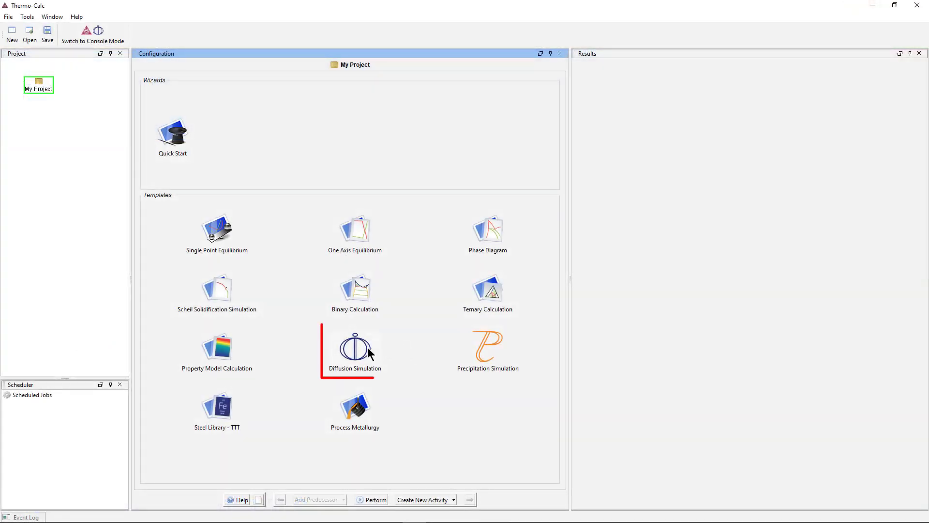
Step: Start a Diffusion Simulation with the Demo: Steels and Fe-alloys package and Fe selected
click(354, 346)
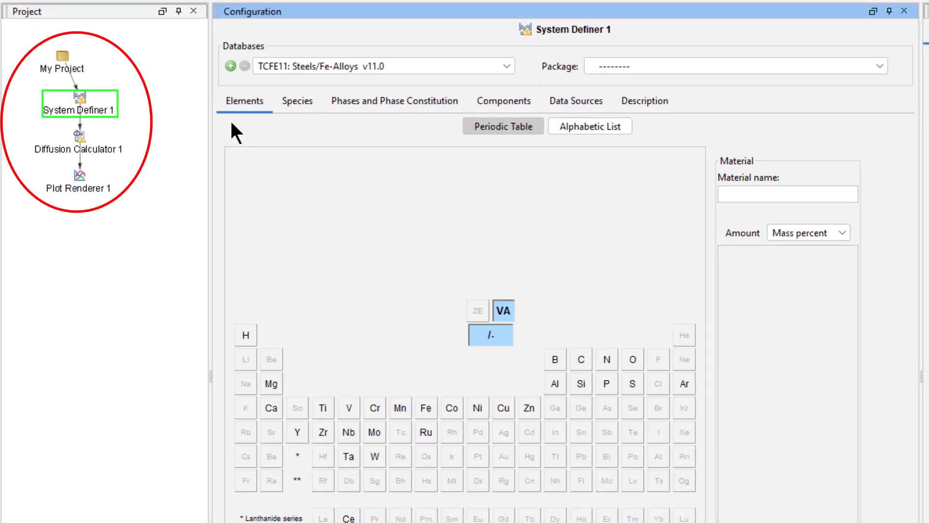
mouse_move(190, 127)
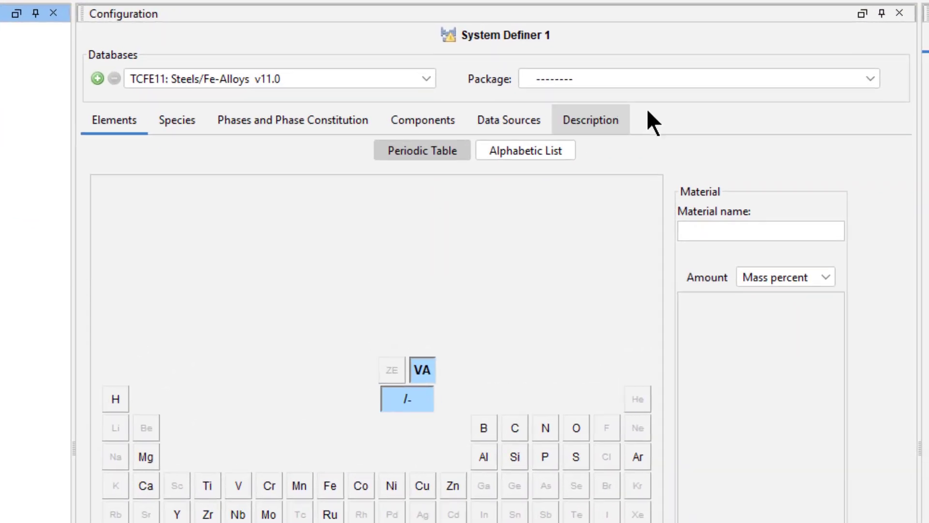
click(699, 79)
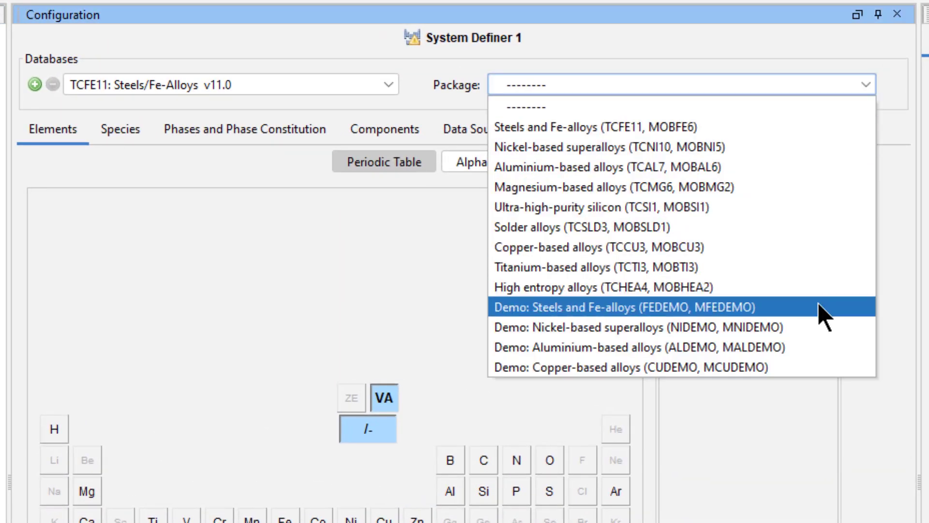
click(634, 306)
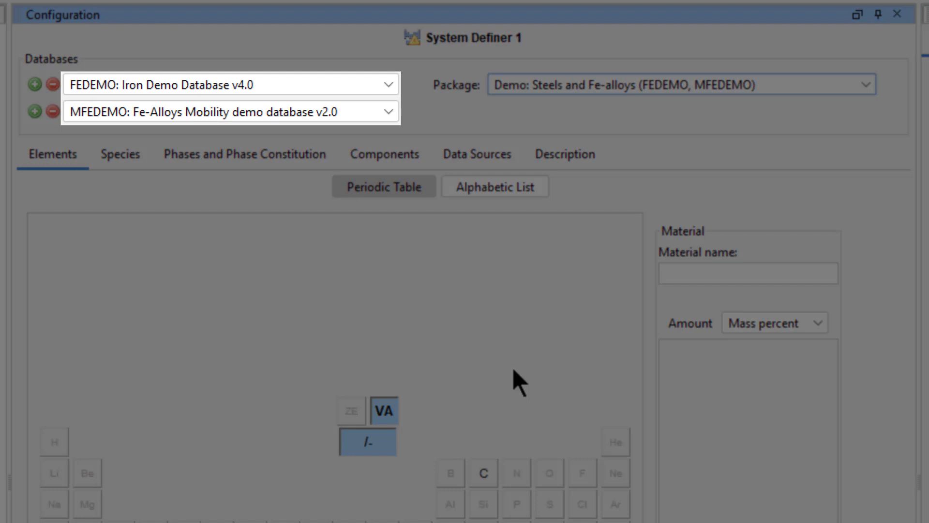
scroll(down, 3)
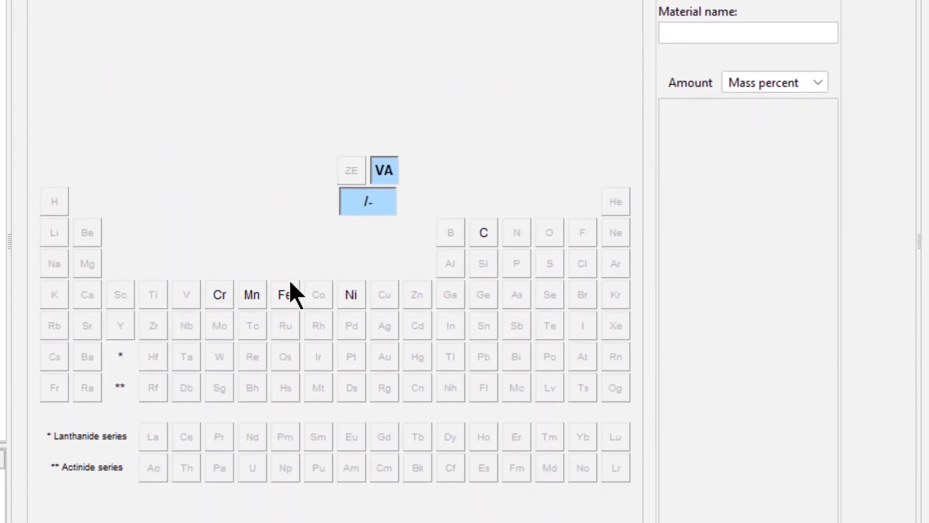
click(285, 294)
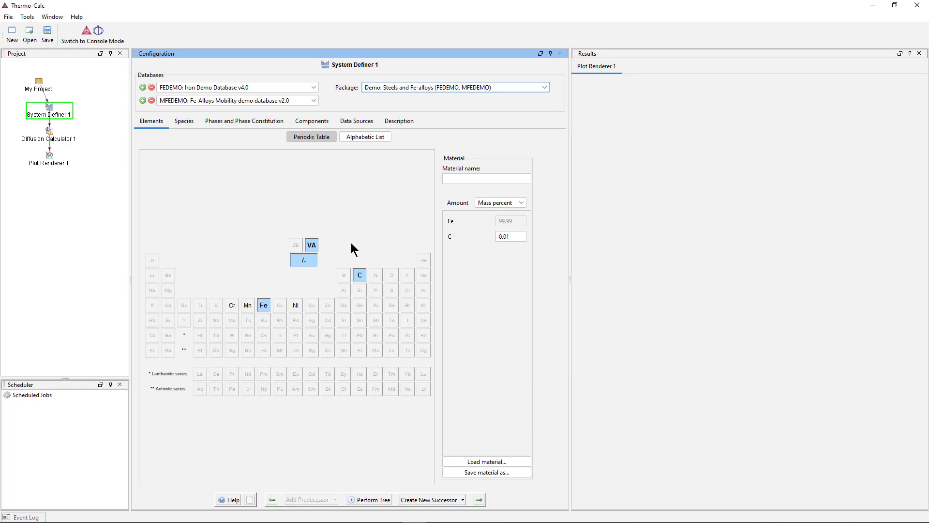
mouse_move(165, 182)
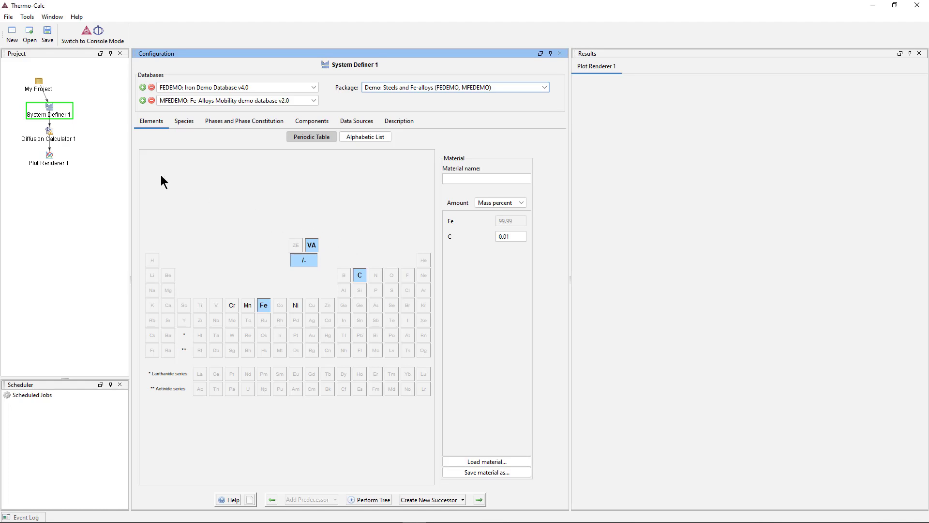
Step: Set Diffusion Calculator 1's length unit to Micrometer and scroll to the region settings
click(49, 135)
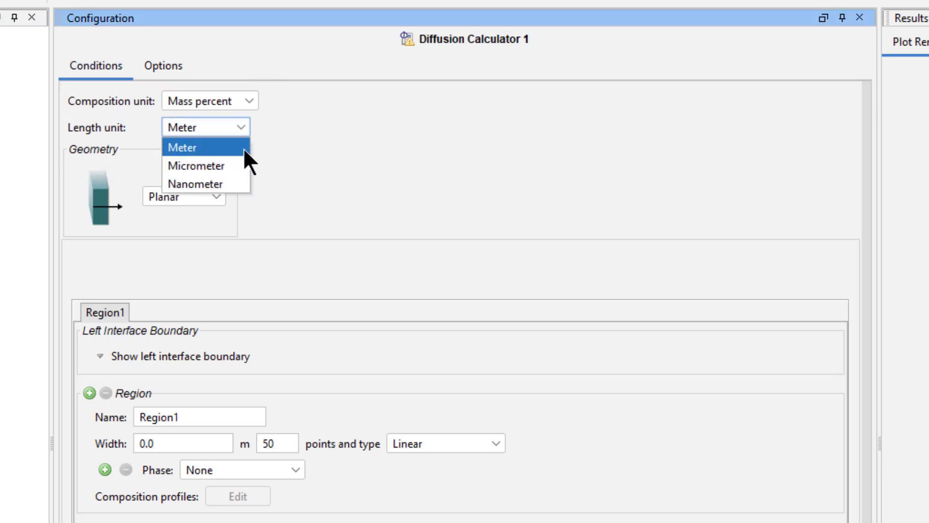
click(196, 166)
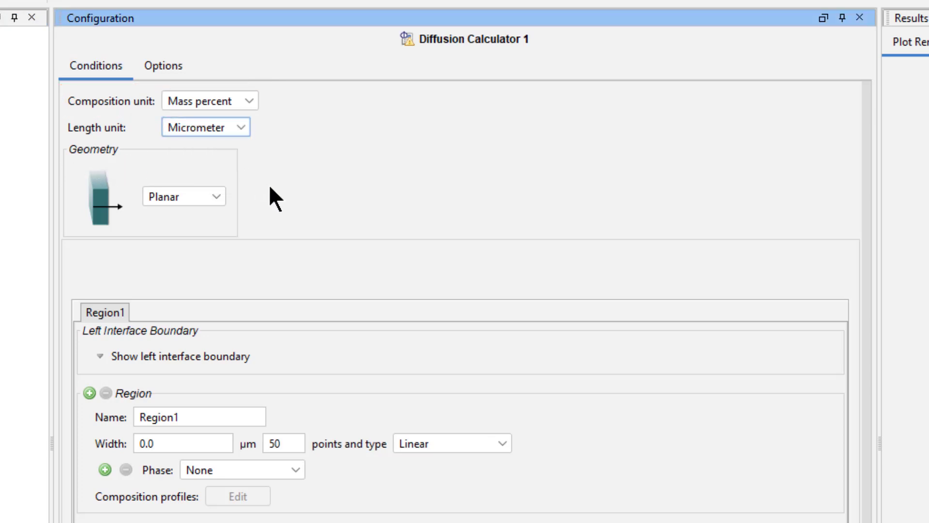
click(184, 196)
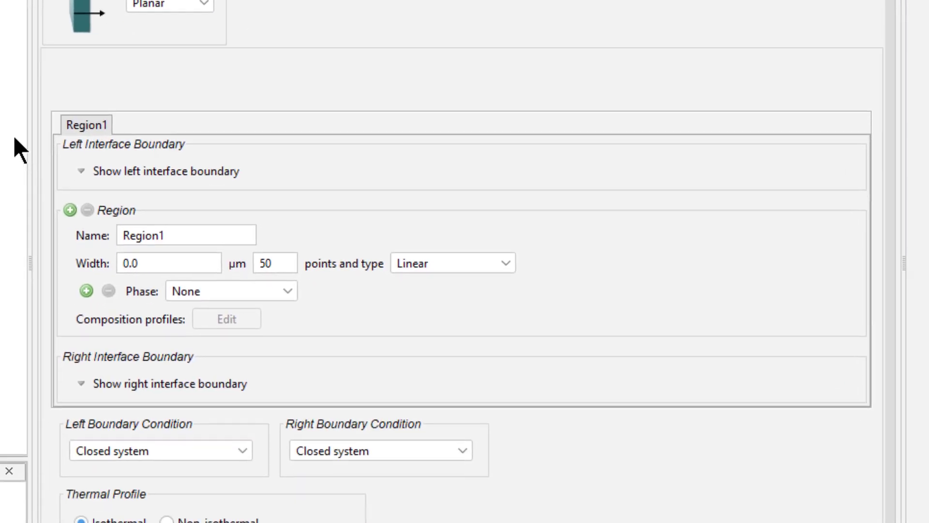
scroll(down, 3)
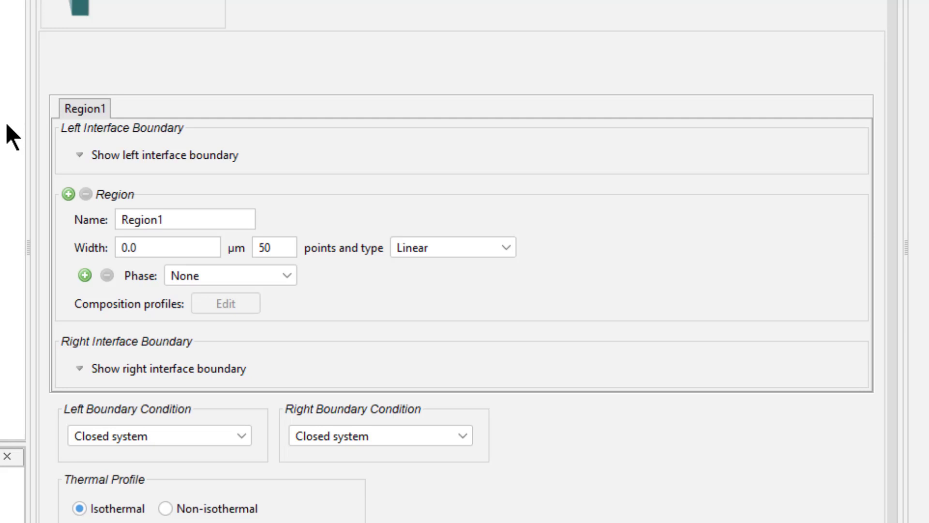
Step: Rename the first region to Ferrite
click(71, 196)
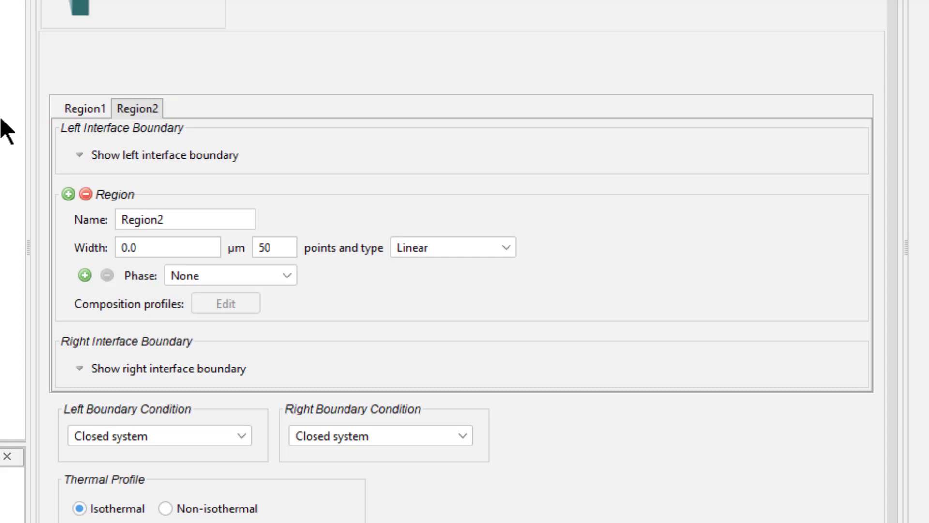
click(86, 108)
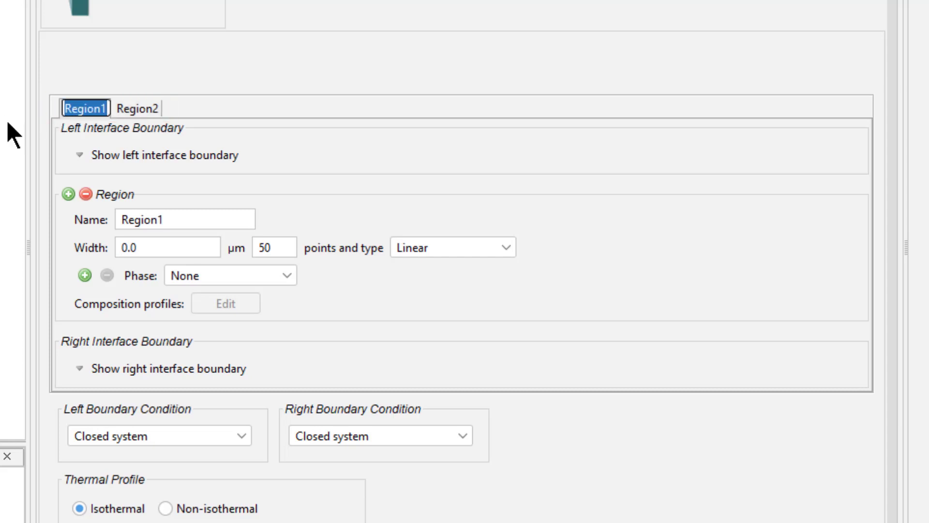
text(Ferrite)
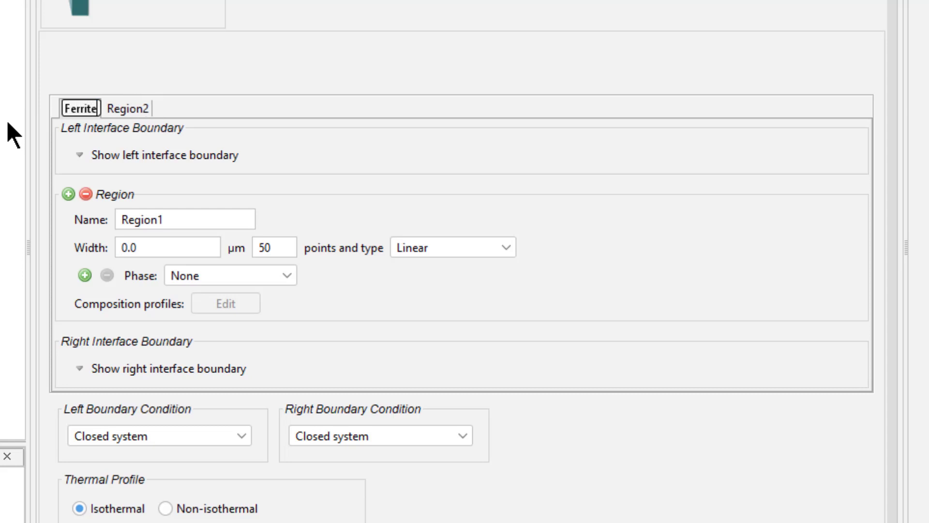
text(Ferrite)
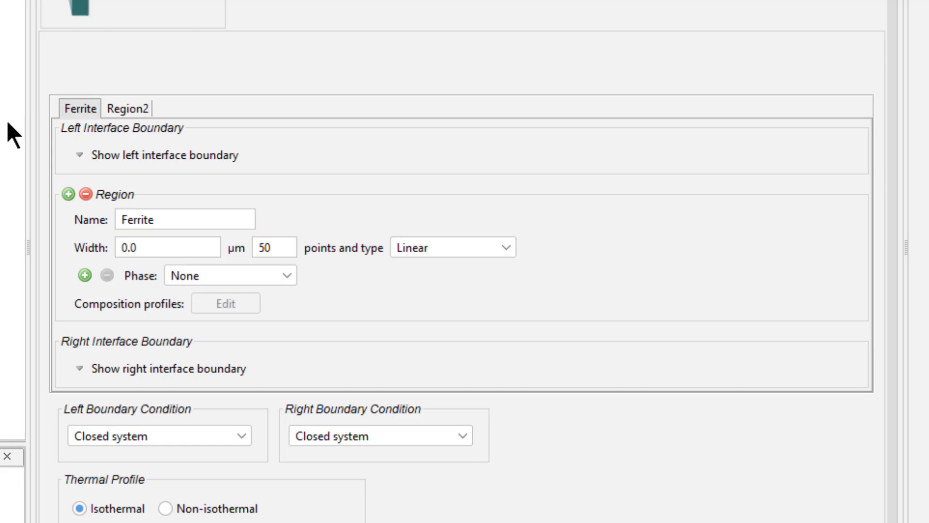
Step: Move the Ferrite region right, then back left so it stays first
right_click(81, 108)
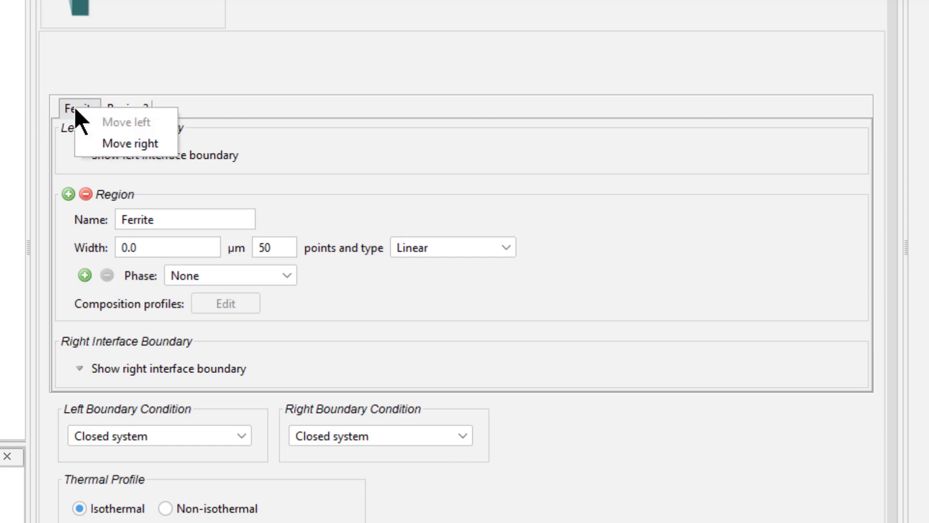
mouse_move(124, 143)
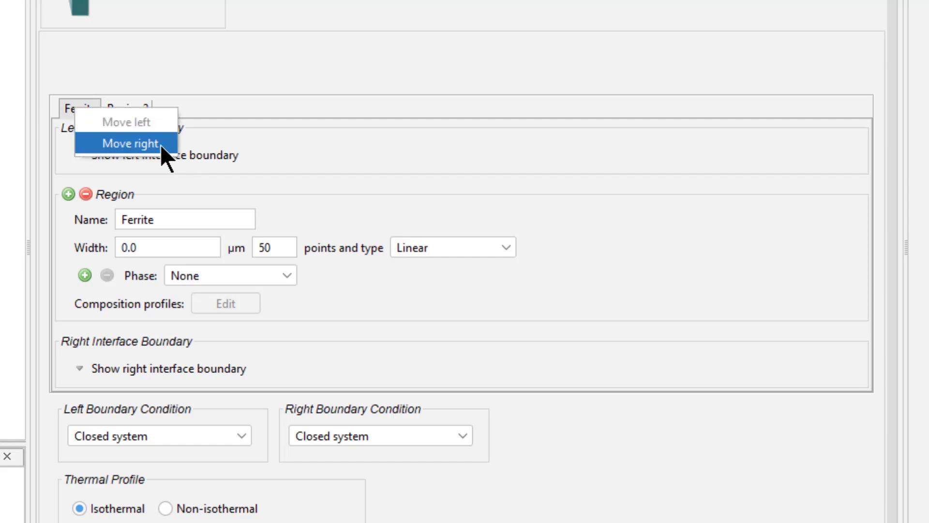
click(127, 143)
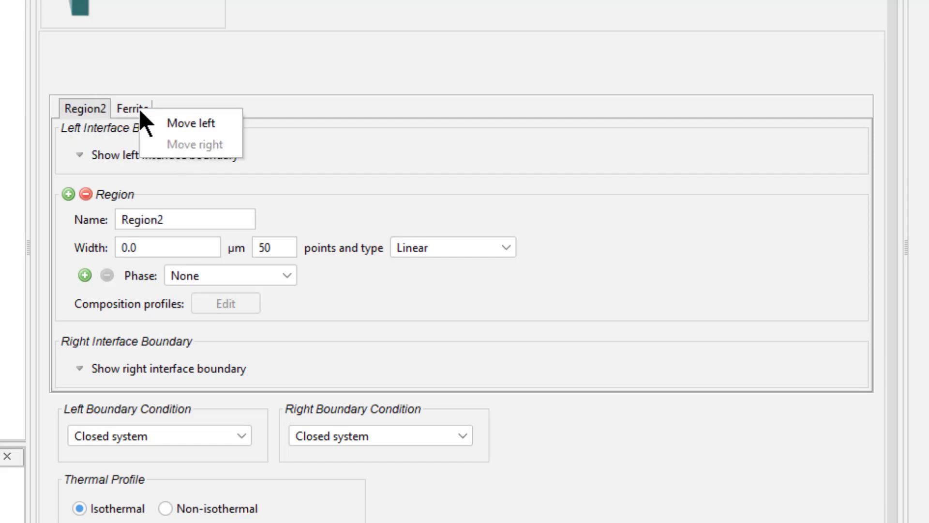
click(191, 122)
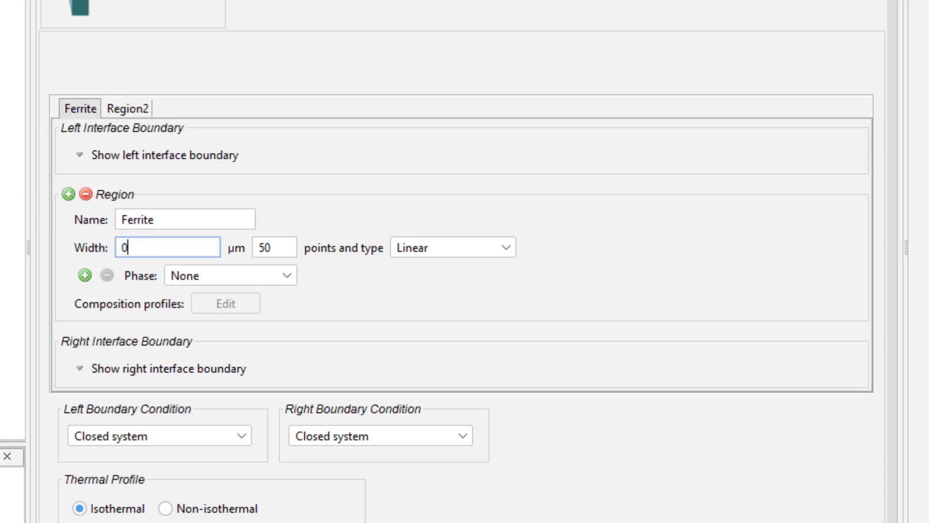
Step: Give the Ferrite region a width of 0.001 and 10 grid points
text(001)
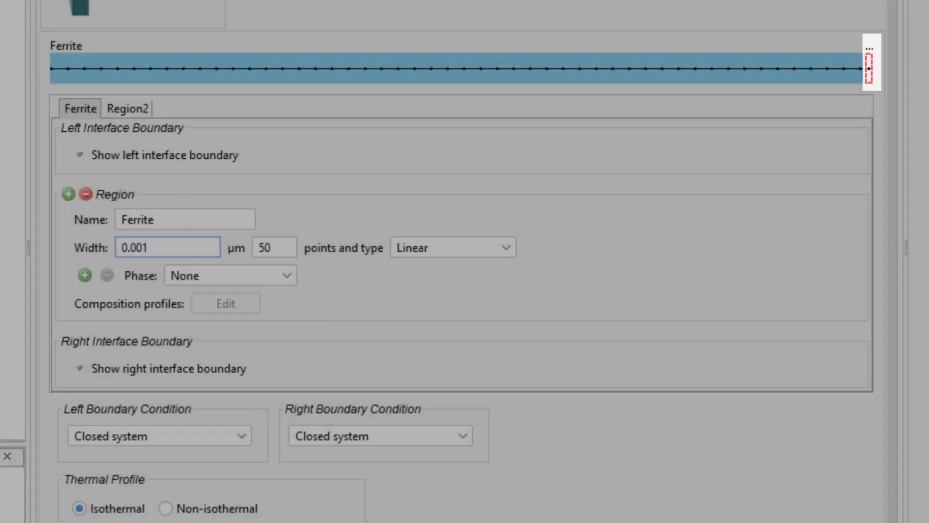
mouse_move(166, 80)
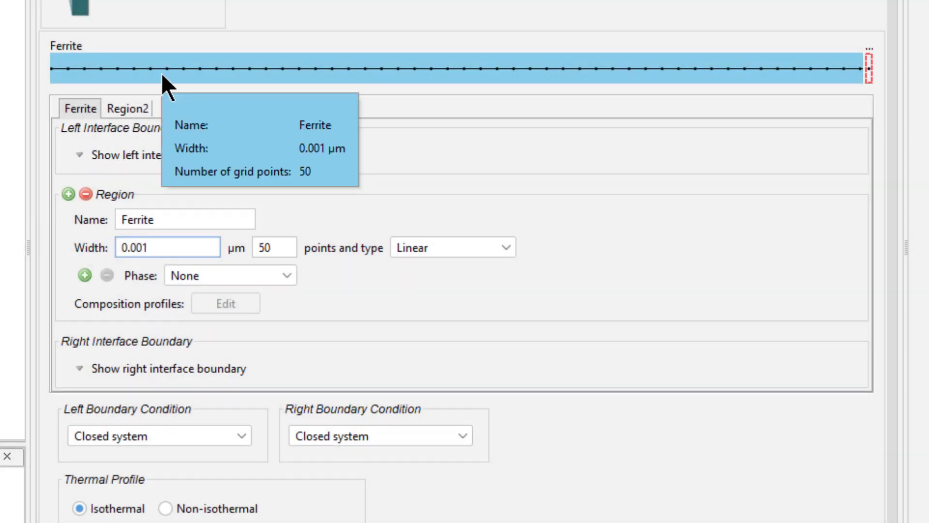
mouse_move(198, 130)
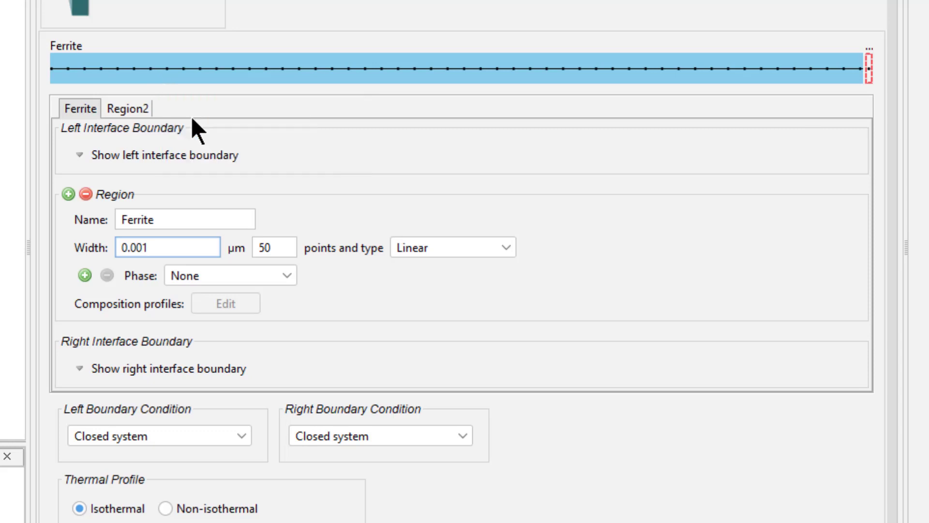
click(273, 248)
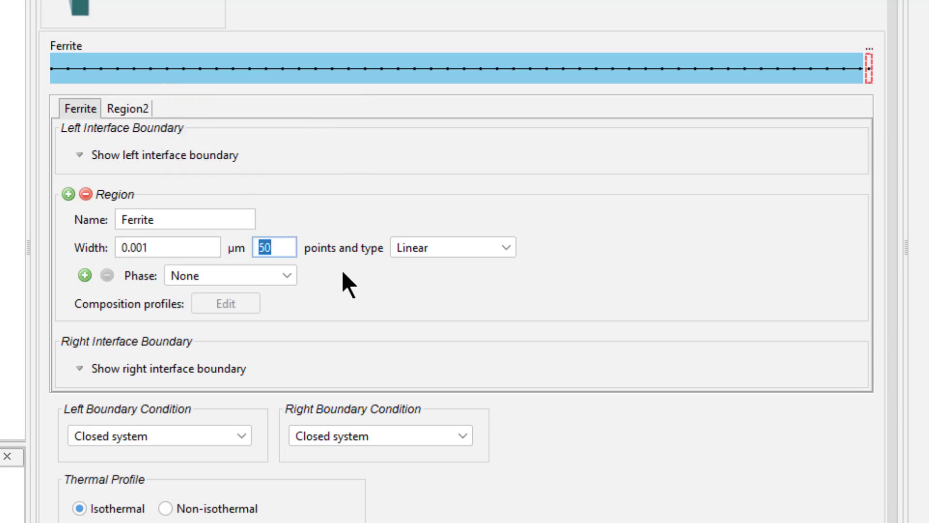
text(10)
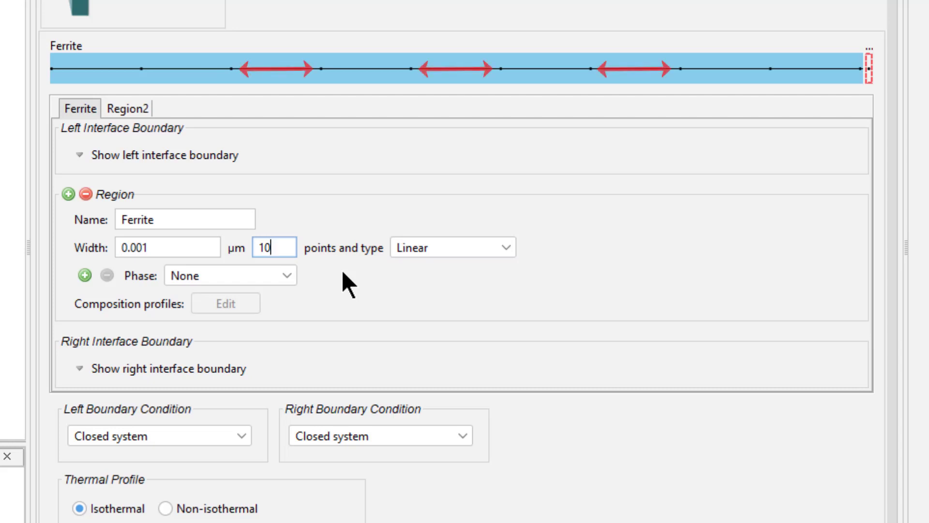
mouse_move(317, 291)
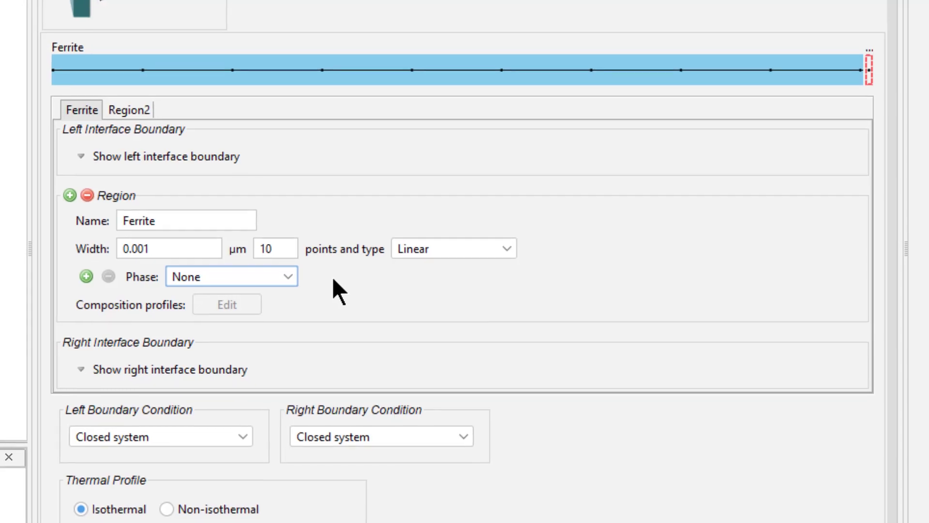
Step: Add an Equilibrium Calculator after System Definer 1, set to Phase diagram
right_click(78, 95)
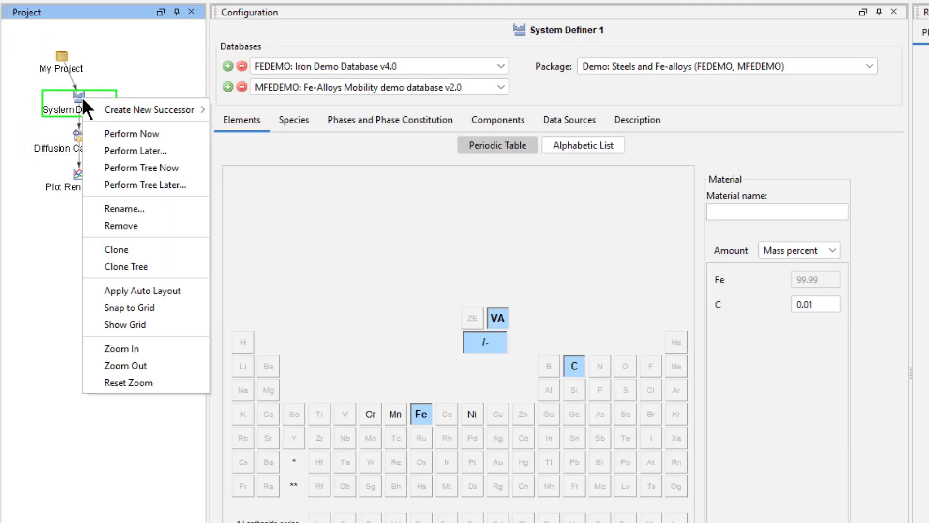
mouse_move(150, 109)
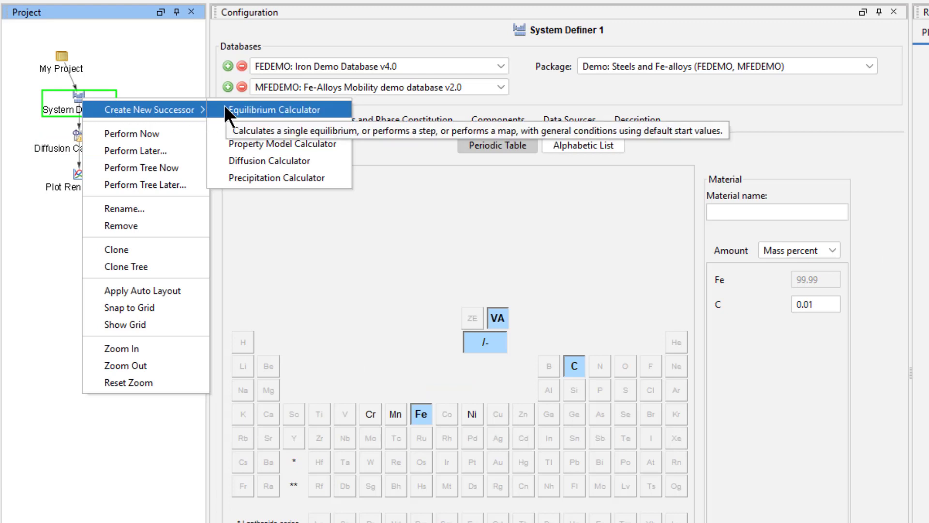
click(270, 109)
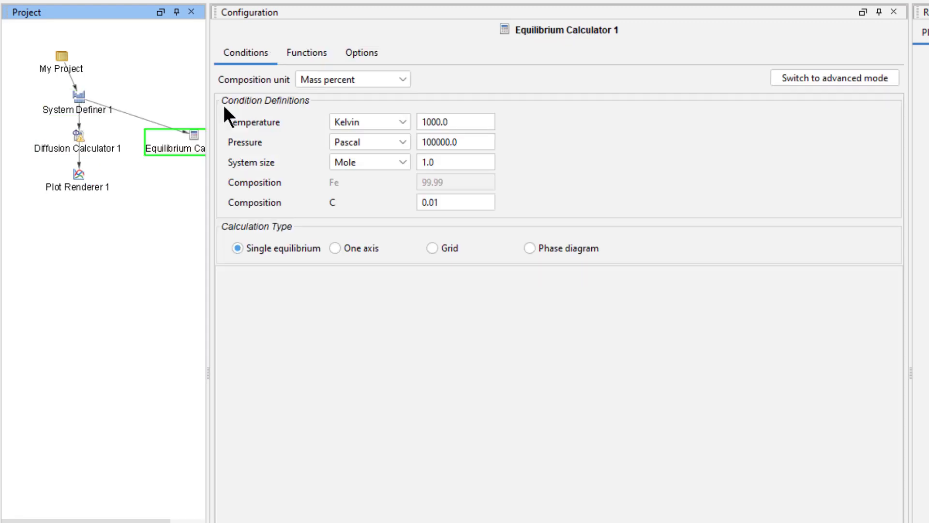
mouse_move(529, 248)
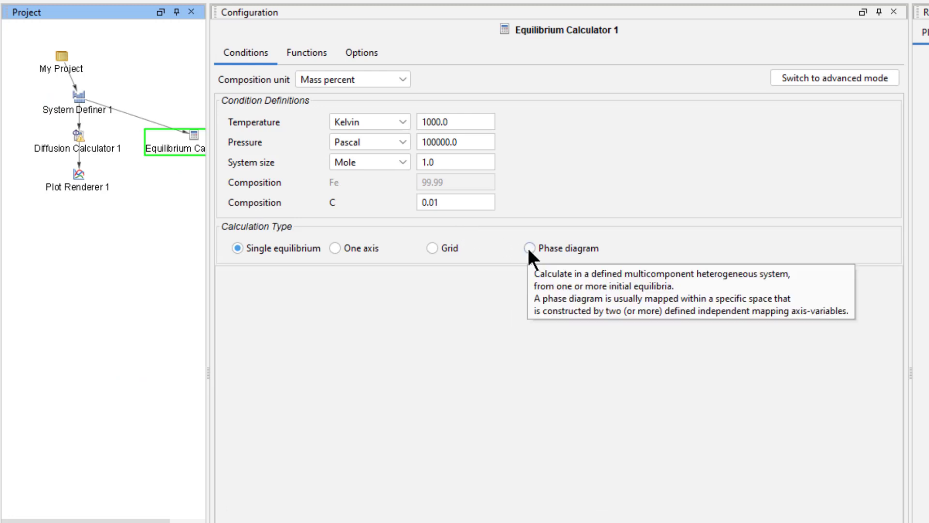
click(527, 248)
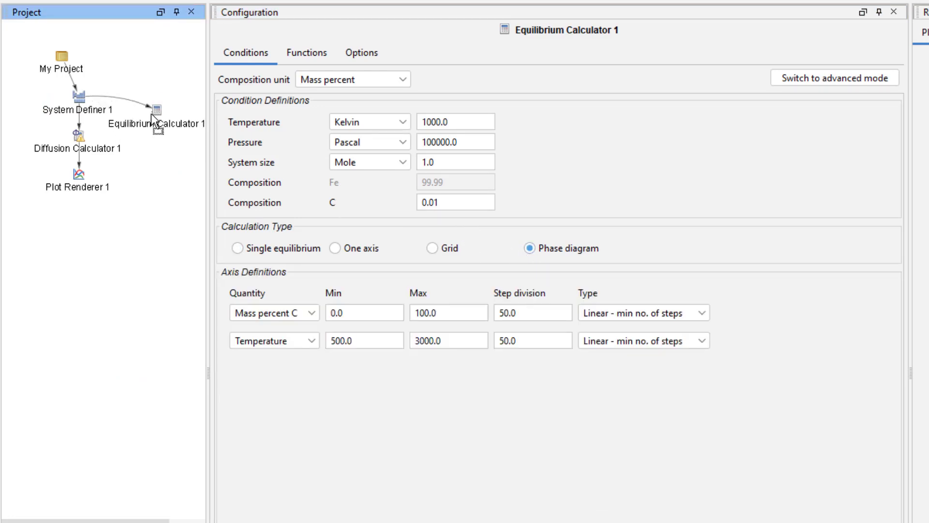
right_click(156, 110)
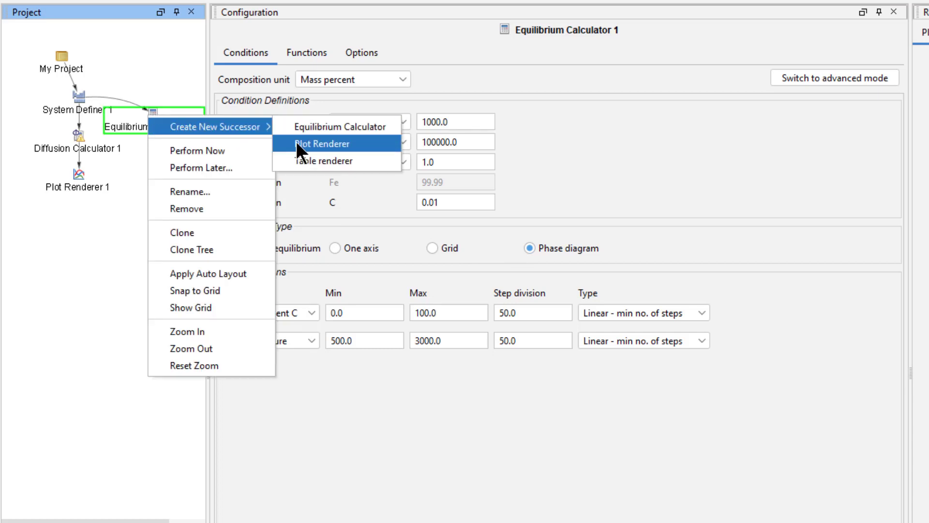
Step: Add a Plot Renderer successor and compute the Fe–C phase diagram
click(321, 143)
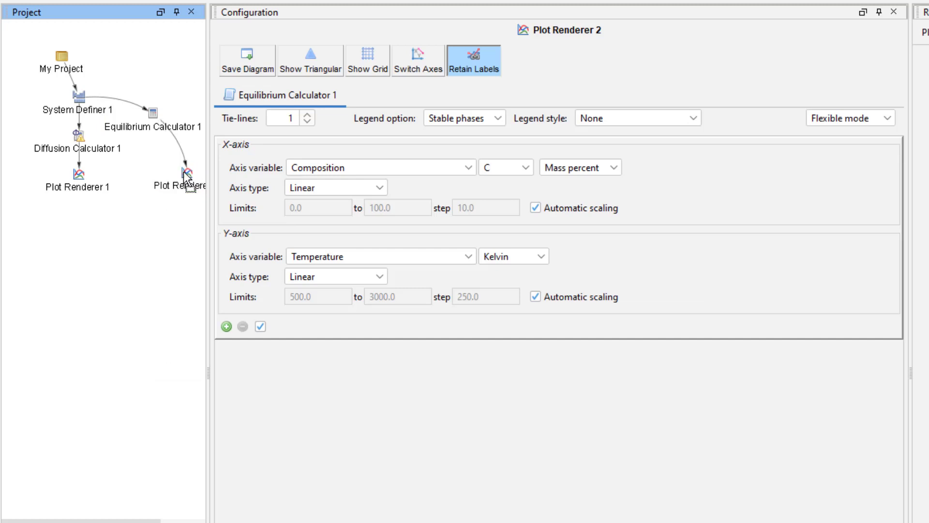
right_click(175, 172)
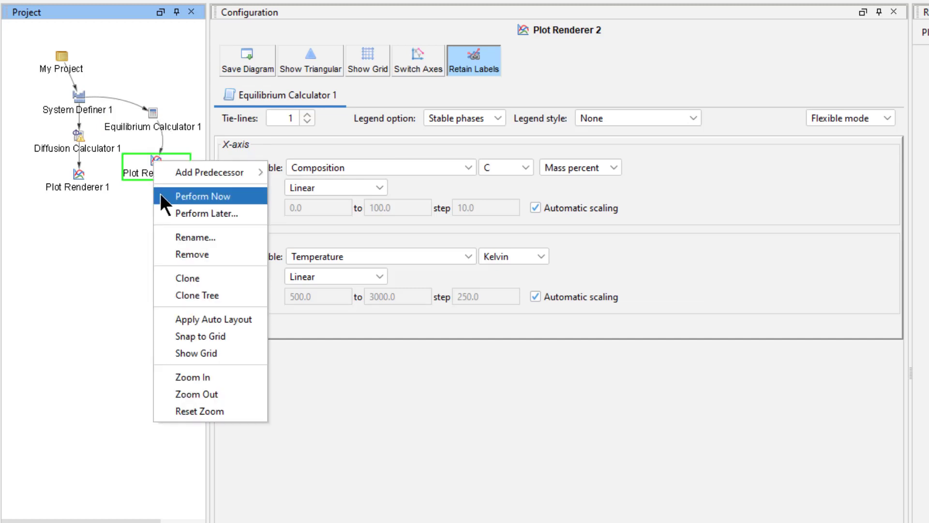
click(201, 196)
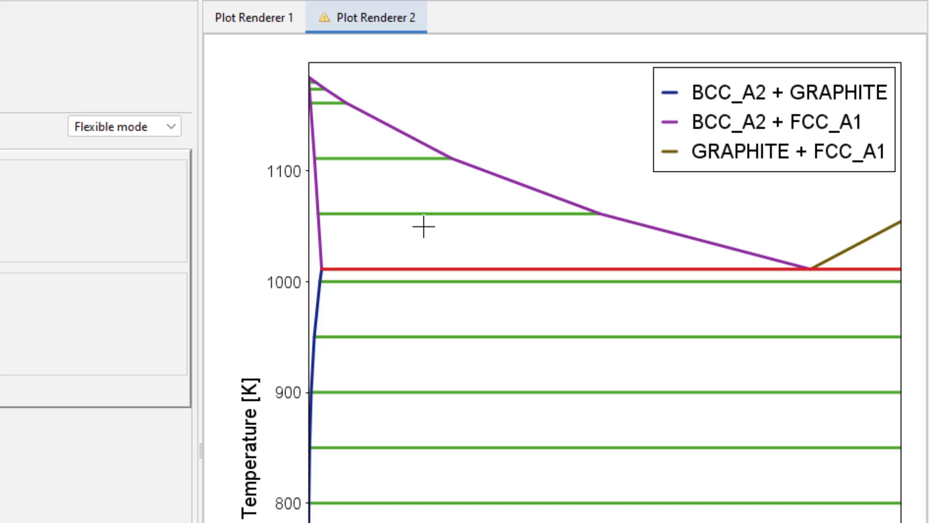
mouse_move(424, 228)
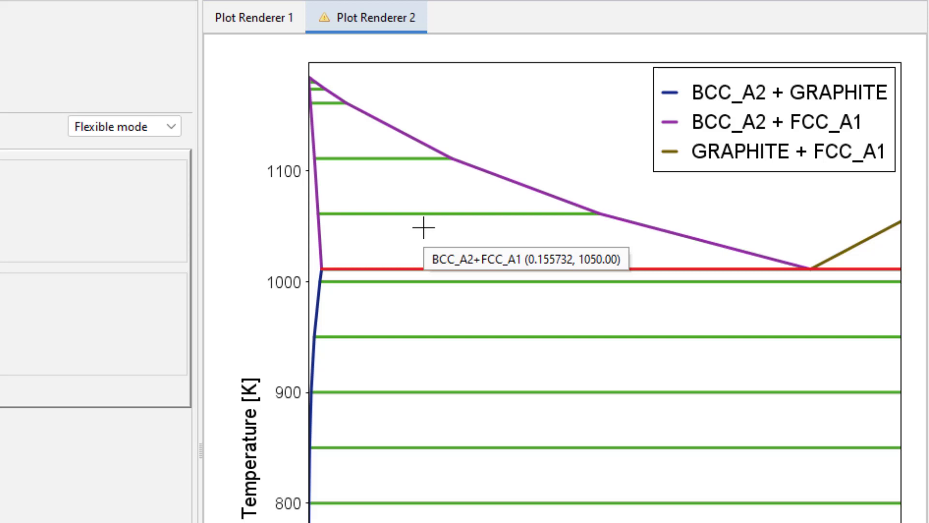
Step: Add a BCC_A2+FCC_A1 label inside the two-phase field of the diagram
right_click(416, 227)
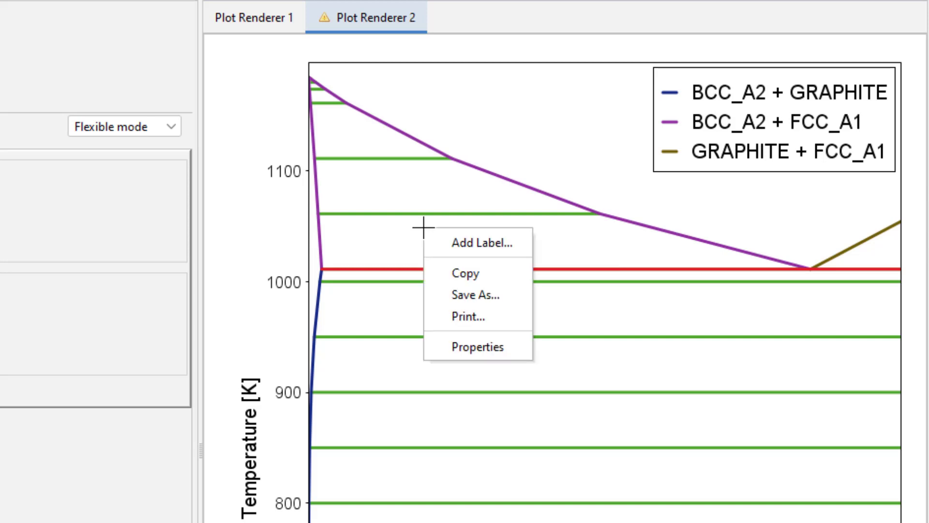
click(482, 243)
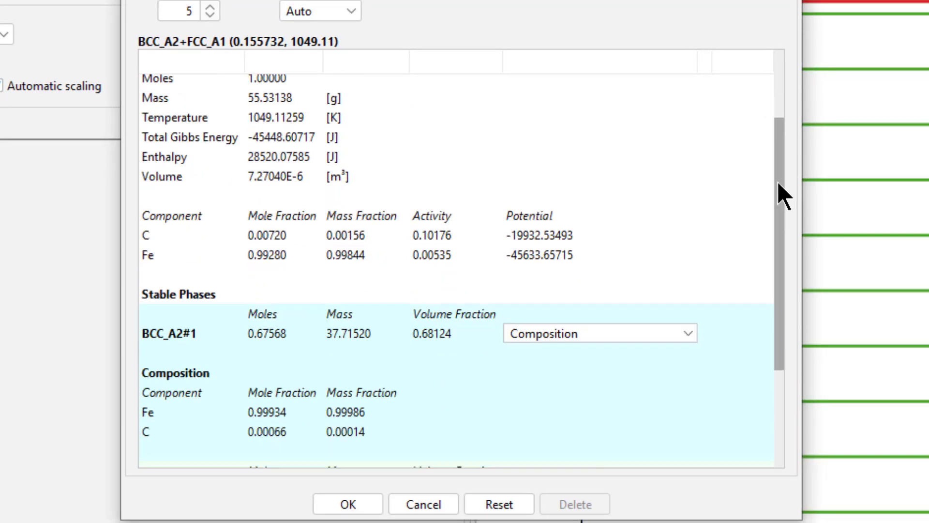
scroll(down, 3)
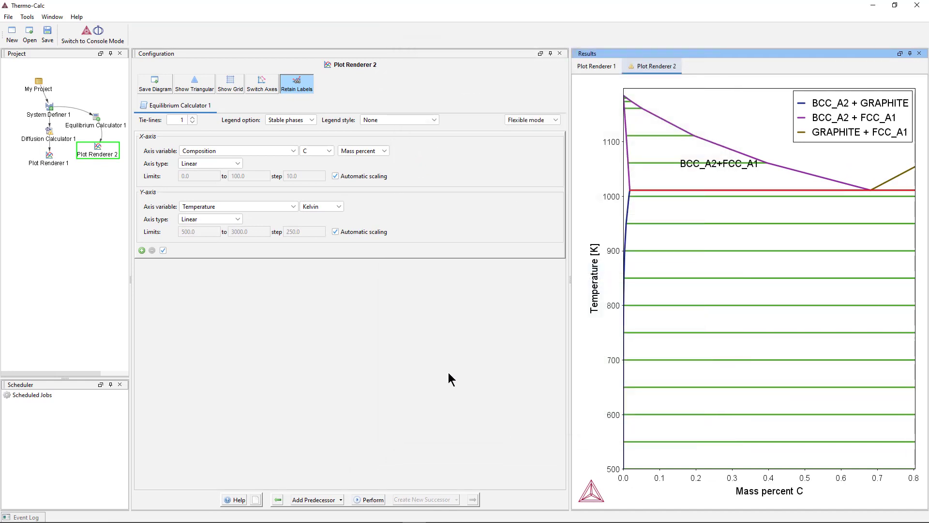
Step: Back in the diffusion calculator, give the Ferrite region phase BCC_A2 and open its composition editor
click(48, 139)
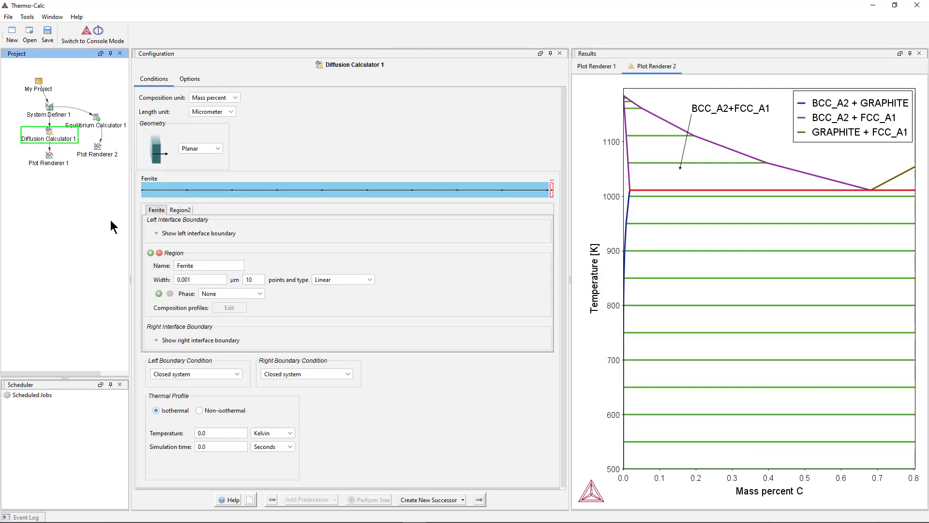
click(231, 293)
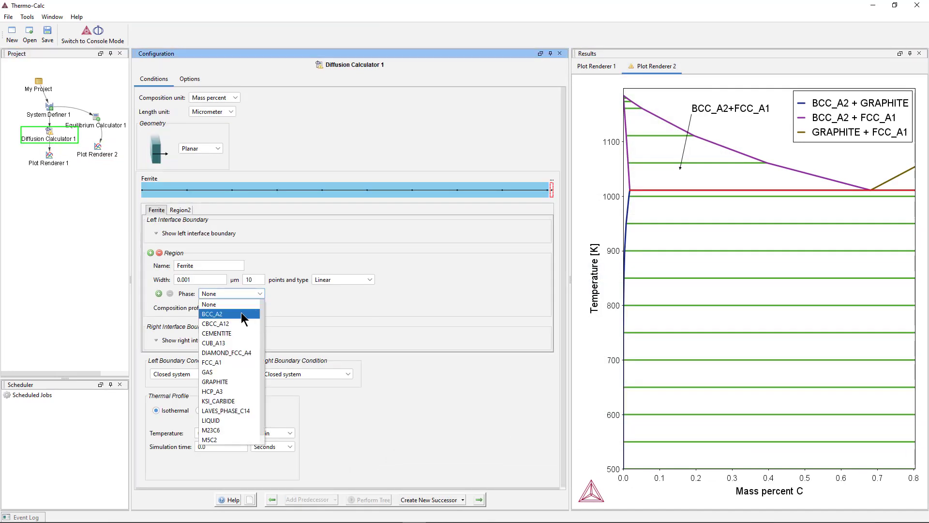
click(212, 313)
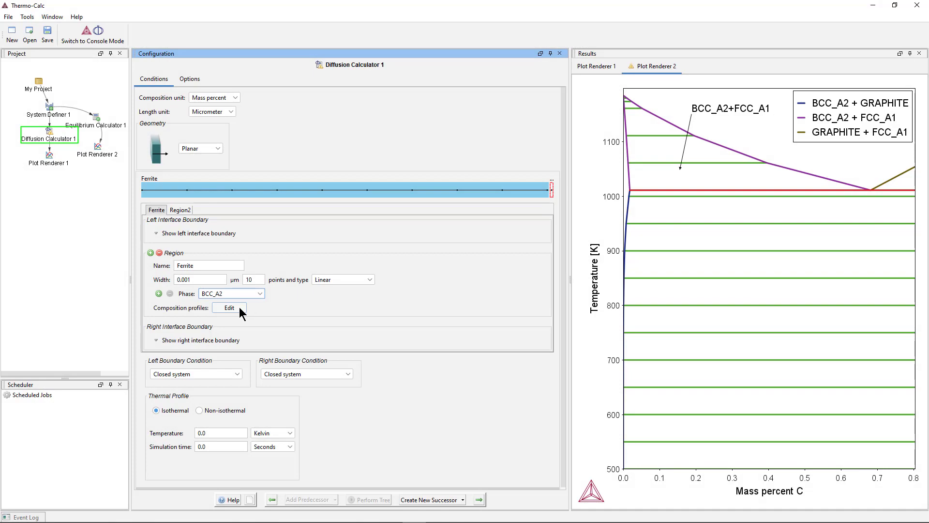
click(229, 308)
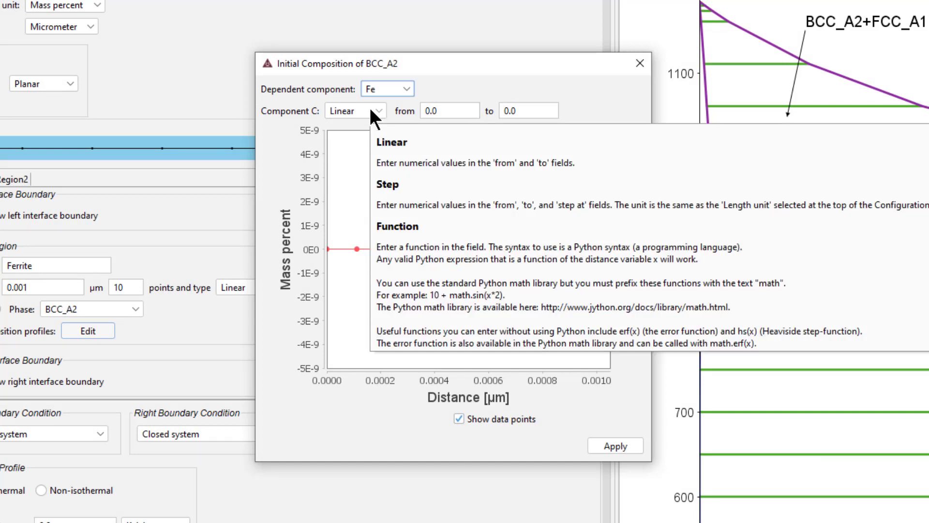
Step: Give ferrite a uniform 0.01 mass percent carbon profile in both from and to fields, and apply
click(449, 111)
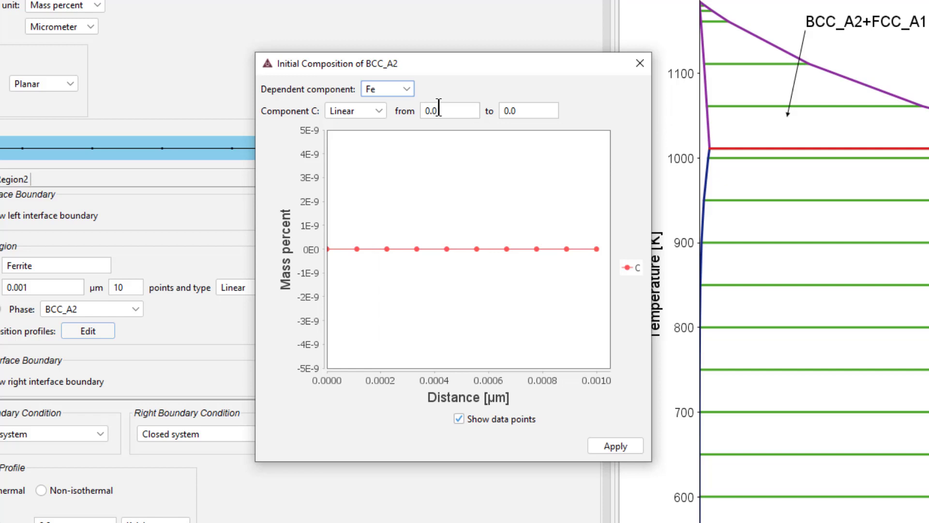
text(0.01)
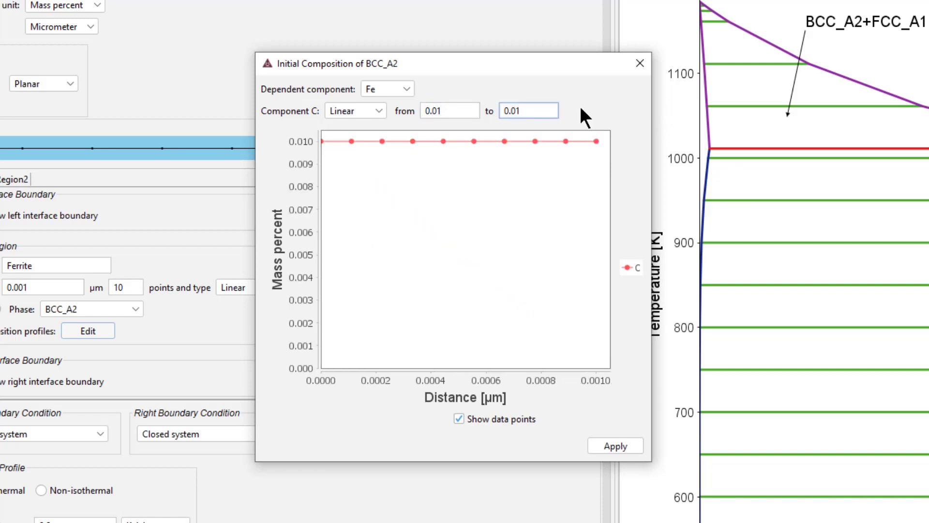
mouse_move(621, 117)
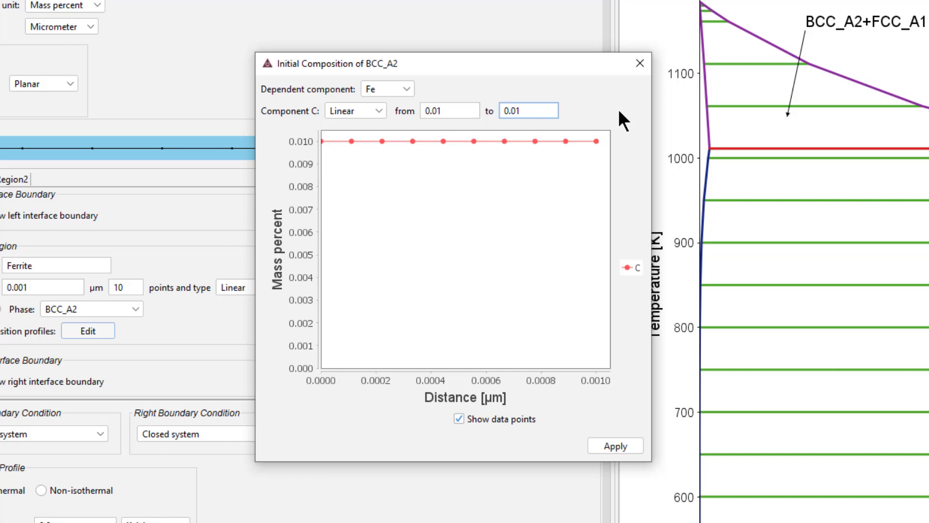
click(527, 111)
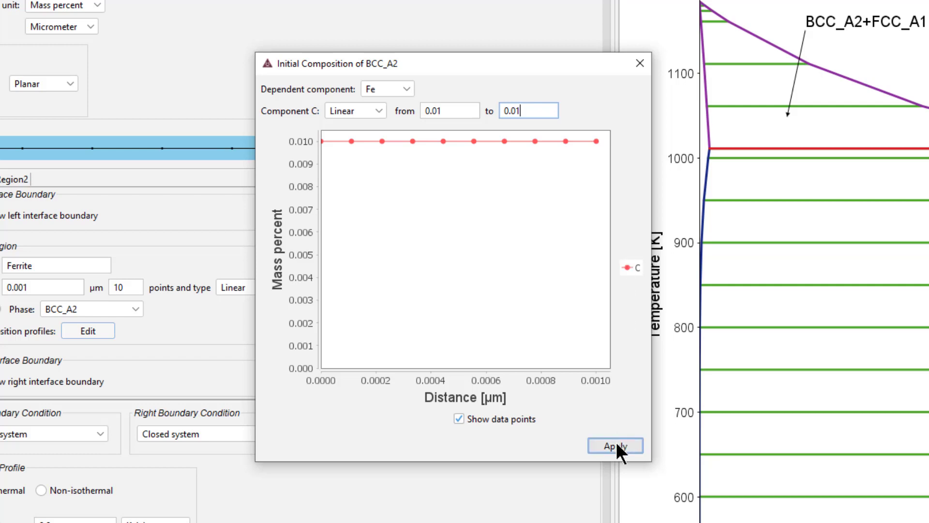
click(615, 445)
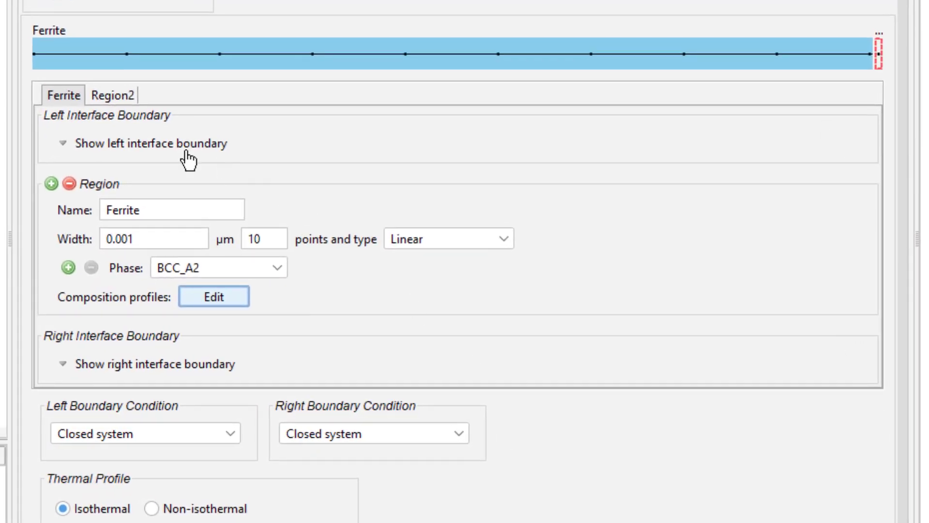
Step: Name Region2 'Austenite' and enter 2000 µm as its width
click(113, 95)
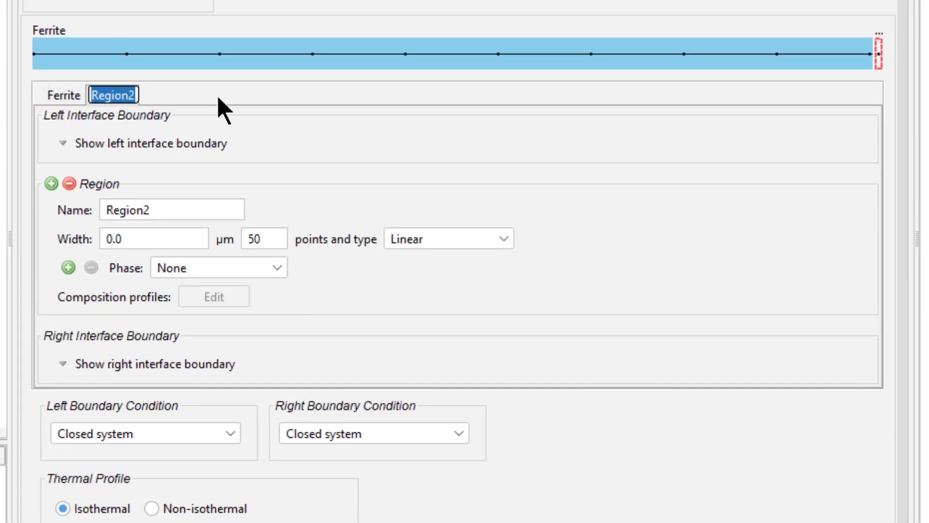
text(Austenite)
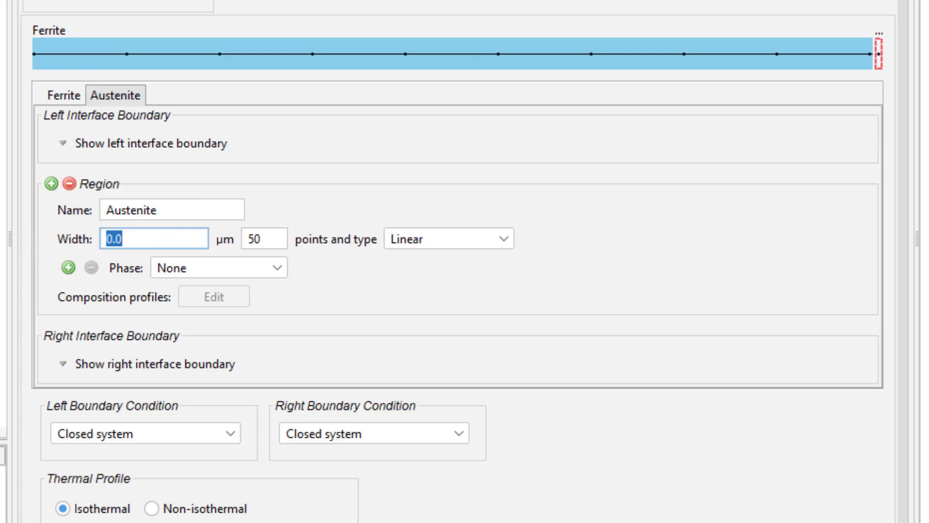
text(2000)
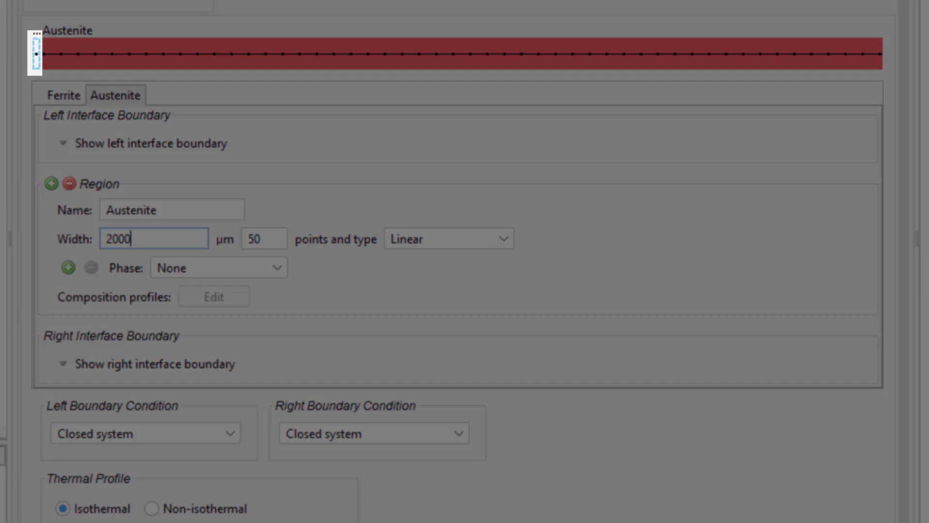
click(153, 239)
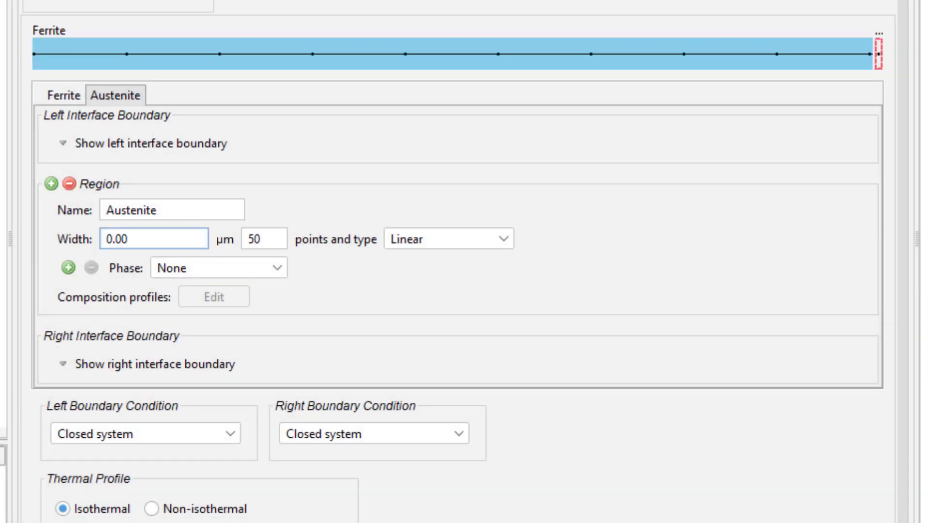
text(0.001)
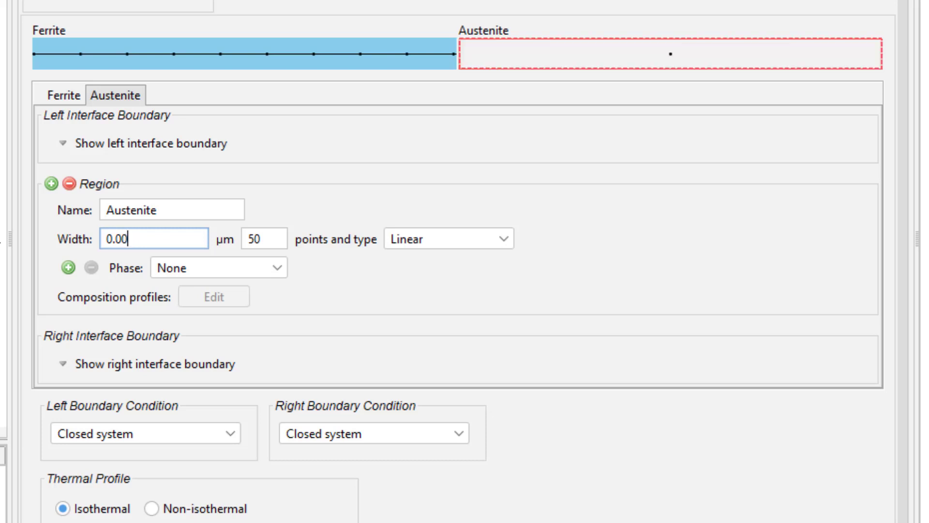
text(2000)
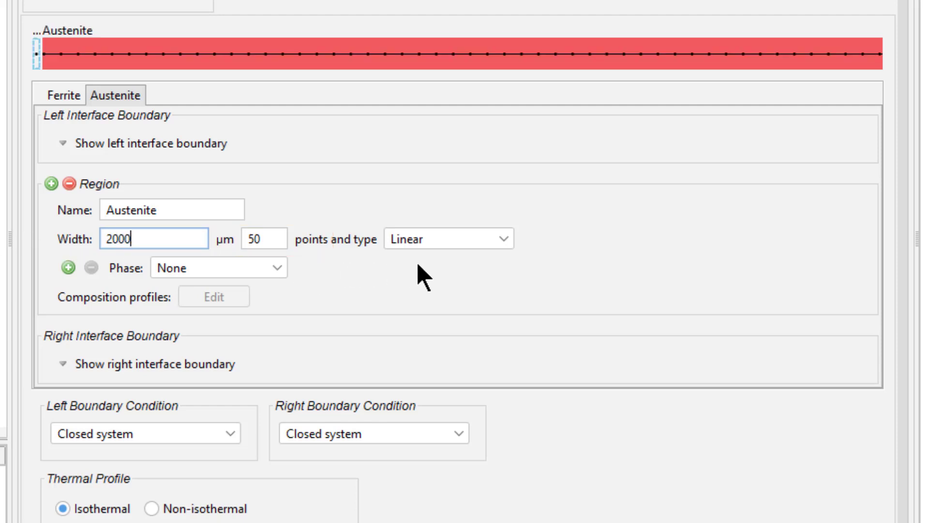
Step: Use geometric grid spacing with ratio 1.05 for Austenite and pick FCC_A1 as its phase
click(446, 239)
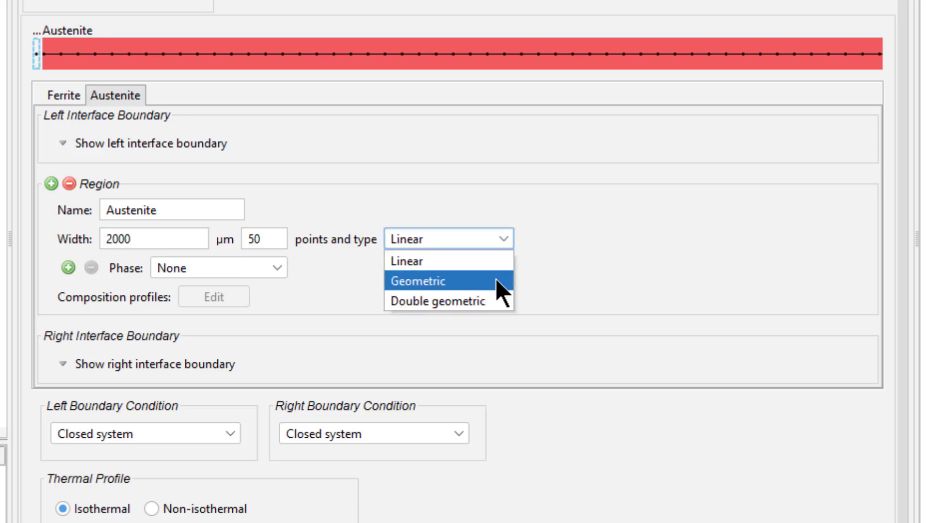
click(427, 281)
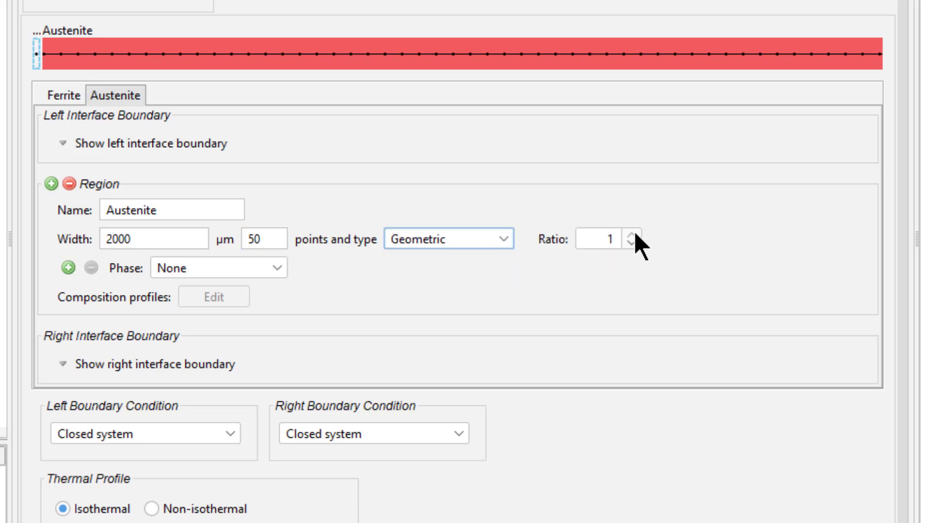
click(631, 235)
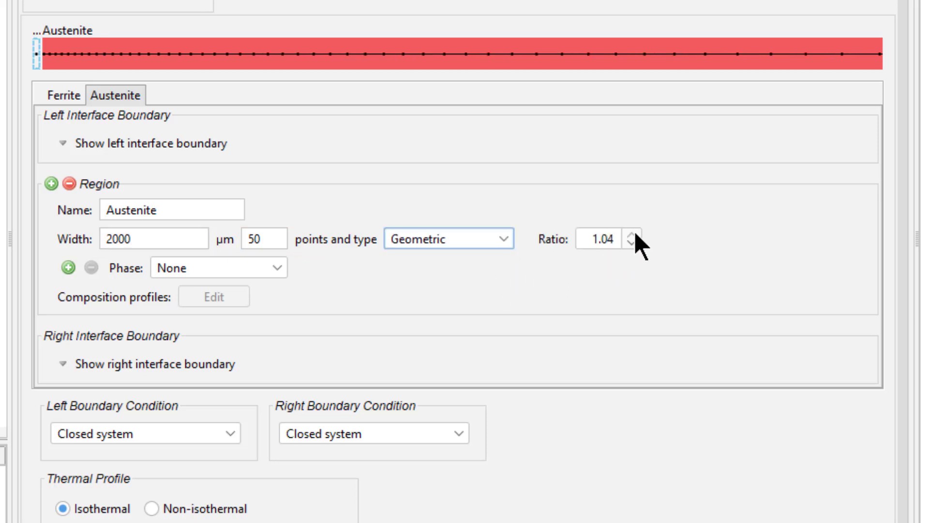
click(634, 243)
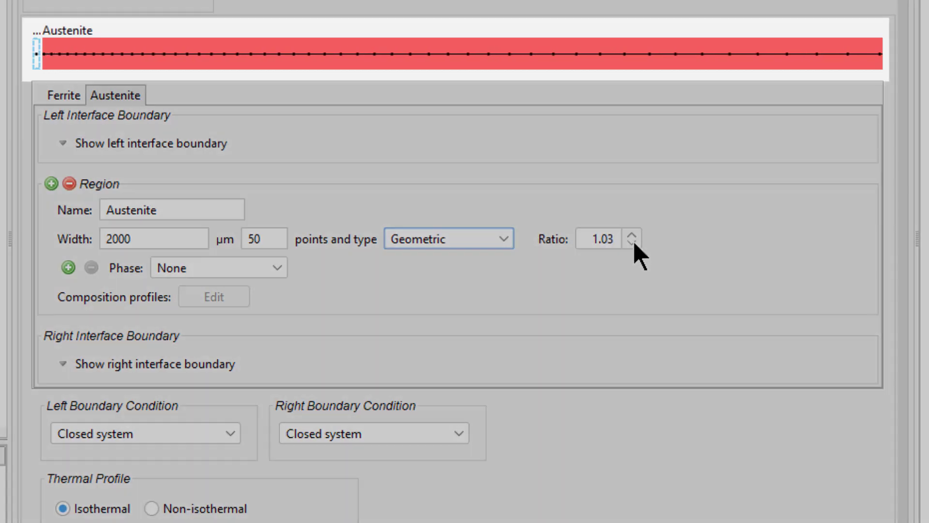
click(631, 235)
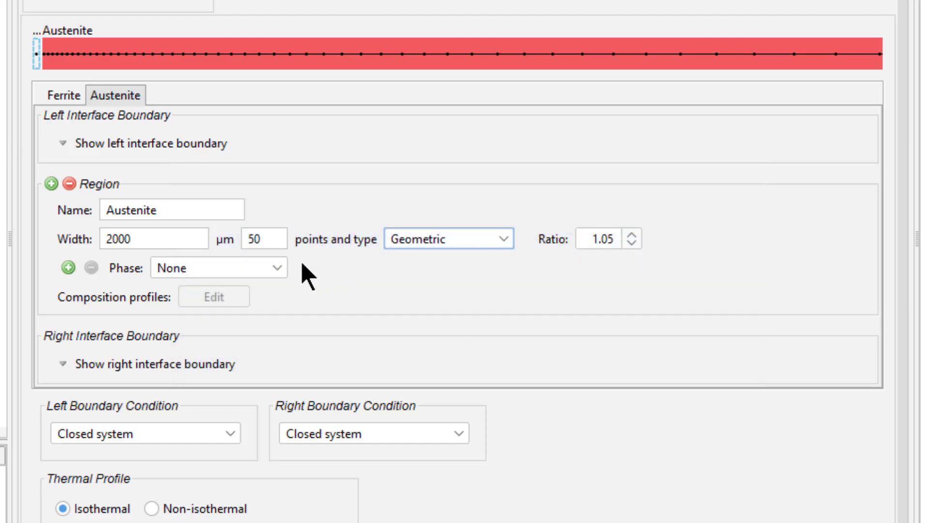
click(218, 267)
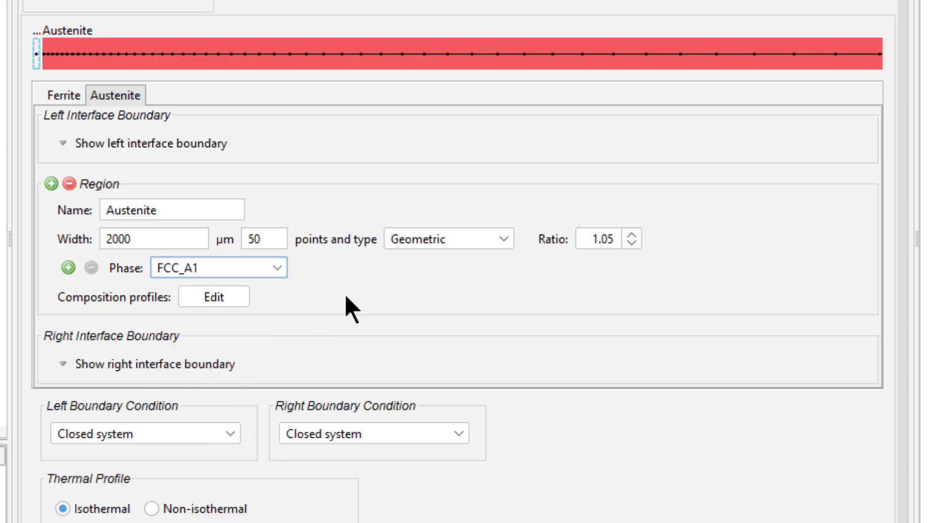
mouse_move(347, 311)
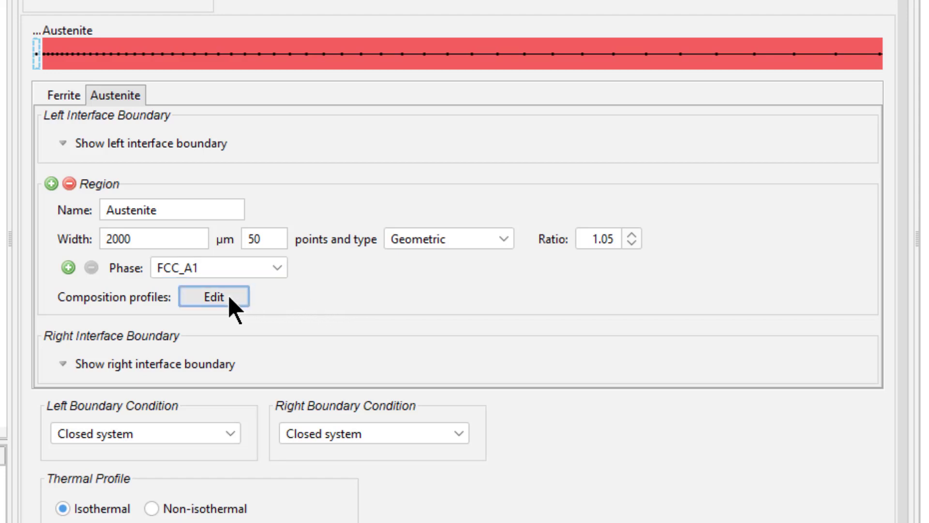
Step: Open the FCC_A1 composition editor and enter 0.15 mass percent carbon
click(214, 296)
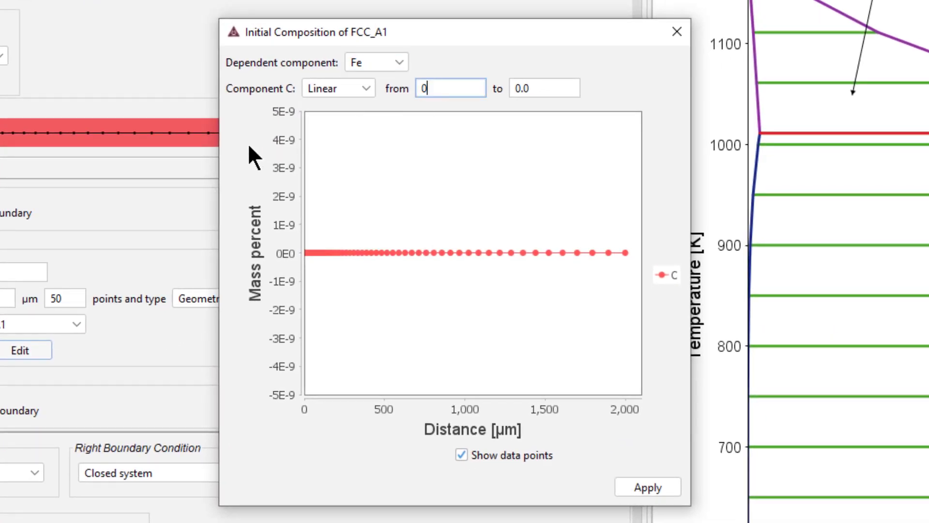
text(0.15)
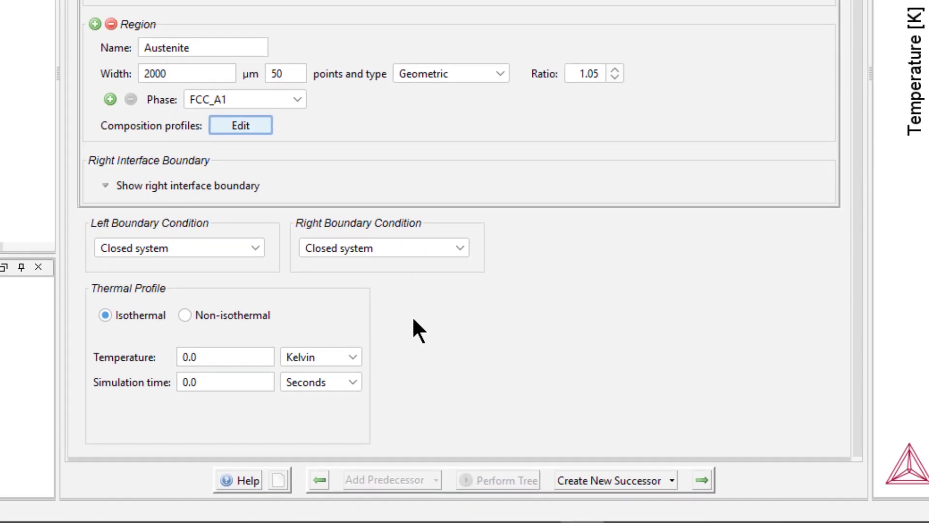
Step: Keep the thermal profile isothermal at 1050 K and set the simulation time
click(105, 315)
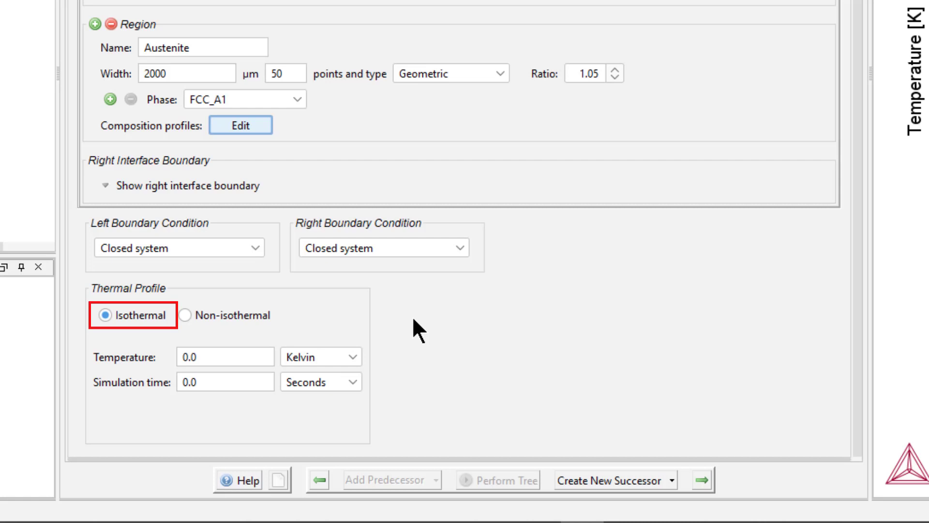
click(224, 357)
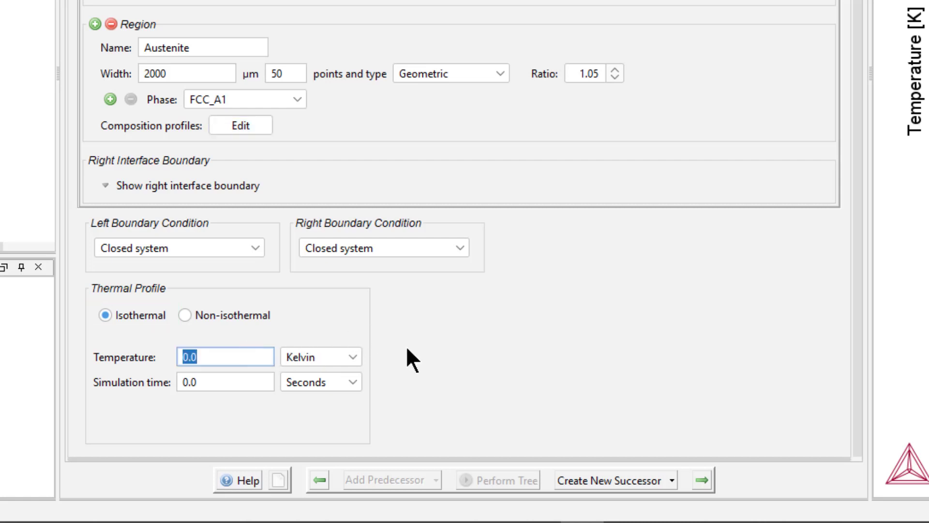
text(1050)
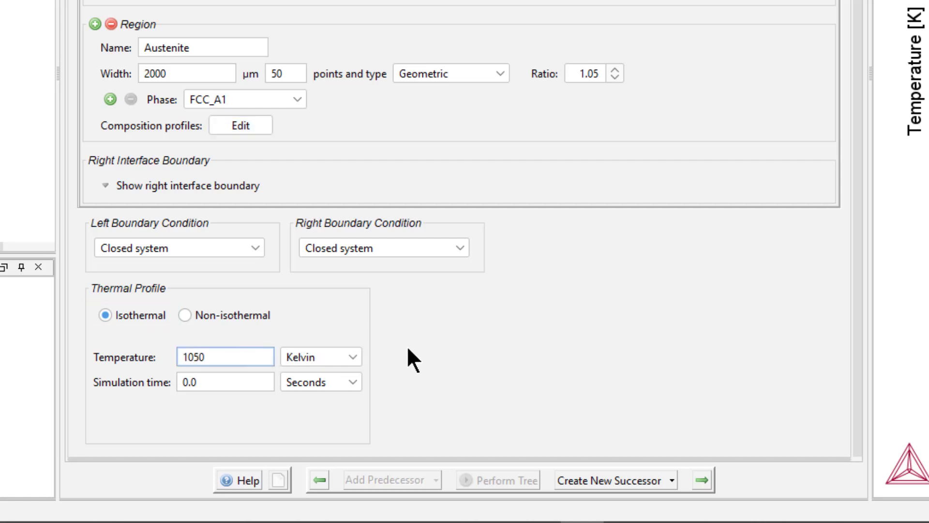
click(497, 479)
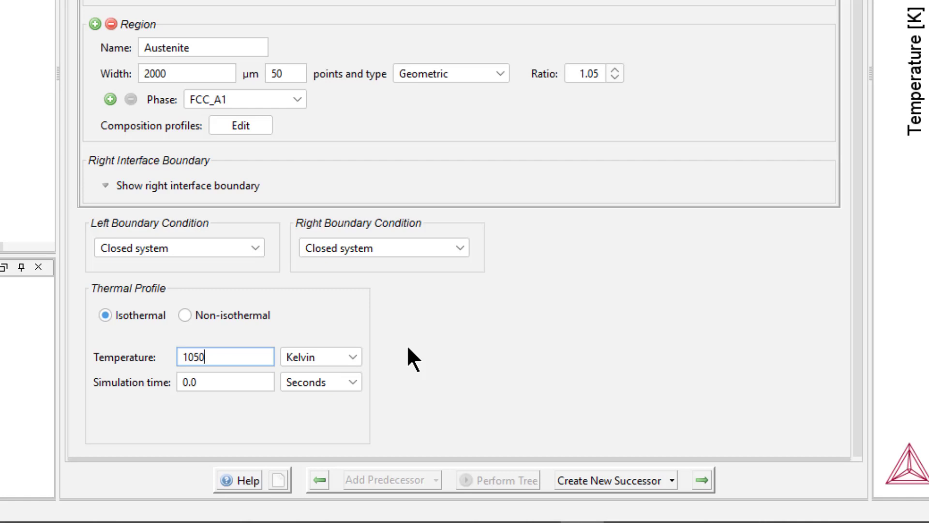
mouse_move(489, 489)
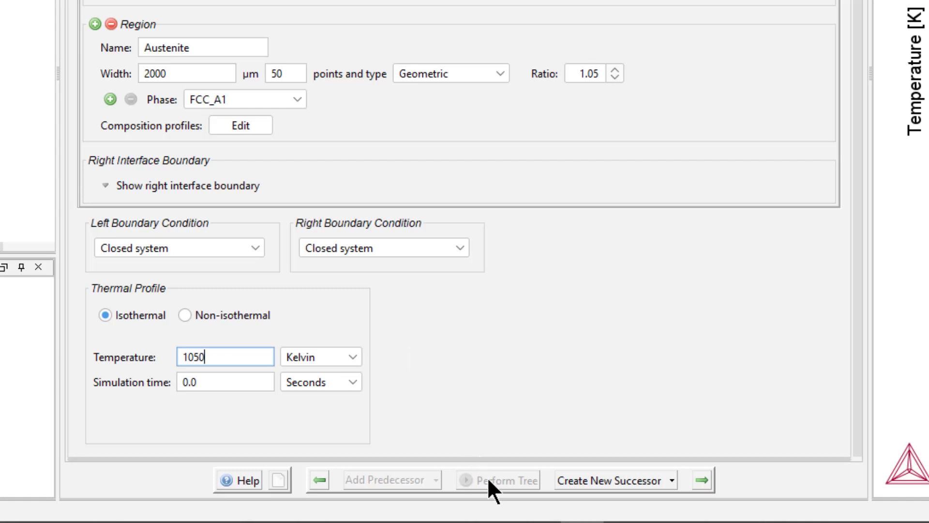
mouse_move(492, 481)
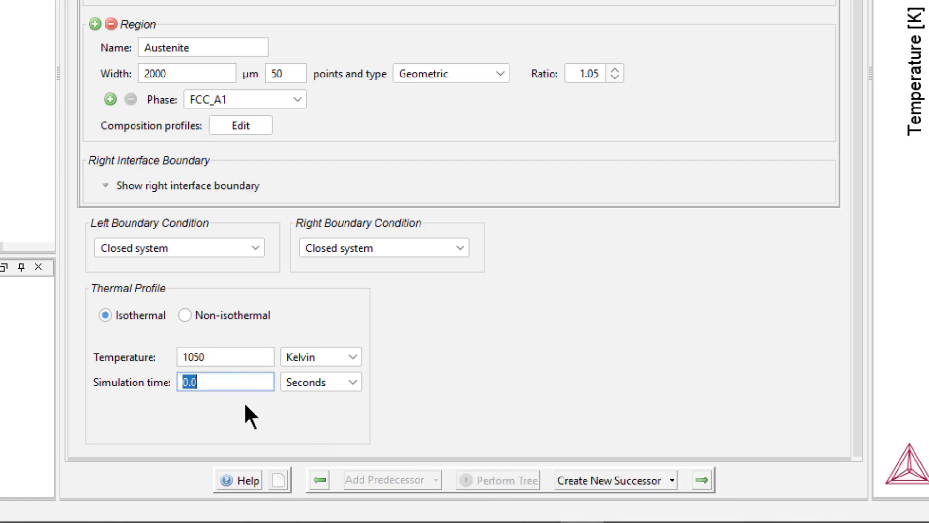
click(320, 381)
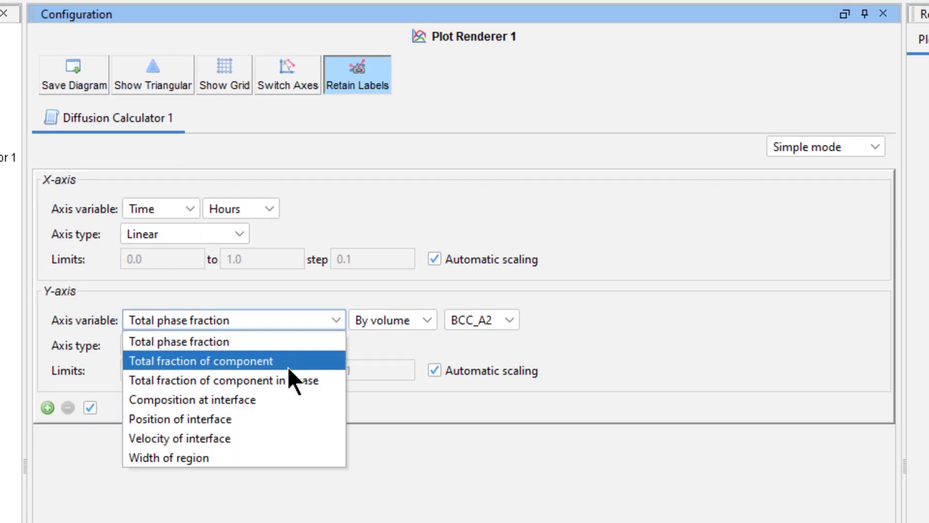
mouse_move(281, 419)
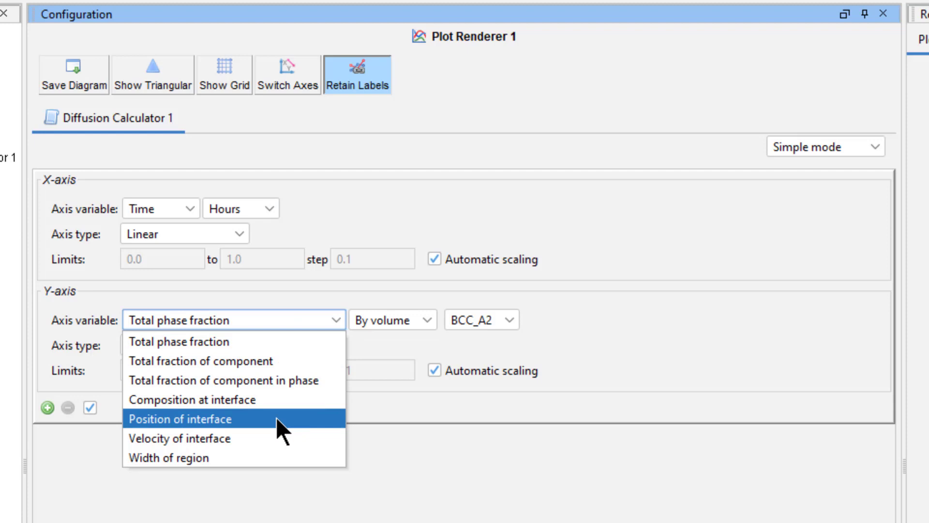
Step: Plot the Ferrite/Austenite interface position in micrometres on the Y-axis
click(180, 418)
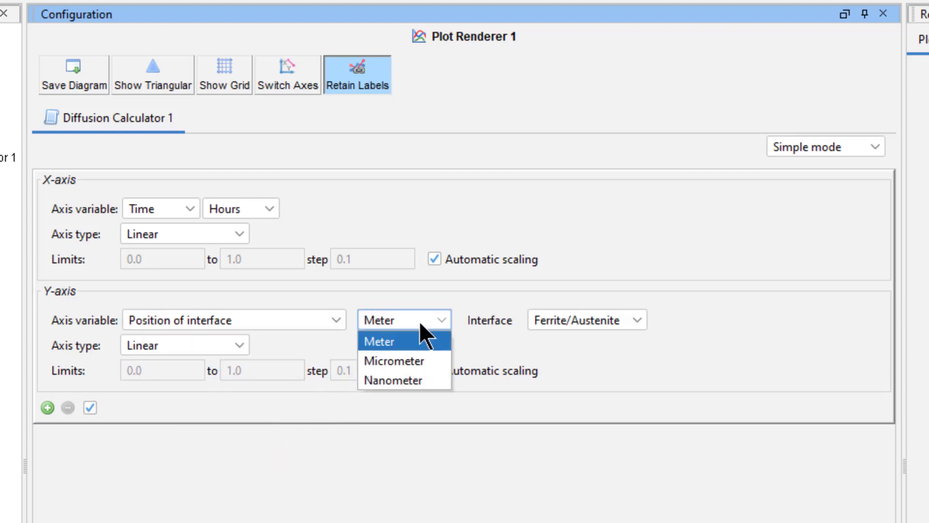
click(393, 361)
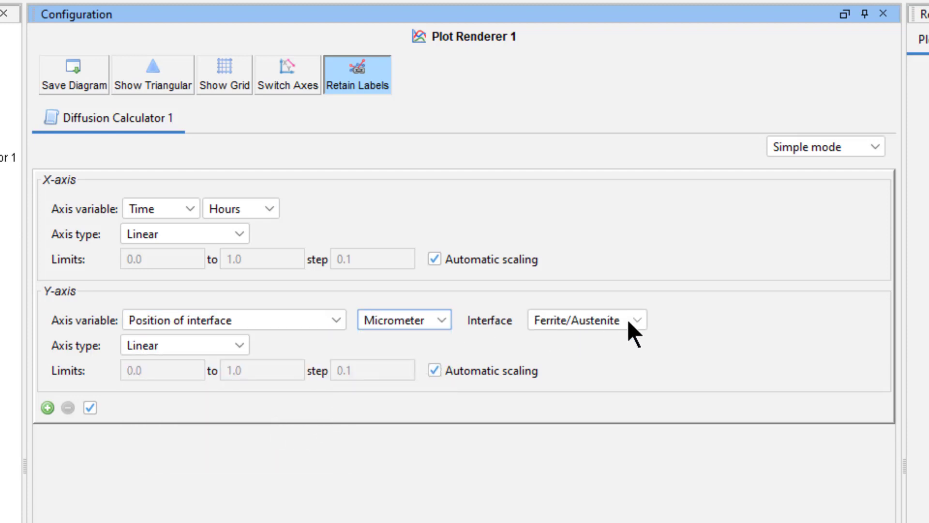
click(584, 320)
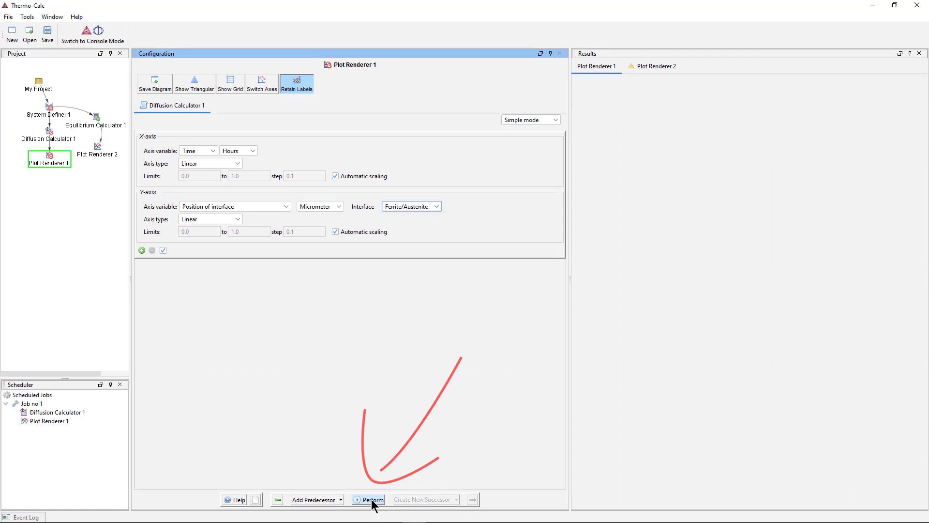
Step: Perform the calculation, producing an interface curve reaching about 608 µm at 30 hours
click(372, 499)
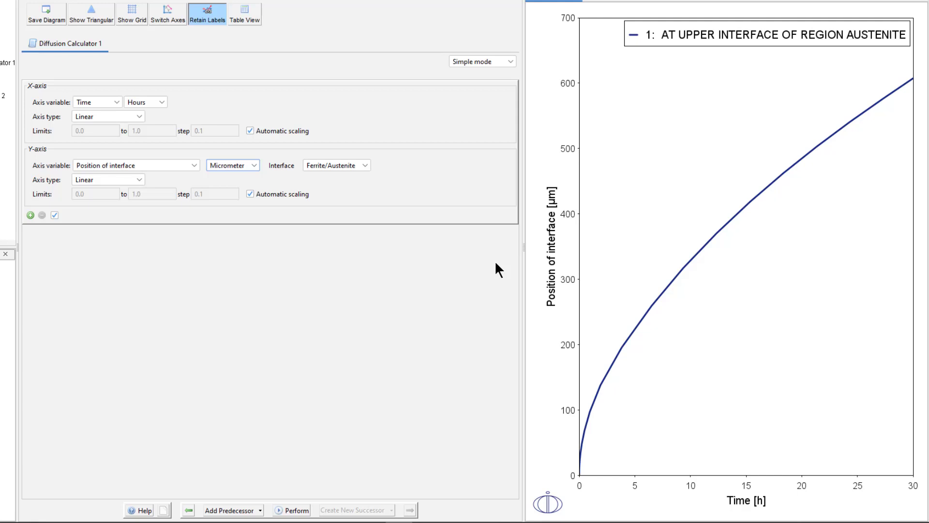
mouse_move(689, 259)
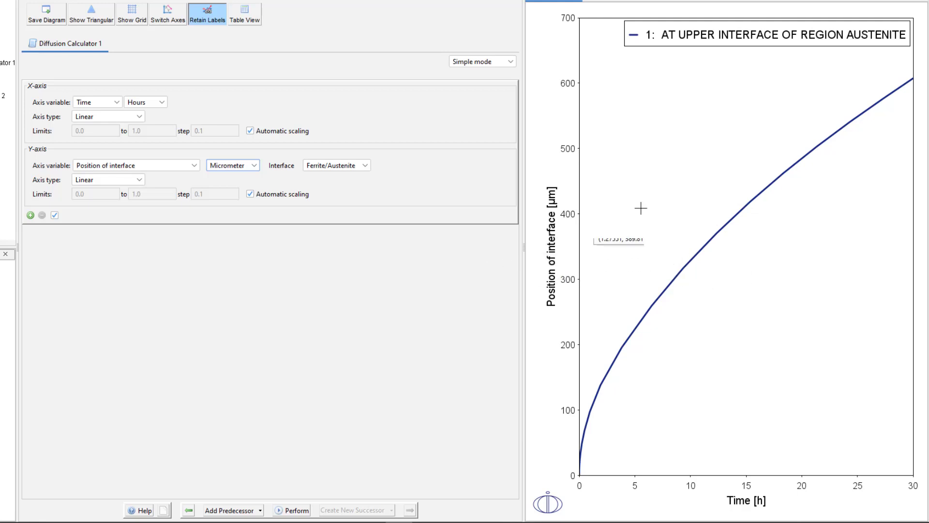
mouse_move(903, 77)
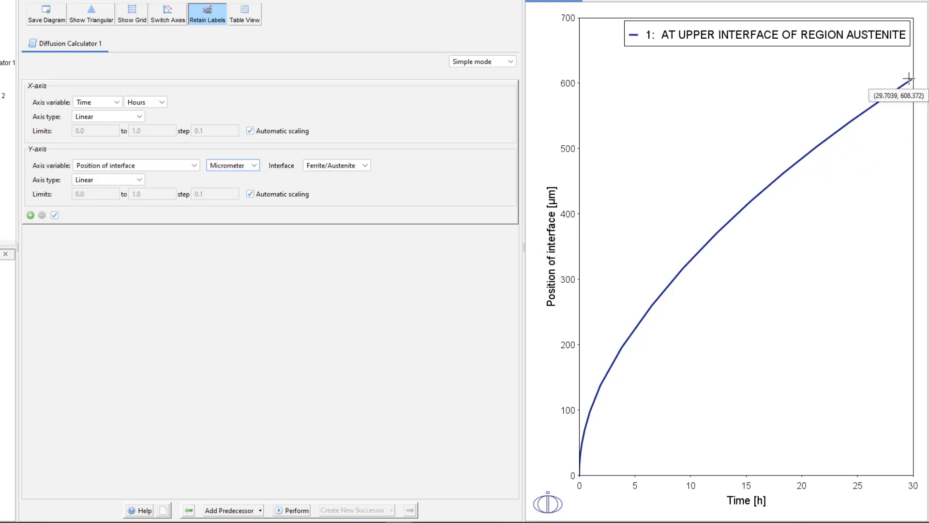
mouse_move(465, 251)
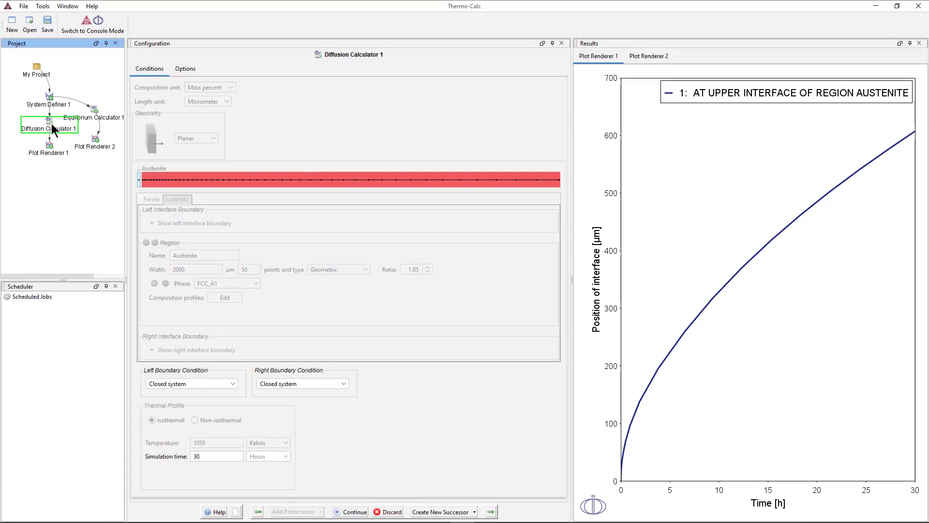
Step: Raise the simulation time to 300 hours
click(216, 456)
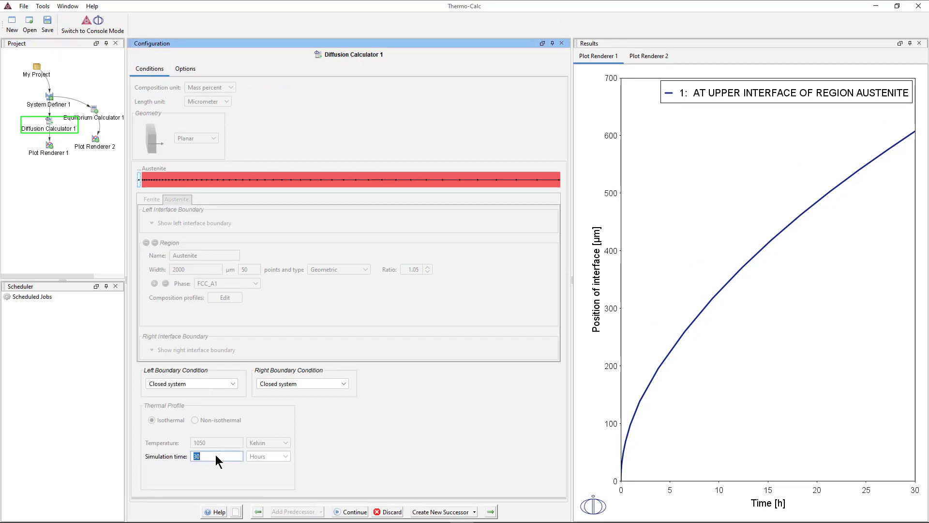
text(300)
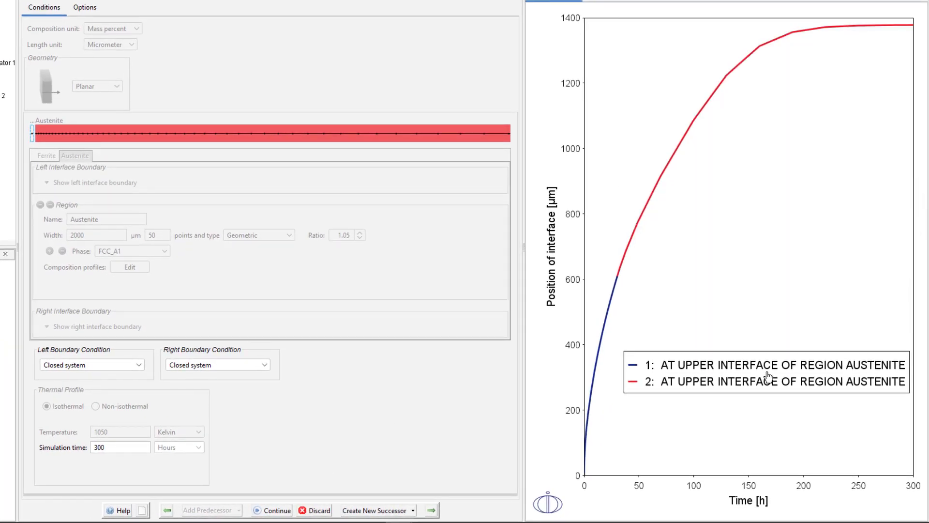
mouse_move(850, 31)
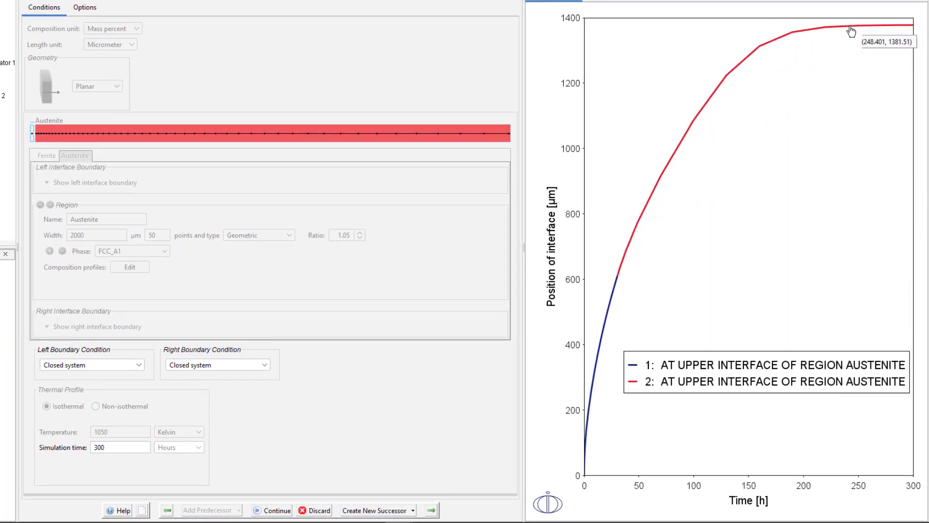
mouse_move(481, 381)
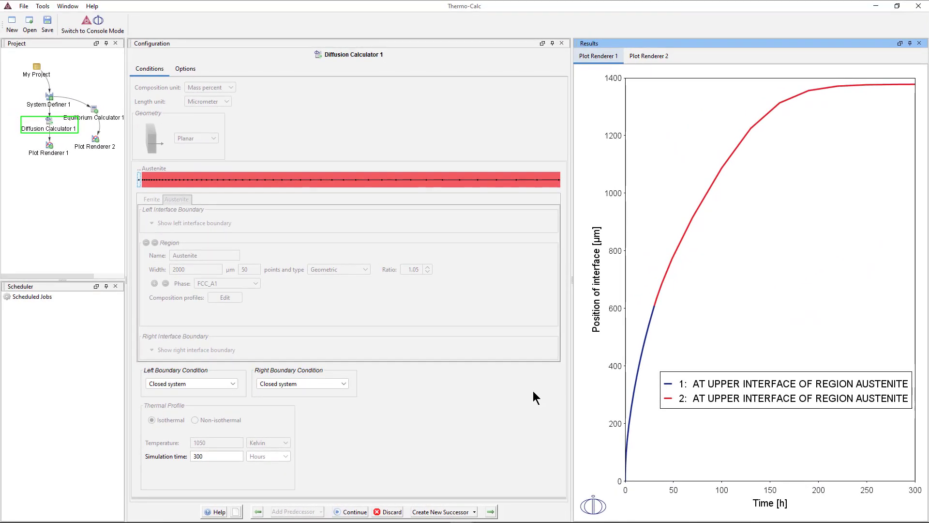
Step: Add a Plot Renderer successor to Diffusion Calculator 1 and rename it 'composition profile C'
right_click(49, 128)
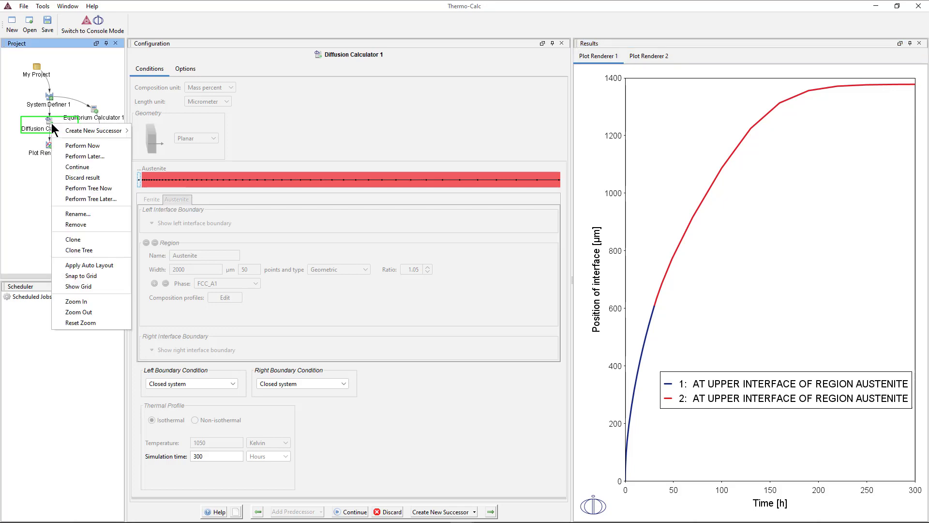
mouse_move(95, 131)
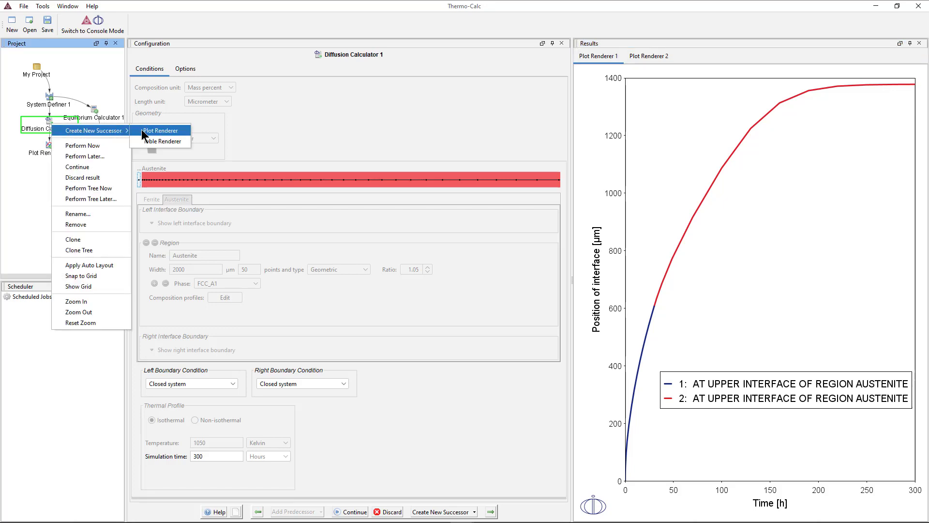
click(161, 131)
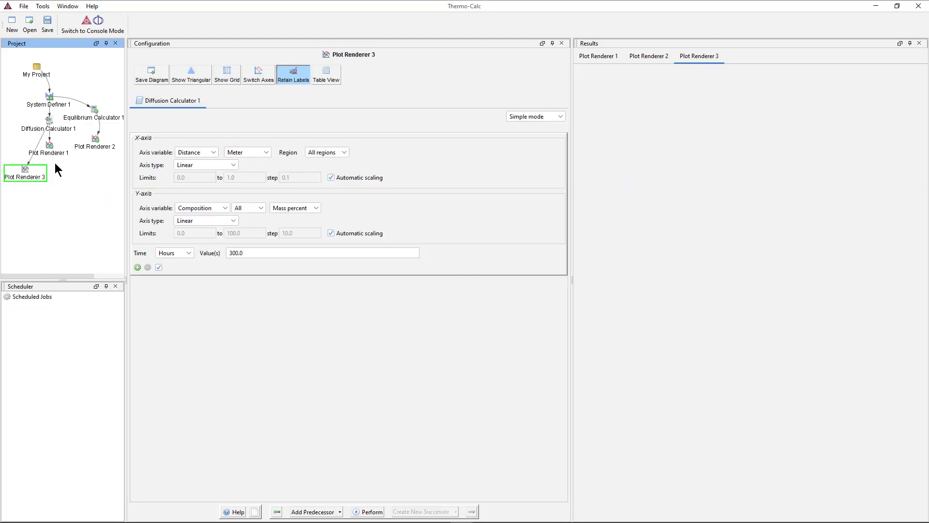
right_click(25, 173)
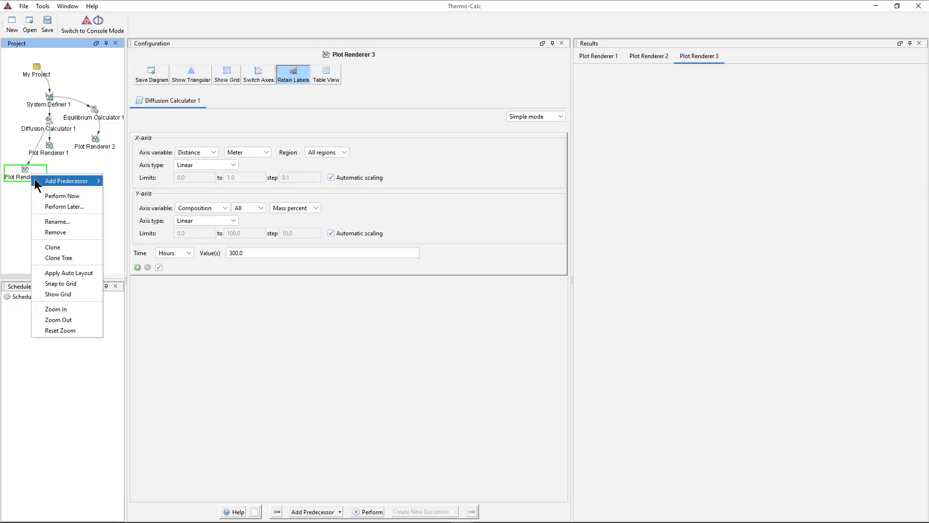
click(57, 221)
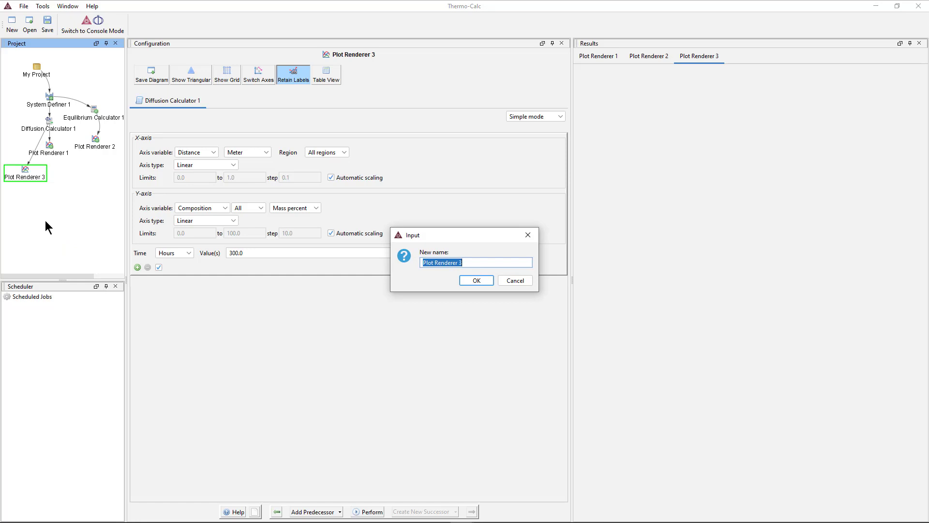
text(composition pr)
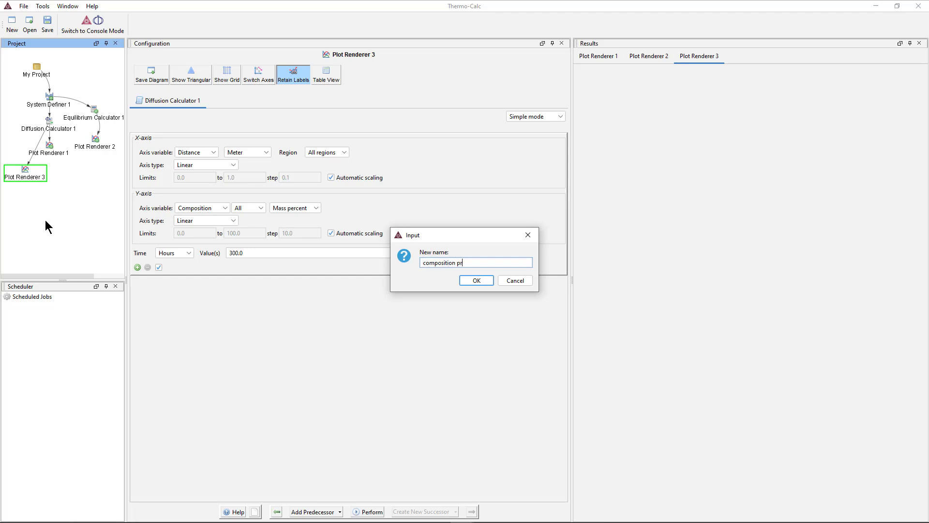
text(ofile C)
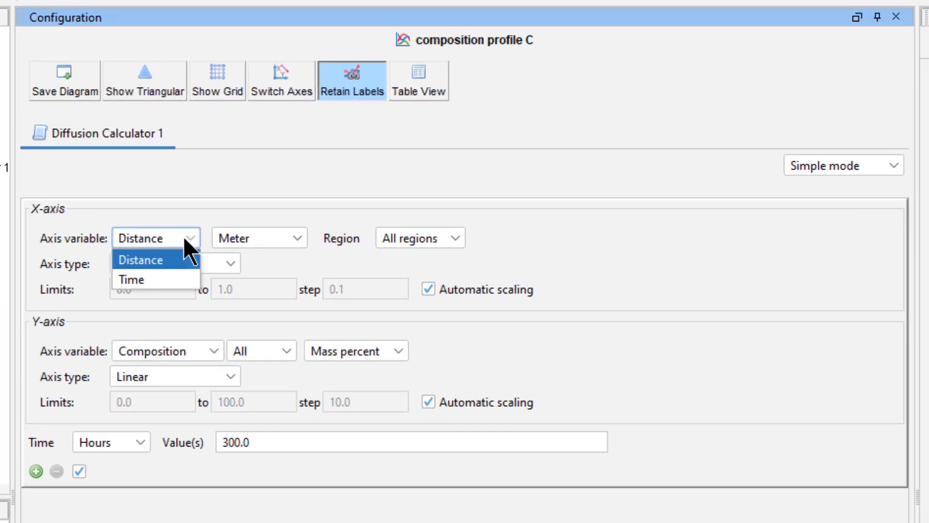
Step: Keep distance on the x-axis, spanning 0–2000 µm in 200 µm steps
click(259, 238)
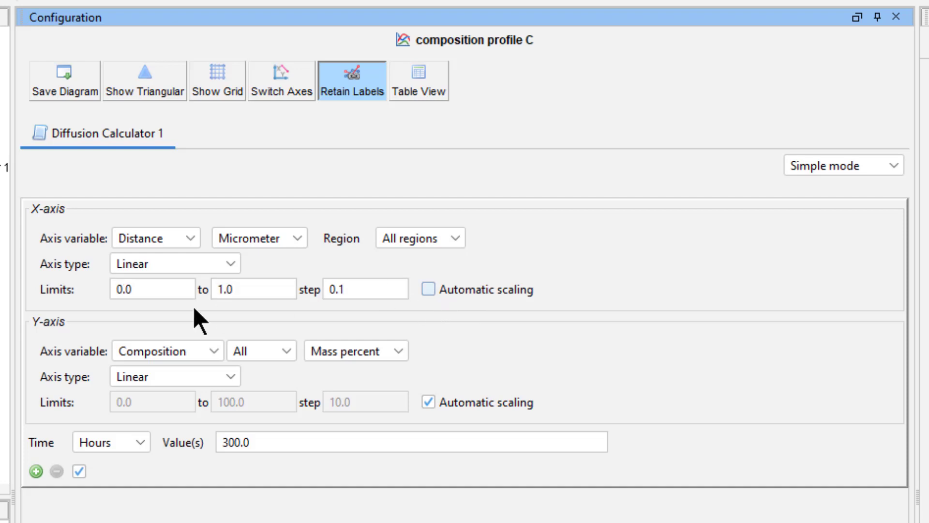
click(151, 290)
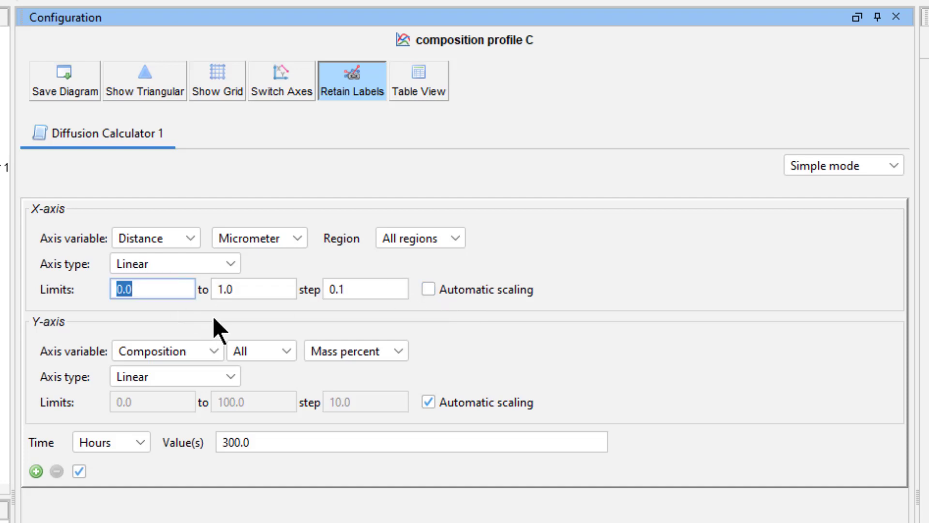
click(252, 289)
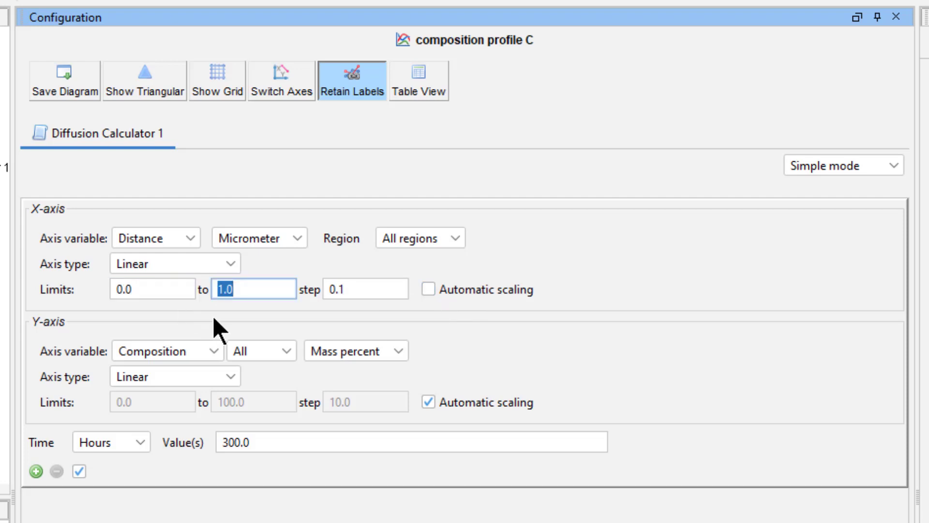
text(2000)
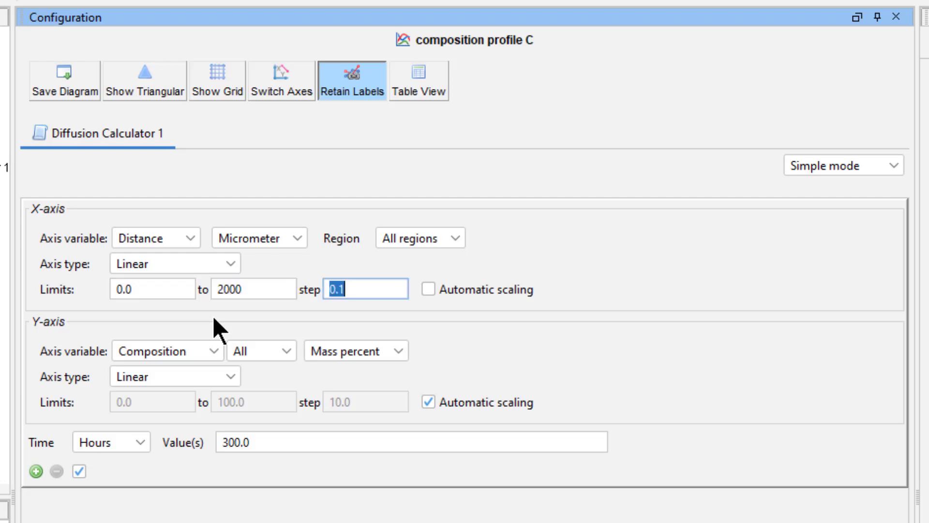
text(200)
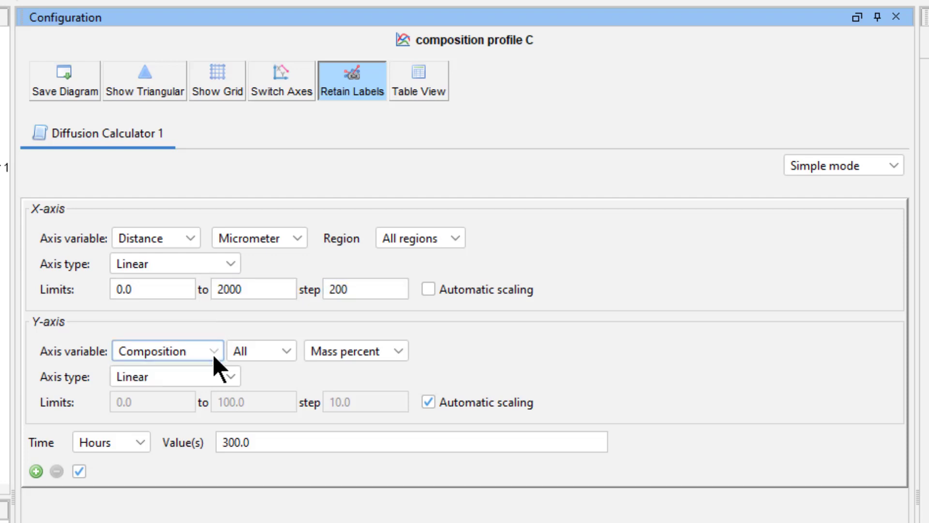
Step: Plot carbon and add time values 0 and 1e-4 before 300.0
click(261, 350)
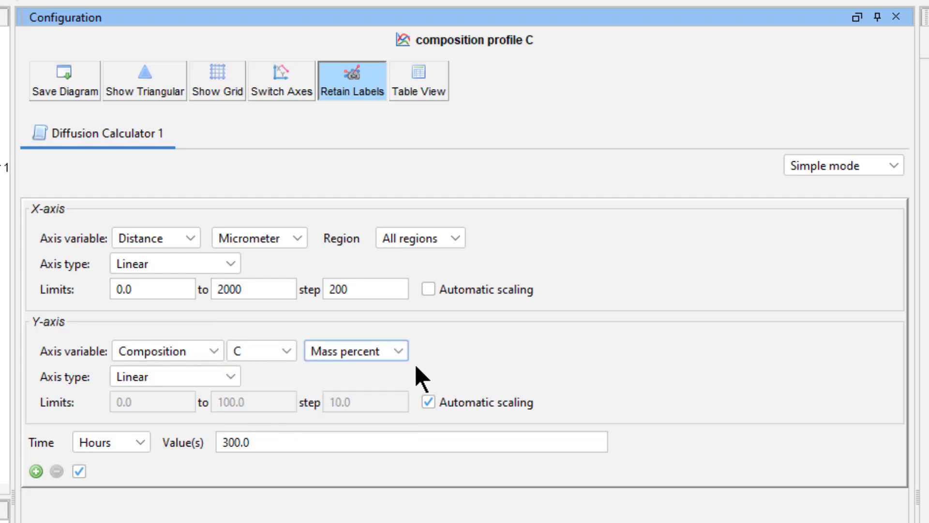
mouse_move(247, 481)
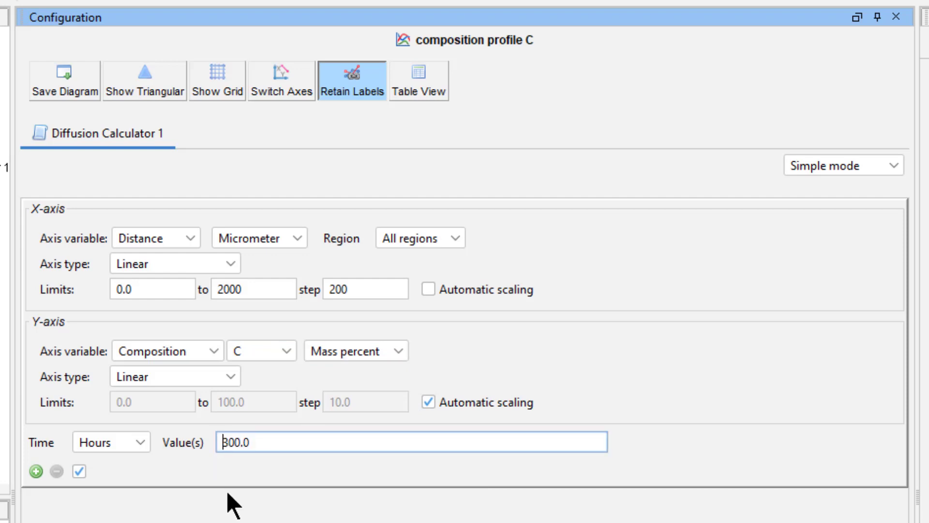
text(0)
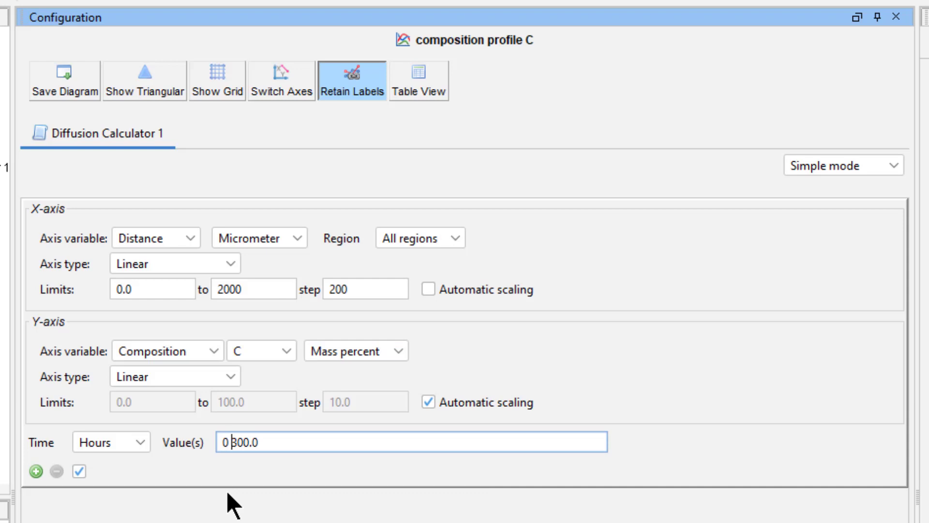
text(1e-4)
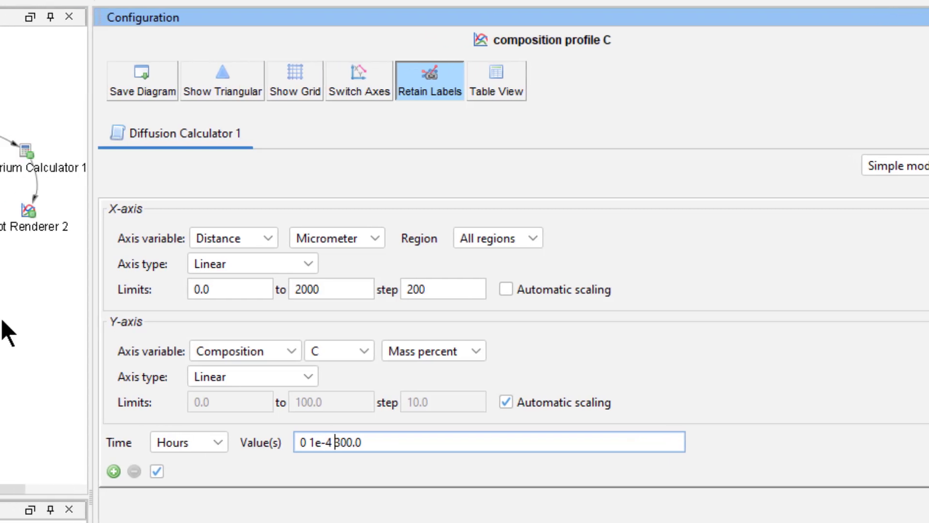
Step: Perform composition profile C to plot carbon at 0.0, 1.0E-4 and 300.0 hours
right_click(51, 271)
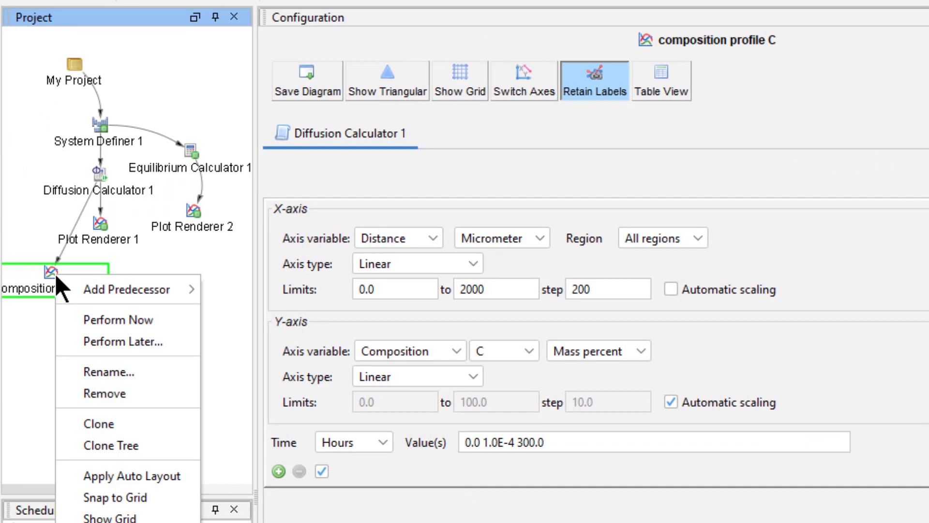
mouse_move(127, 289)
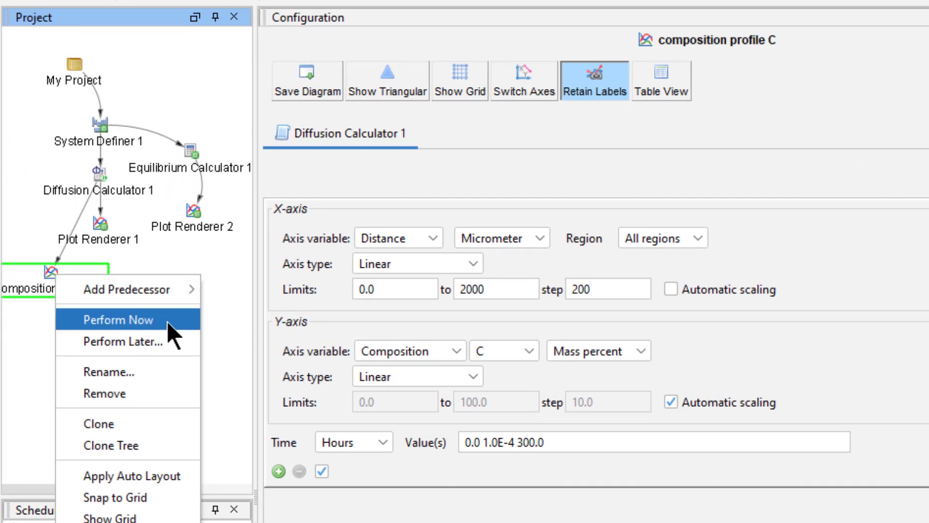
click(116, 320)
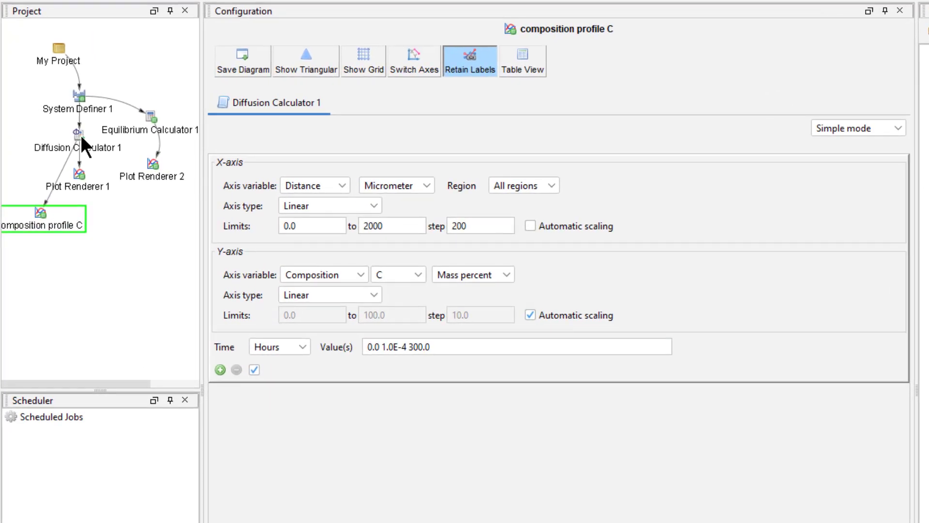
Step: Clone Diffusion Calculator 1, delete Ferrite, and let BCC_A2 form at the left interface
right_click(77, 132)
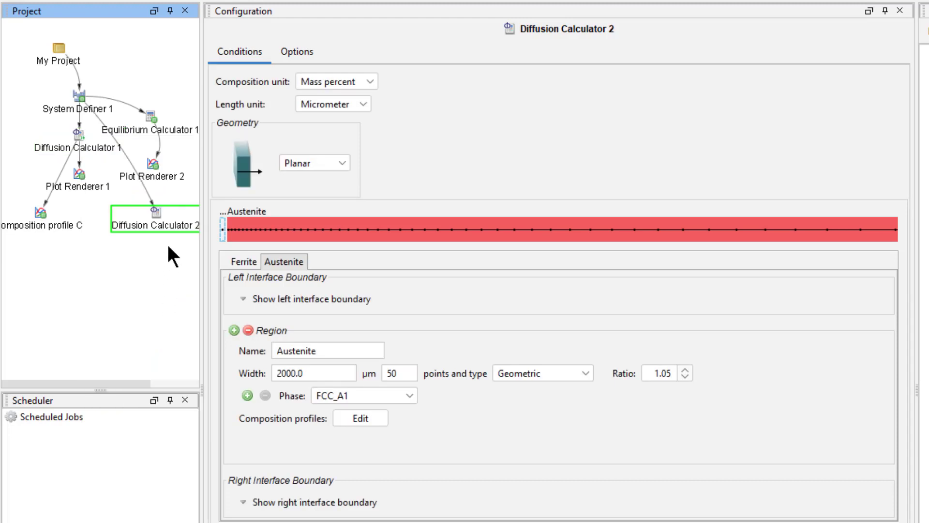
drag(154, 225, 131, 231)
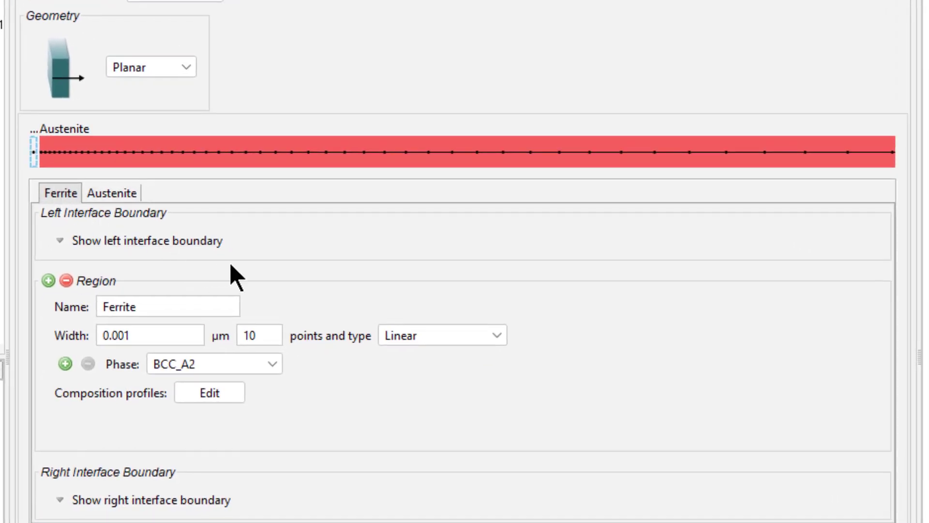
click(110, 192)
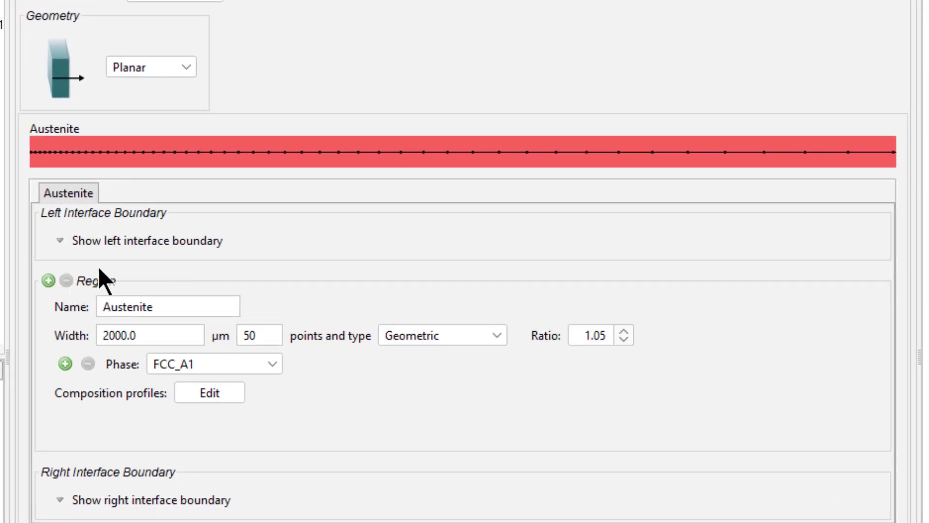
mouse_move(301, 260)
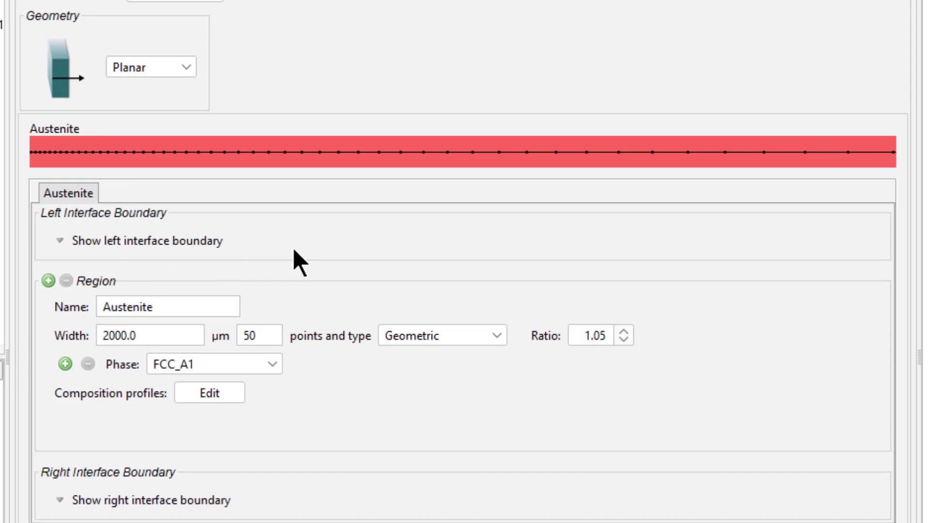
mouse_move(147, 240)
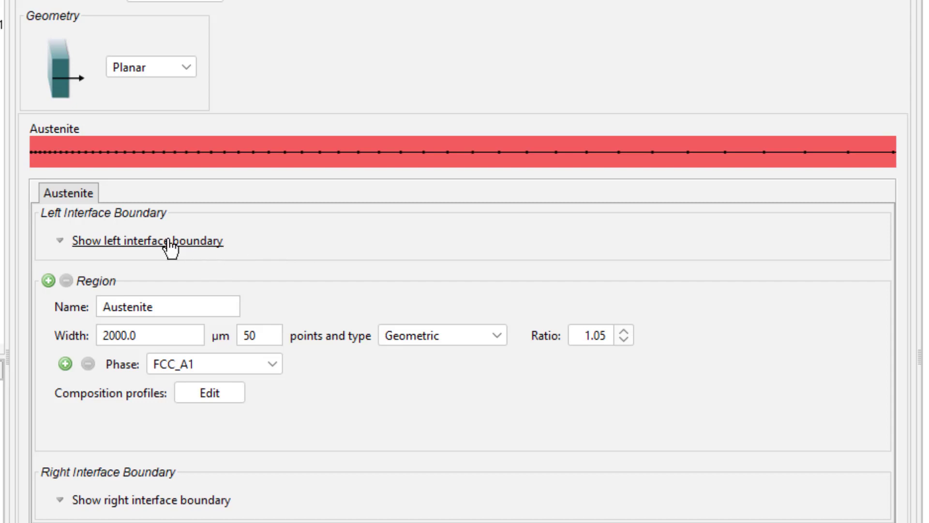
click(145, 241)
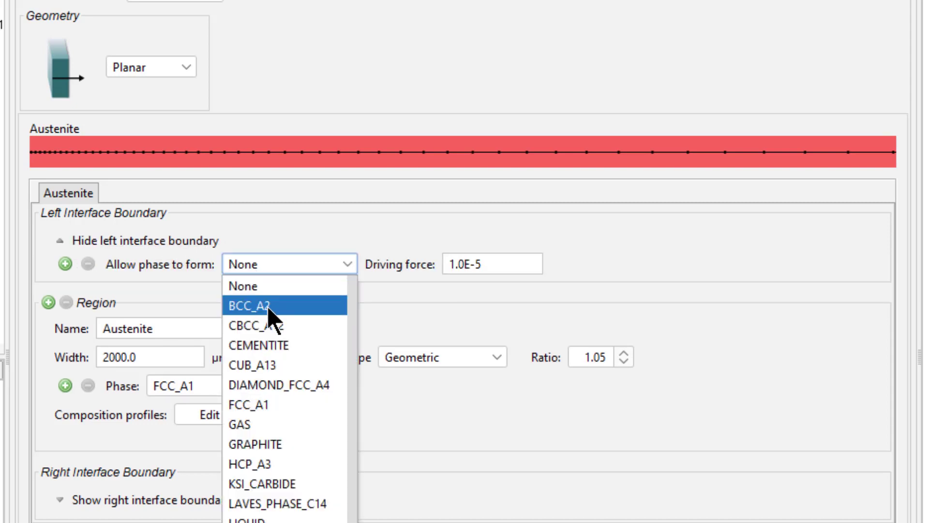
click(251, 306)
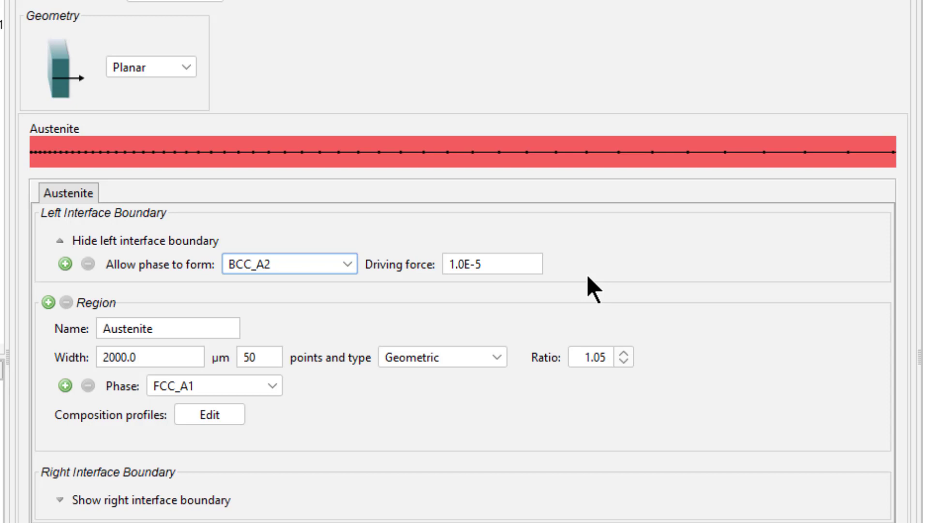
Step: Add Plot Renderer 3 under Diffusion Calculator 2 with time in hours on the x-axis
right_click(131, 229)
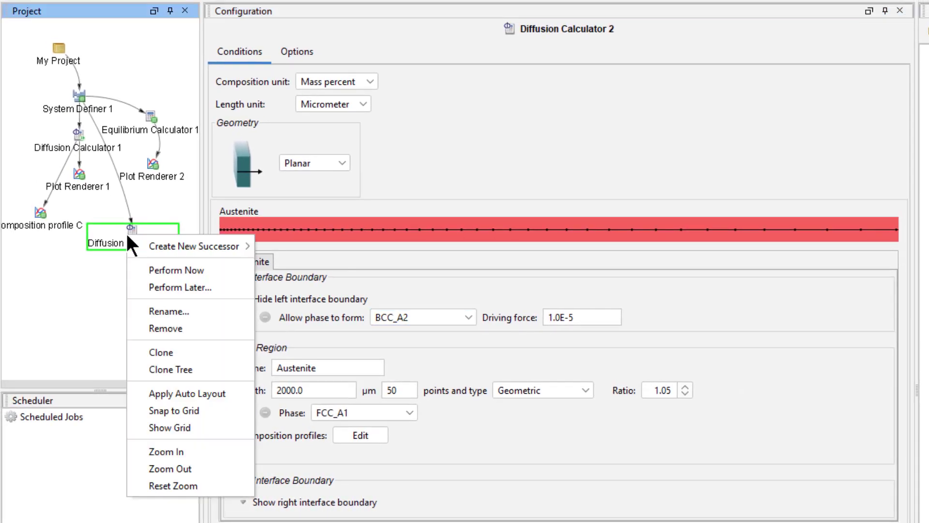
mouse_move(196, 246)
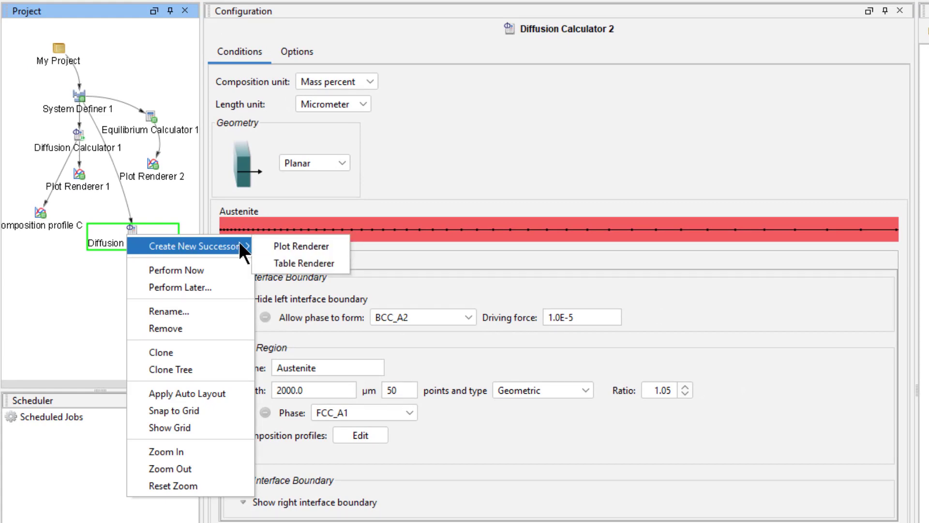
click(301, 245)
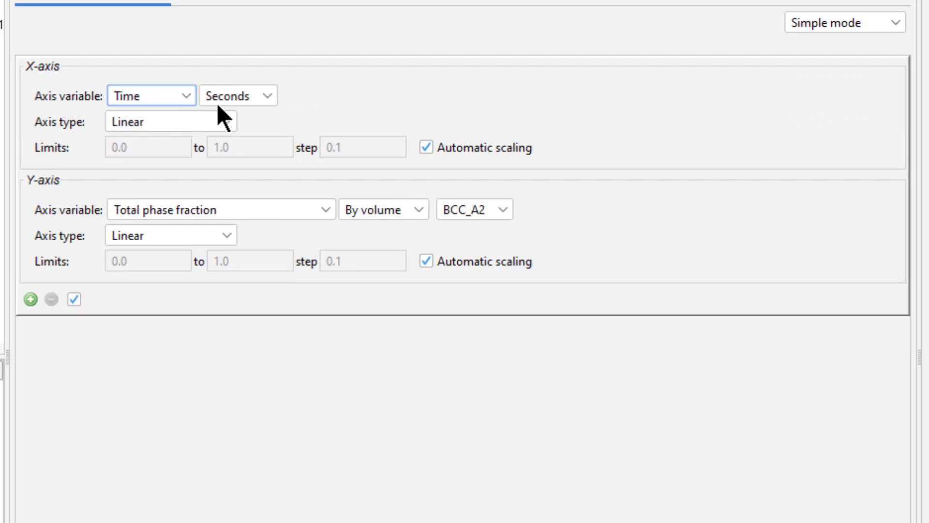
click(238, 96)
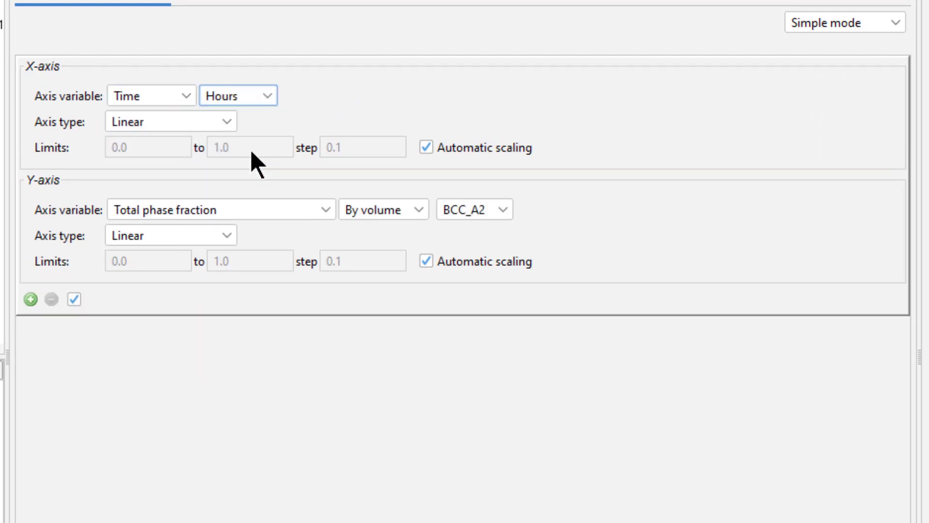
click(222, 209)
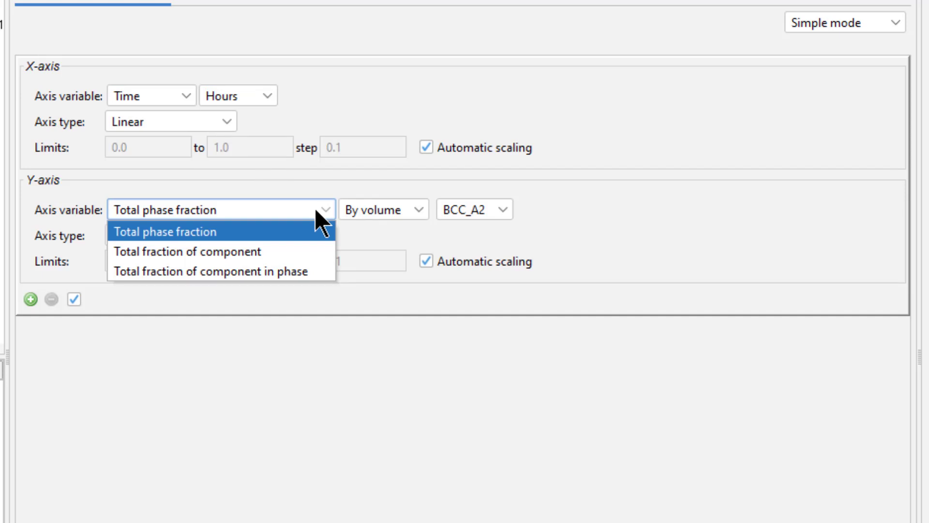
click(171, 231)
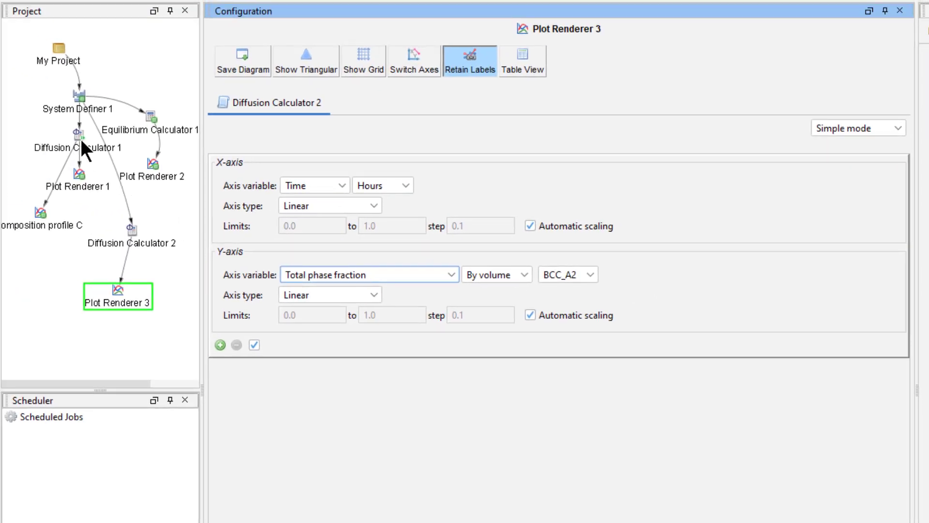
click(78, 147)
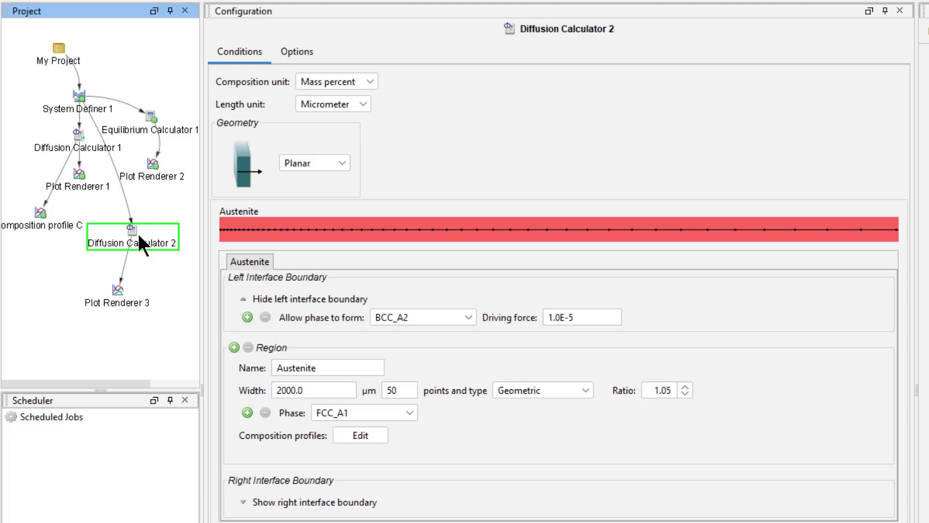
Step: Perform Plot Renderer 3 showing Position of interface for R_BCC_A2/Austenite
right_click(117, 290)
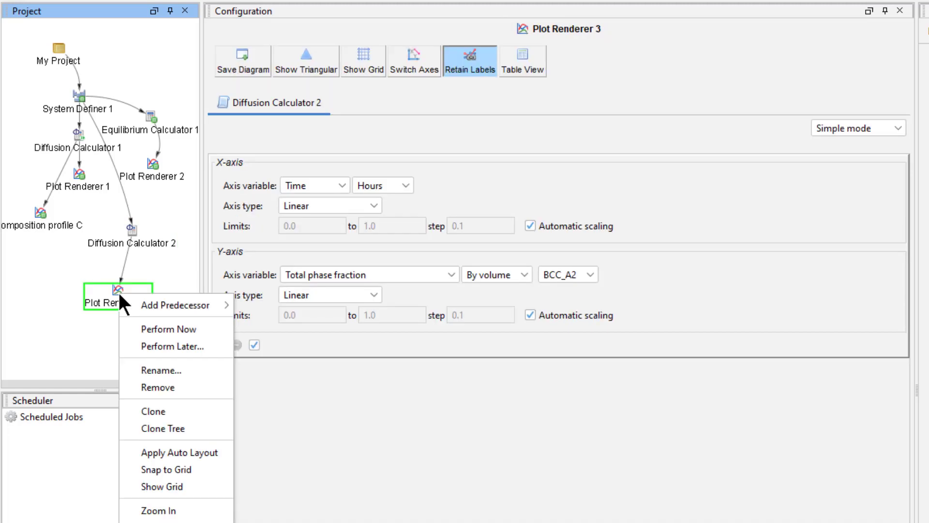
mouse_move(177, 329)
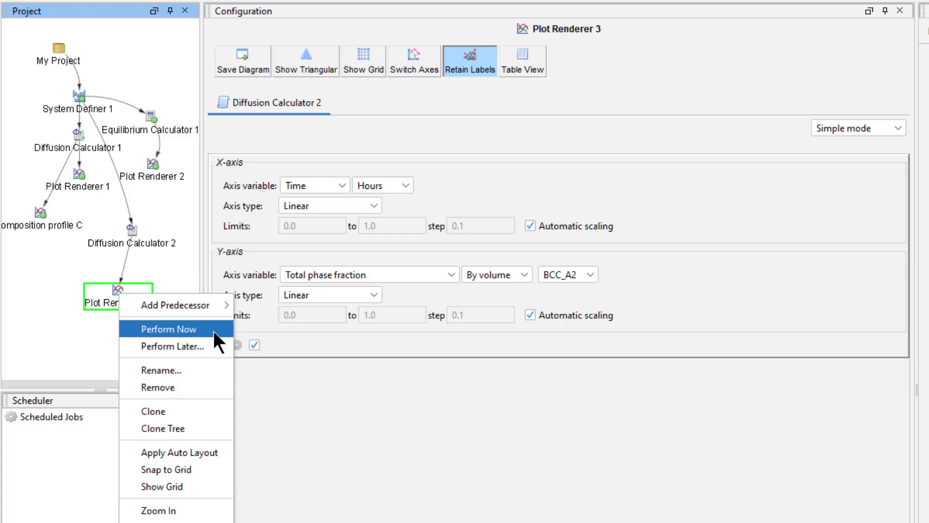
click(169, 328)
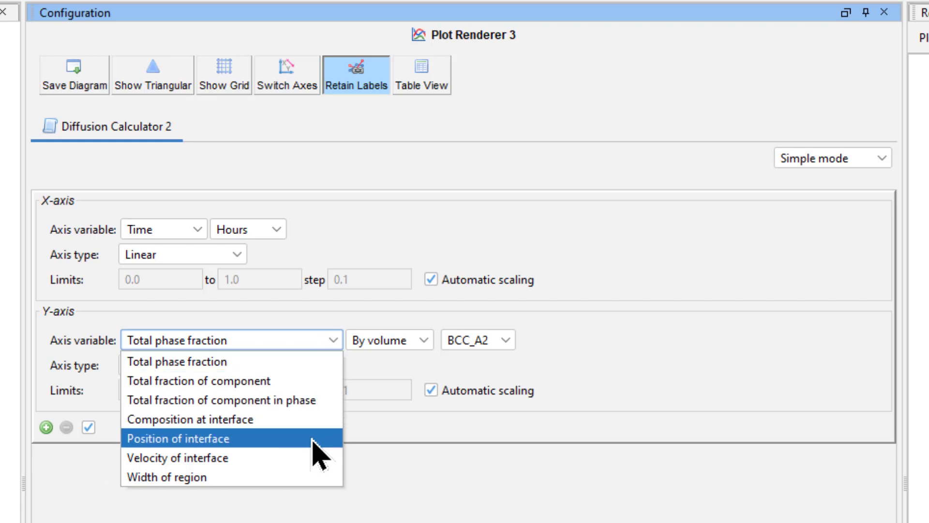
click(178, 438)
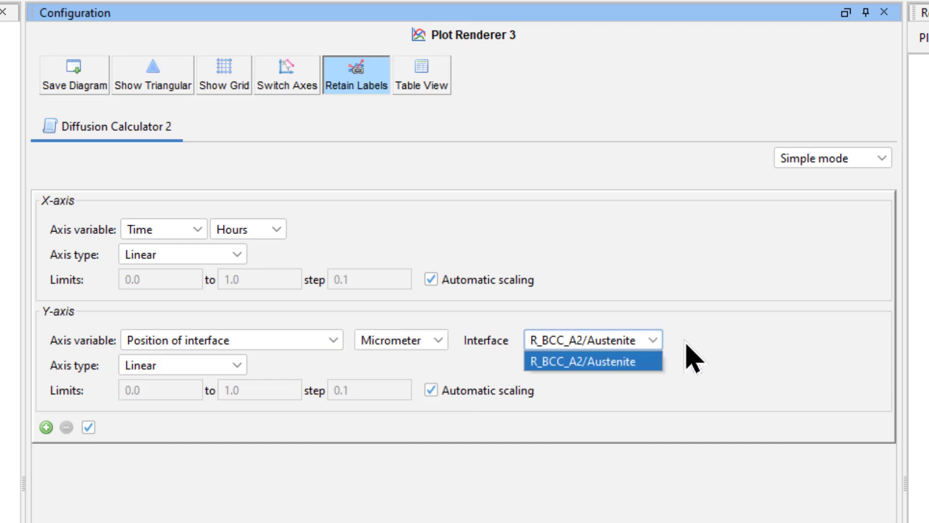
click(592, 359)
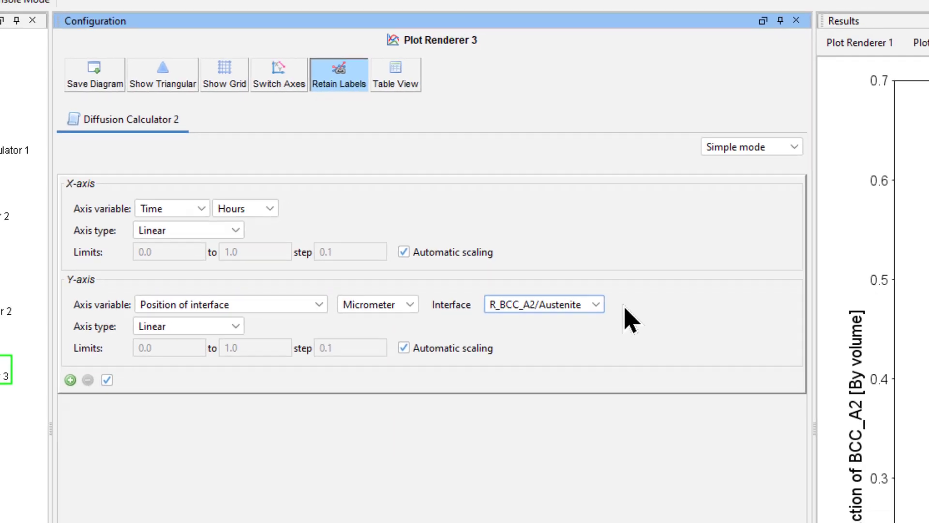
click(344, 511)
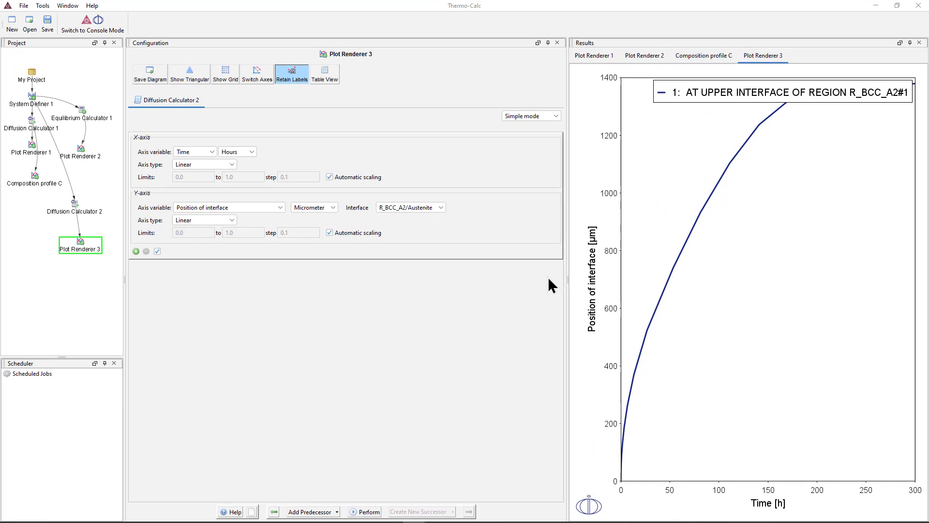
mouse_move(571, 240)
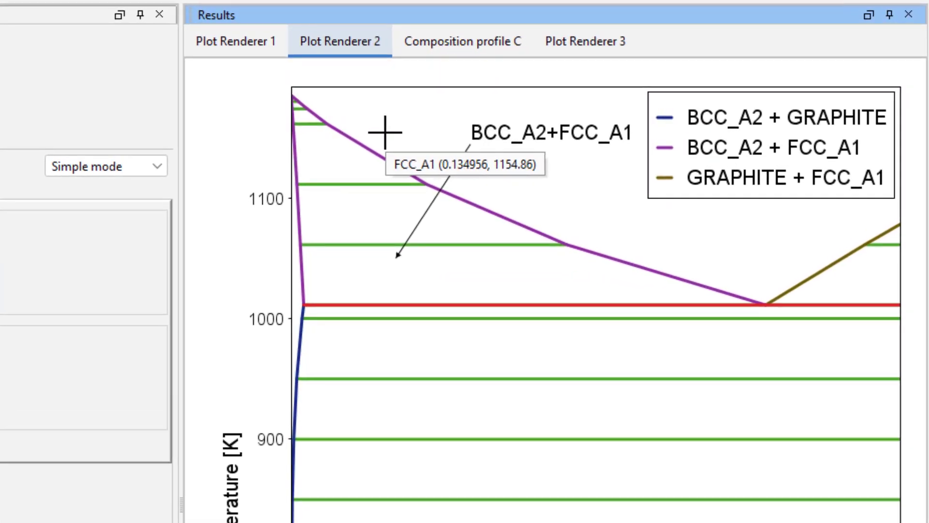
mouse_move(398, 157)
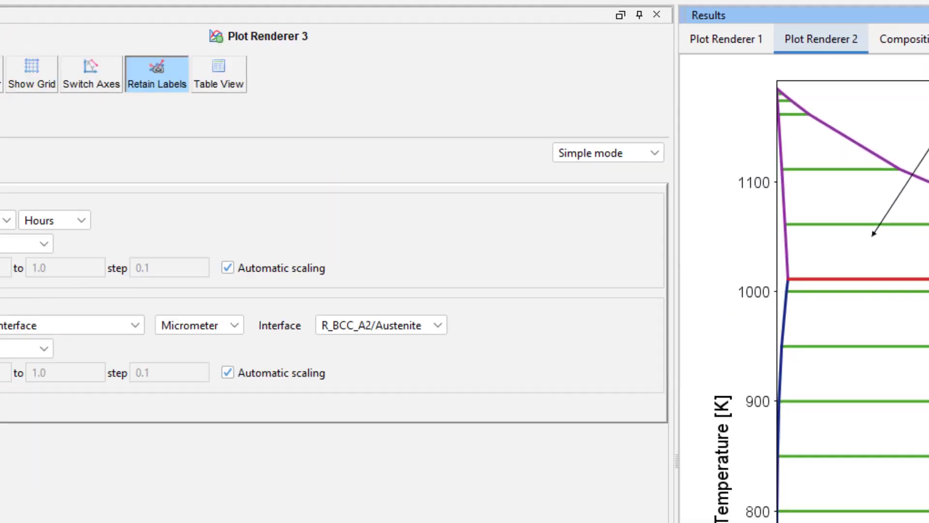
Step: Duplicate Diffusion Calculator 2 as Diffusion Calculator 3 and expand its left interface boundary
right_click(131, 299)
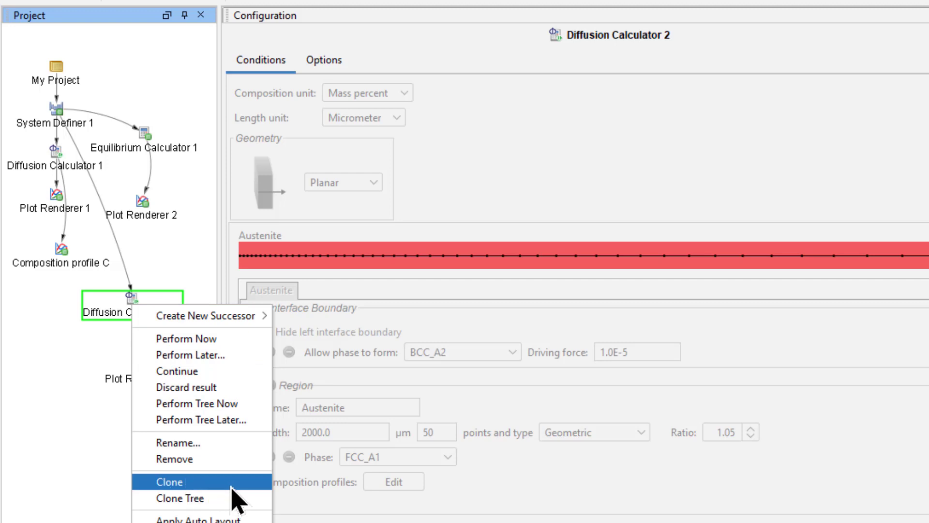
click(170, 481)
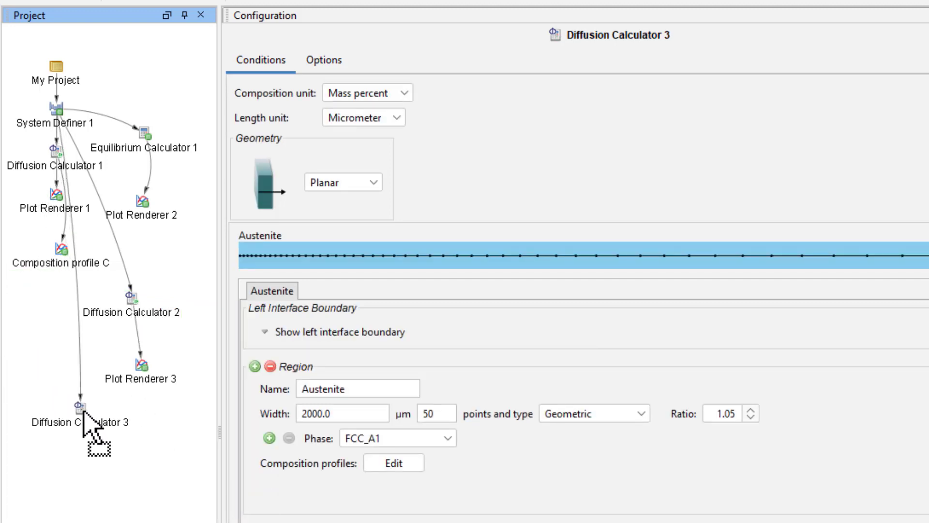
click(79, 407)
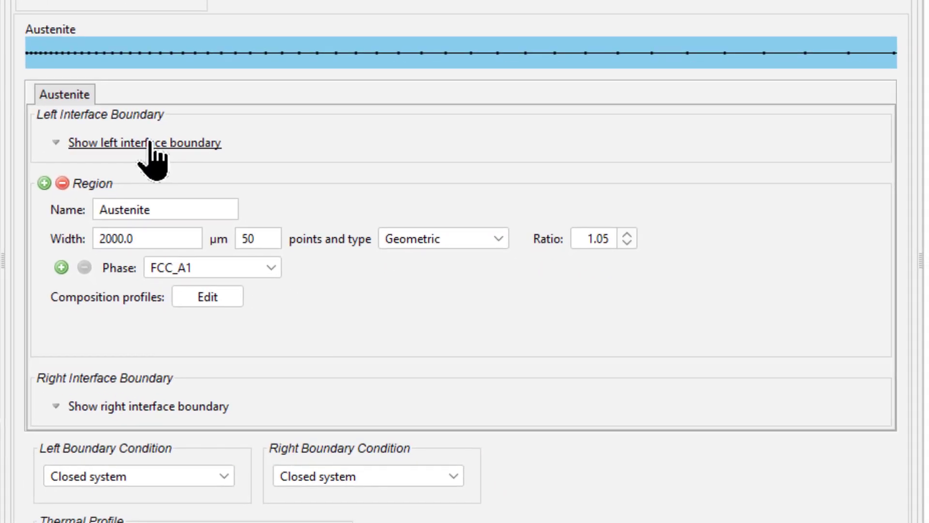
click(144, 142)
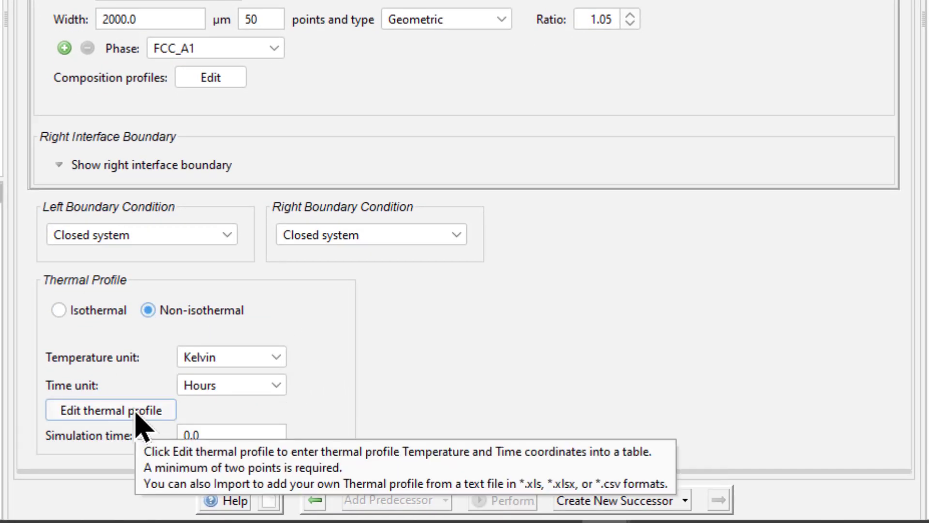
Step: Enter thermal profile rows 0 h/1200 K, 0.3 h/1050 K and 300 h/1050 K
click(111, 409)
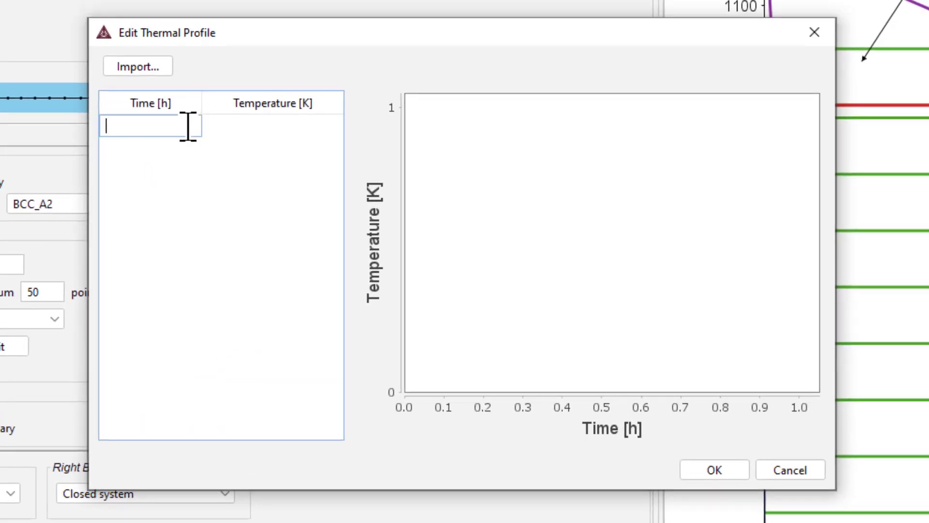
text(0)
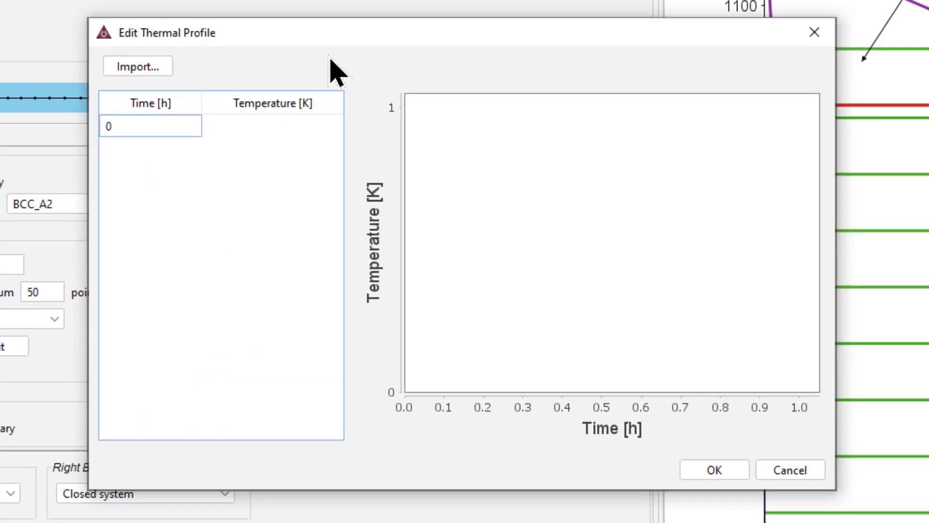
text(1200.)
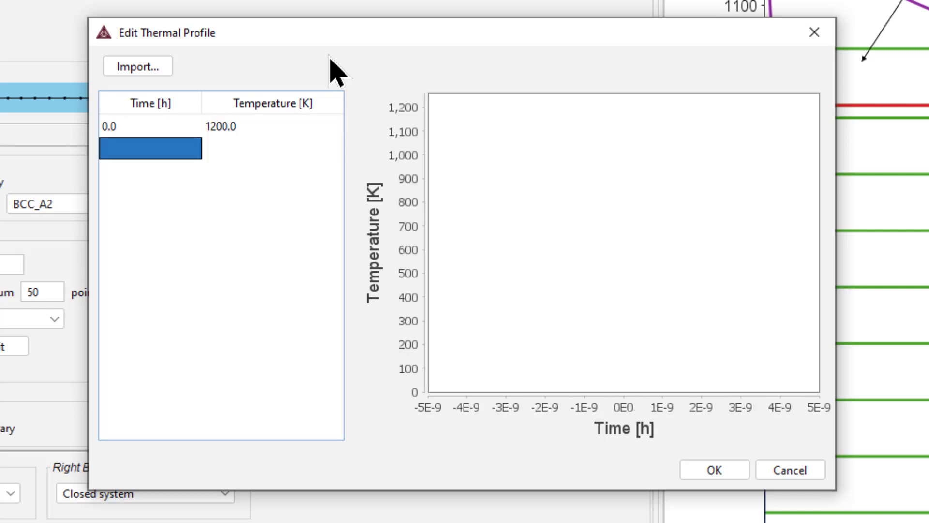
text(0.)
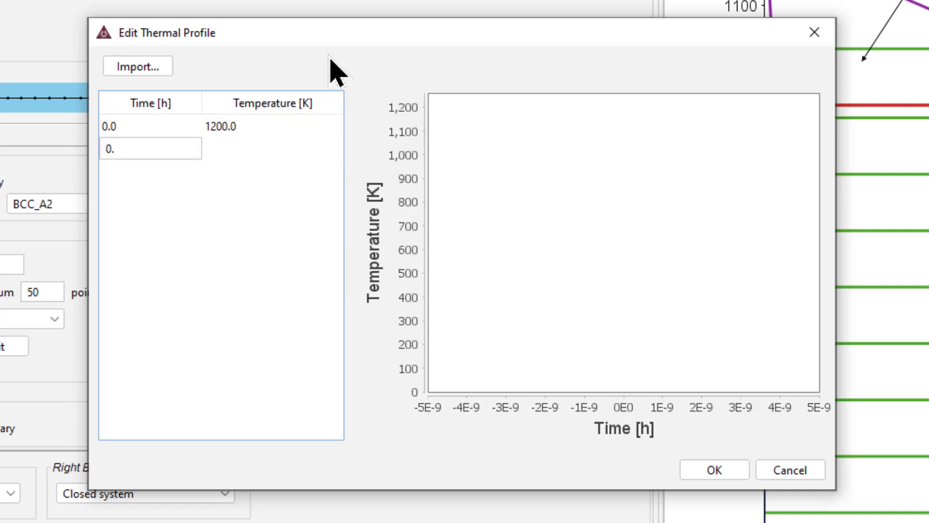
text(10)
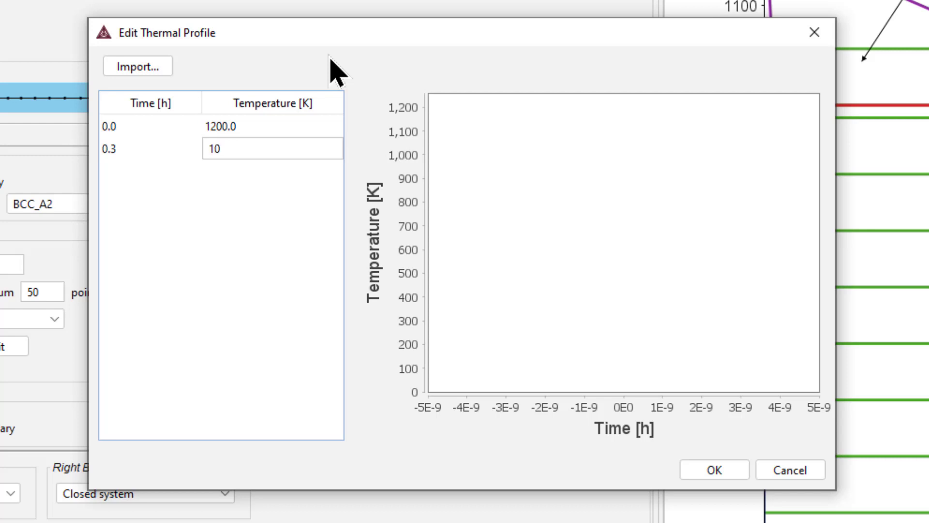
text(1050.0)
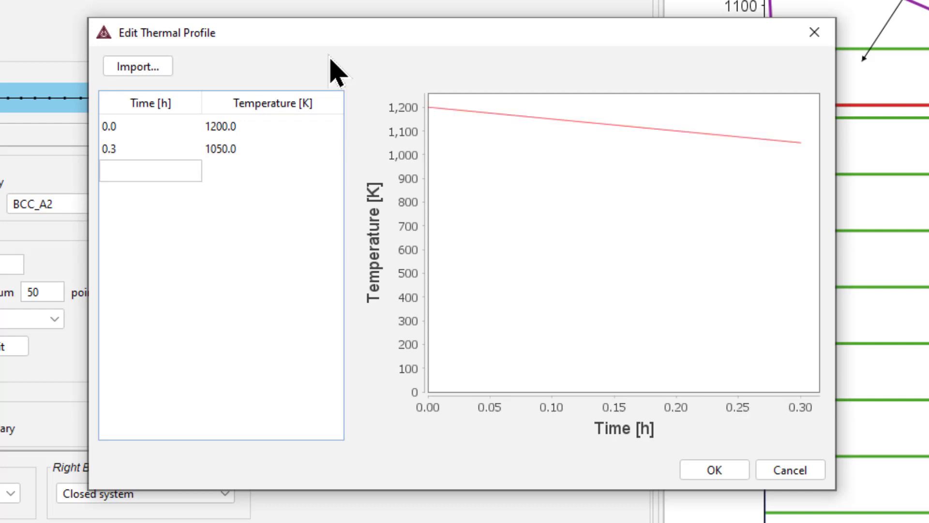
text(300.0)
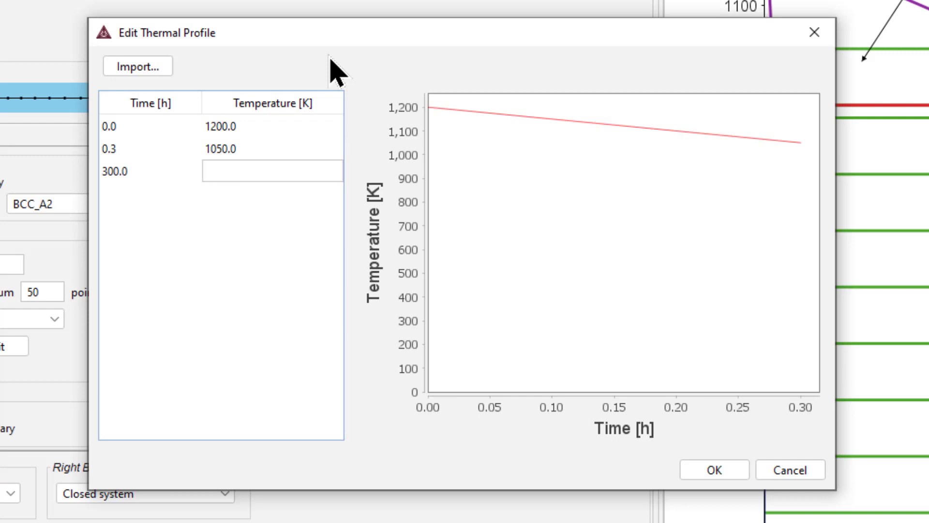
text(1050.0)
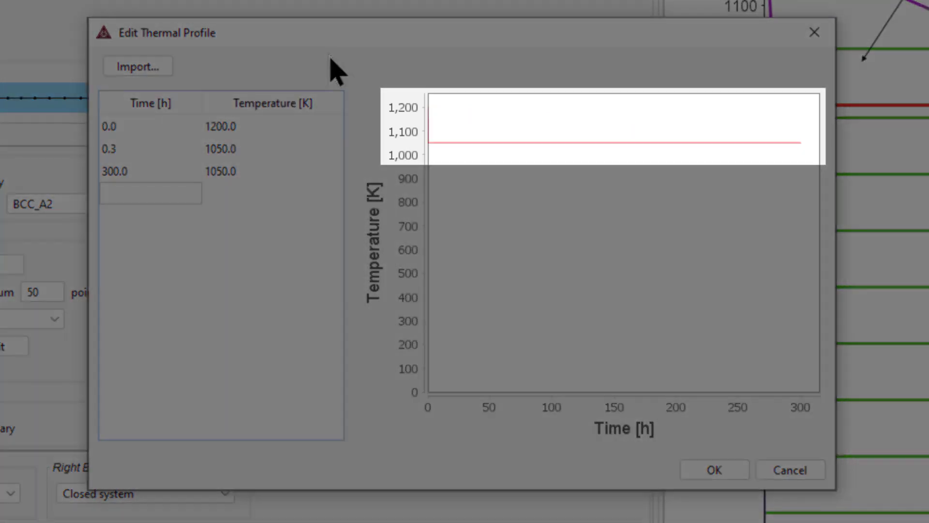
mouse_move(718, 409)
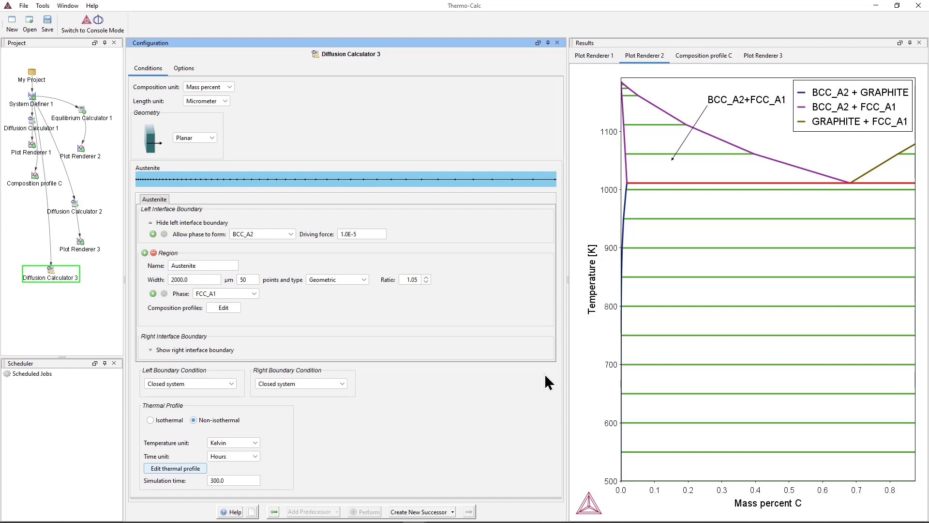
mouse_move(87, 286)
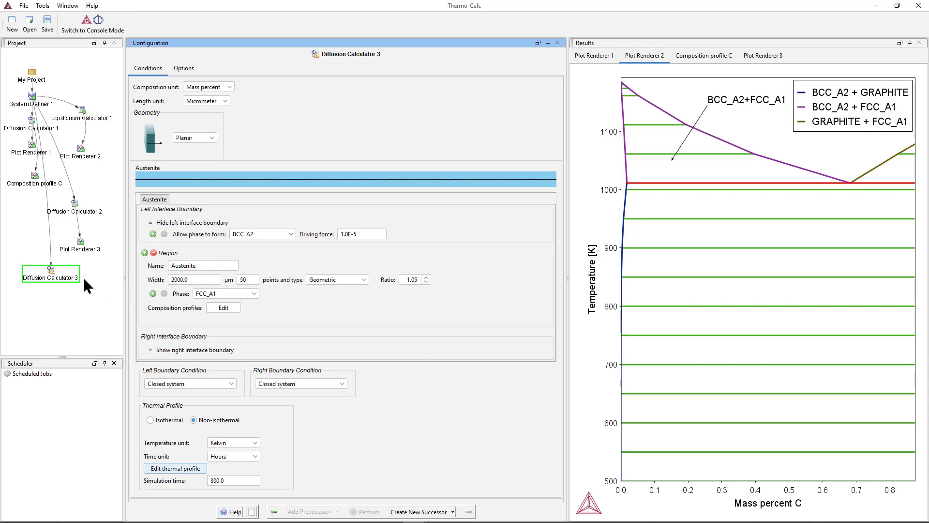
Step: Perform Diffusion Calculator 3 with the non-isothermal cooling profile
right_click(51, 277)
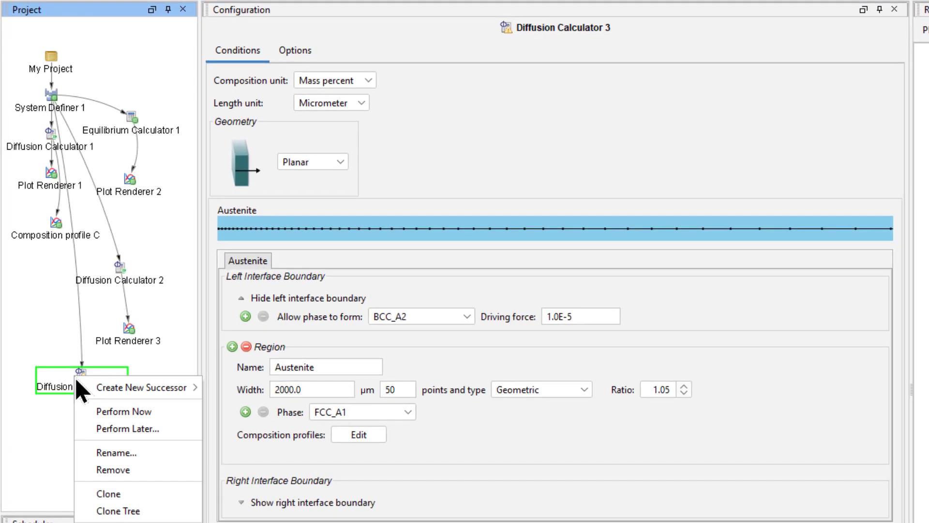
mouse_move(136, 411)
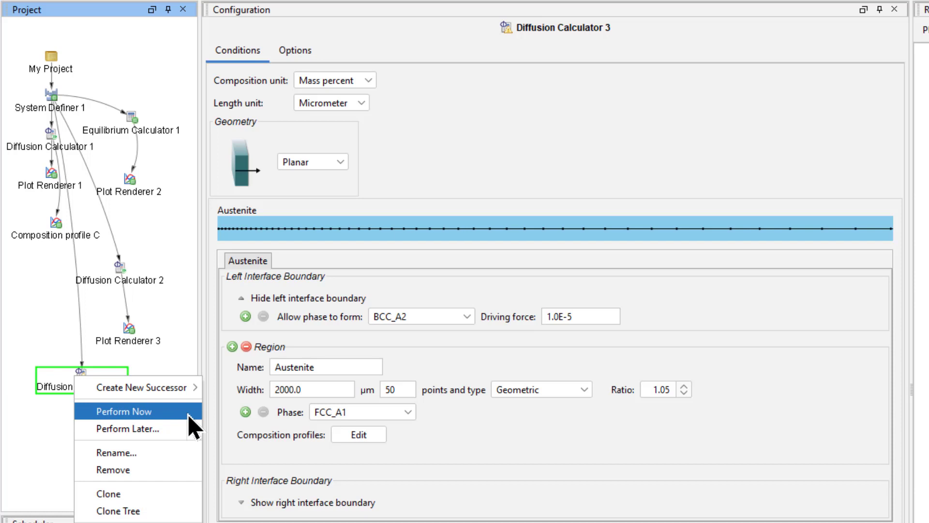
click(123, 411)
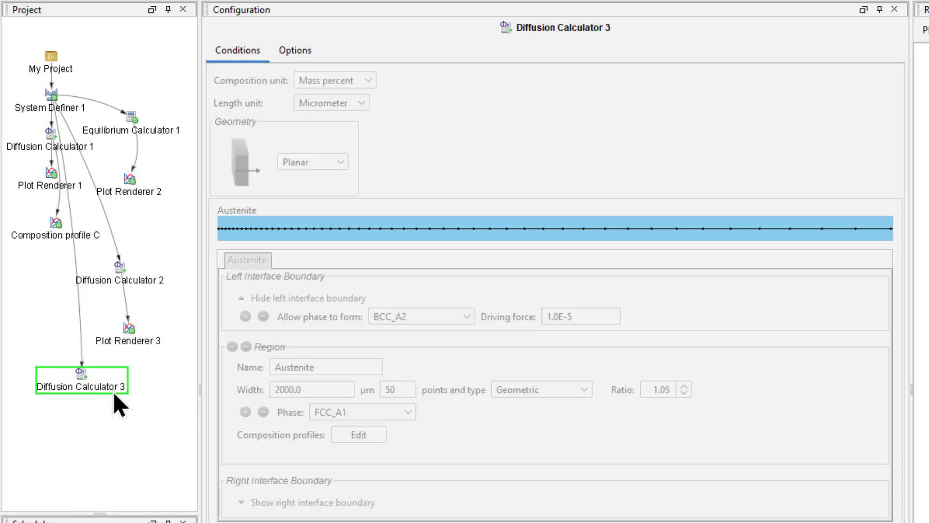
right_click(82, 385)
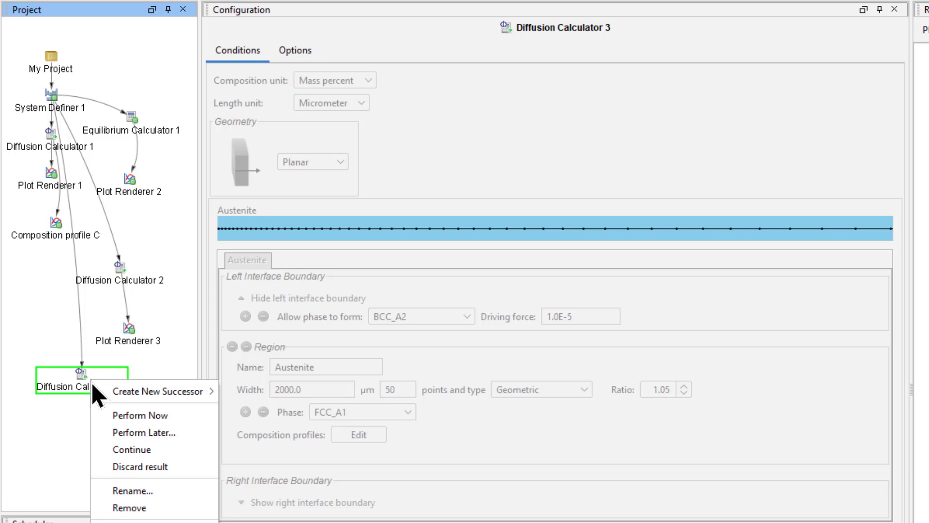
mouse_move(160, 391)
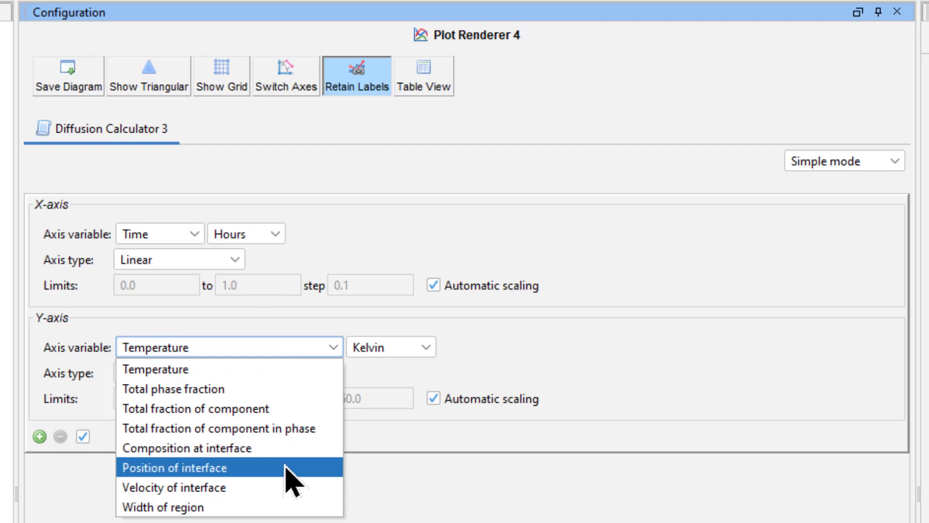
Step: Plot R_BCC_A2/Austenite interface position in micrometres, perform it, and compare with Plot Renderer 1
click(174, 468)
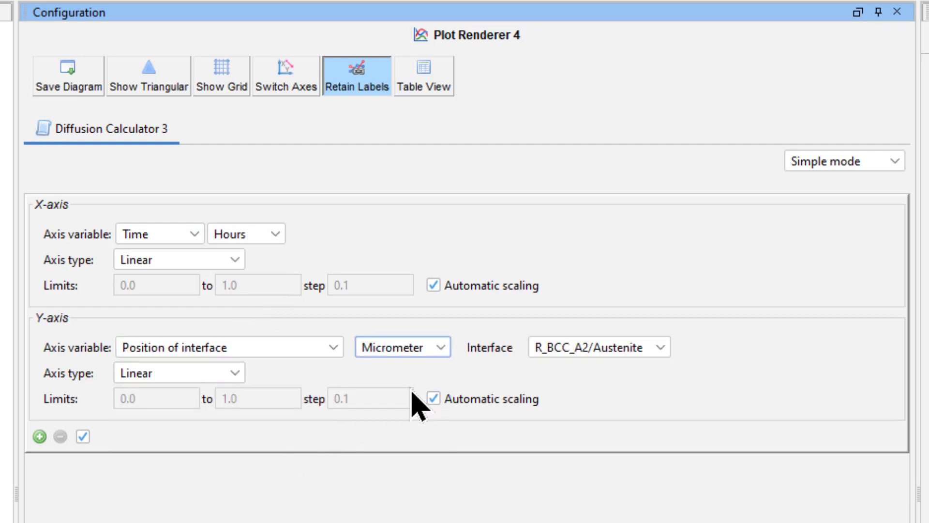
click(598, 348)
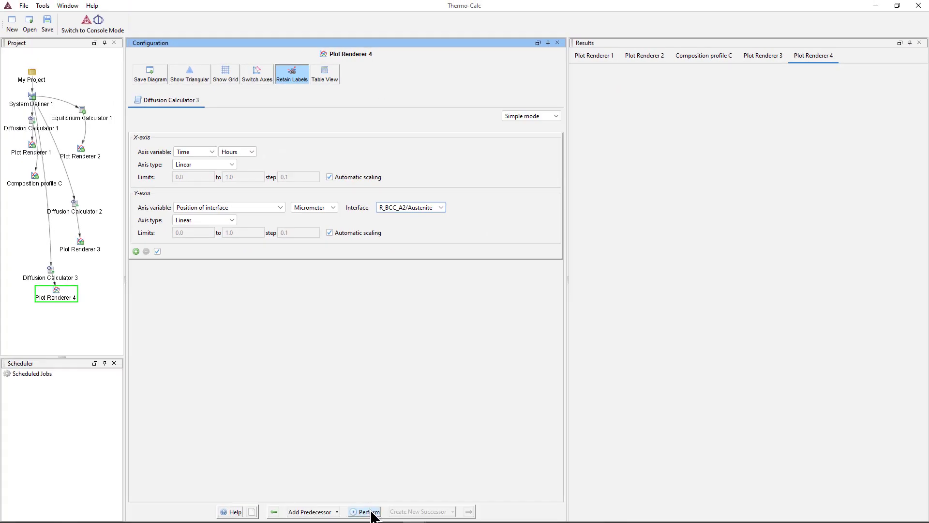
click(364, 511)
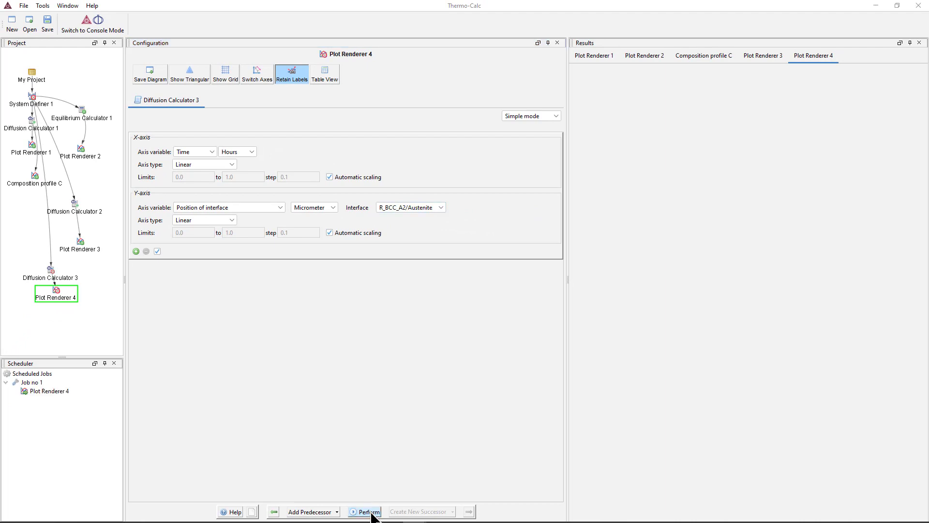
click(363, 512)
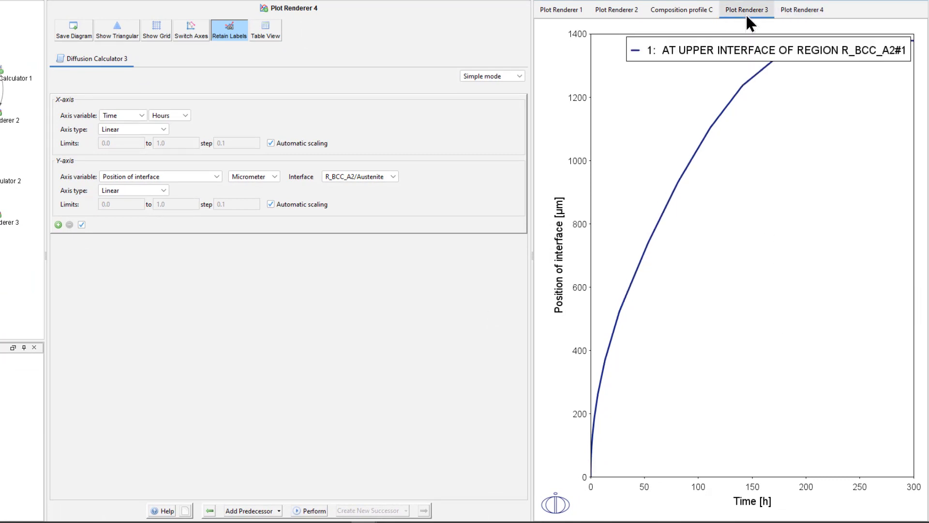
click(560, 10)
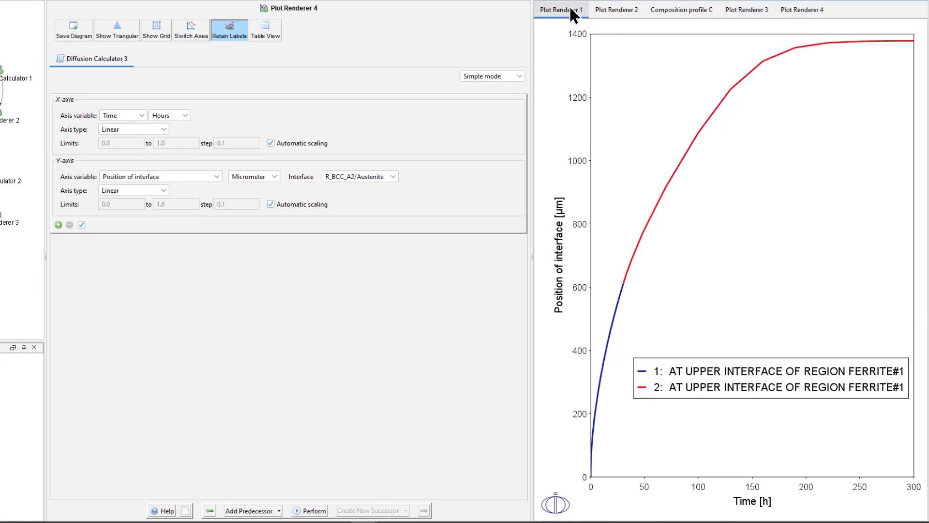